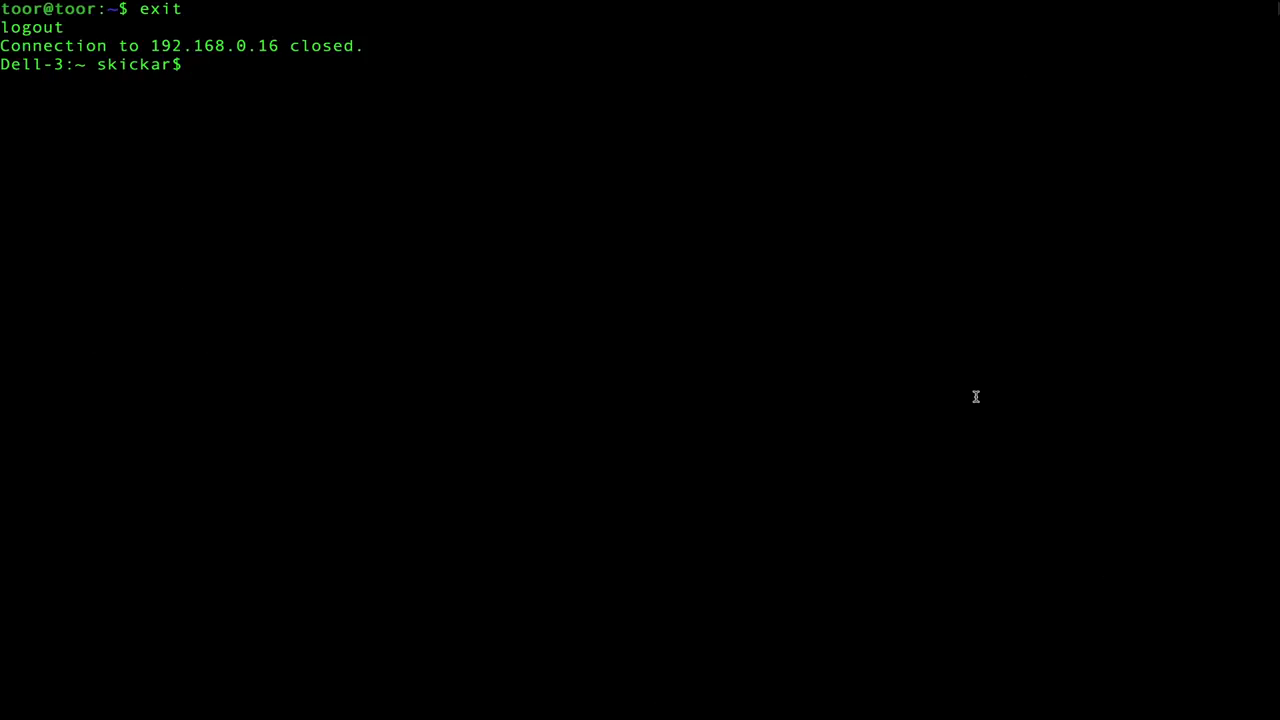
mouse_move(915, 489)
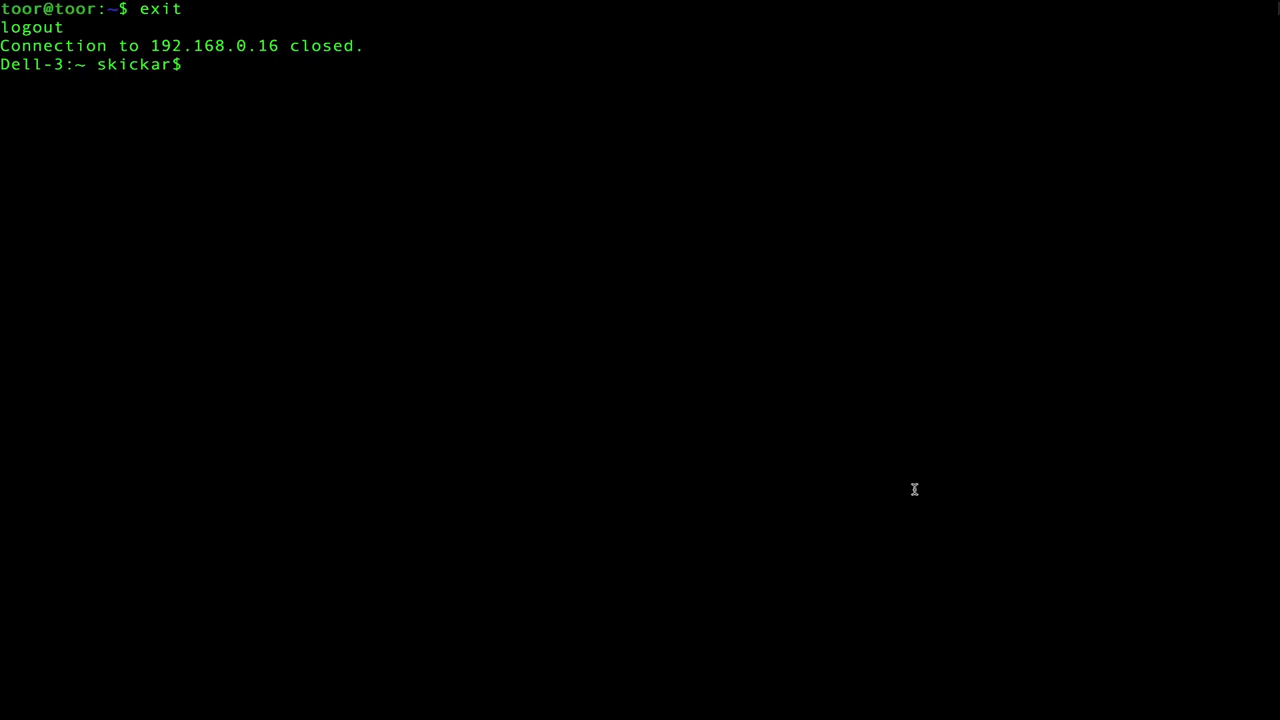
mouse_move(910, 488)
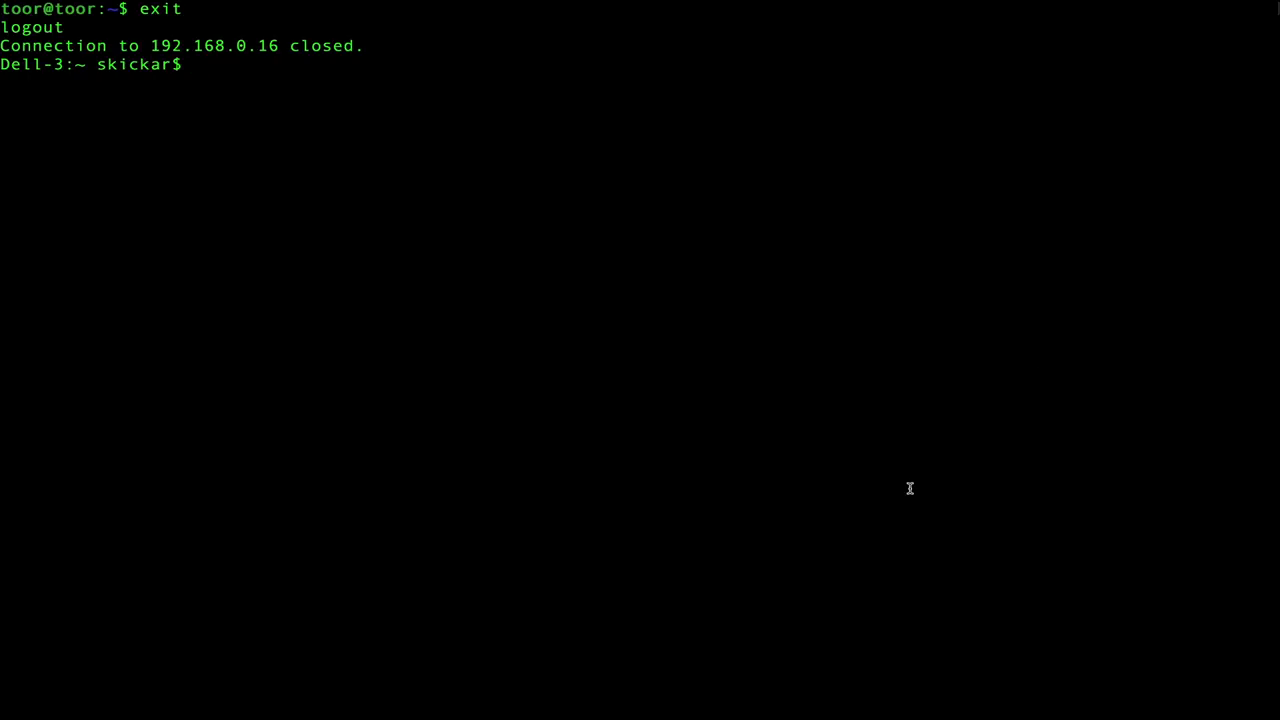
type("ssh toor@192.168.0.16")
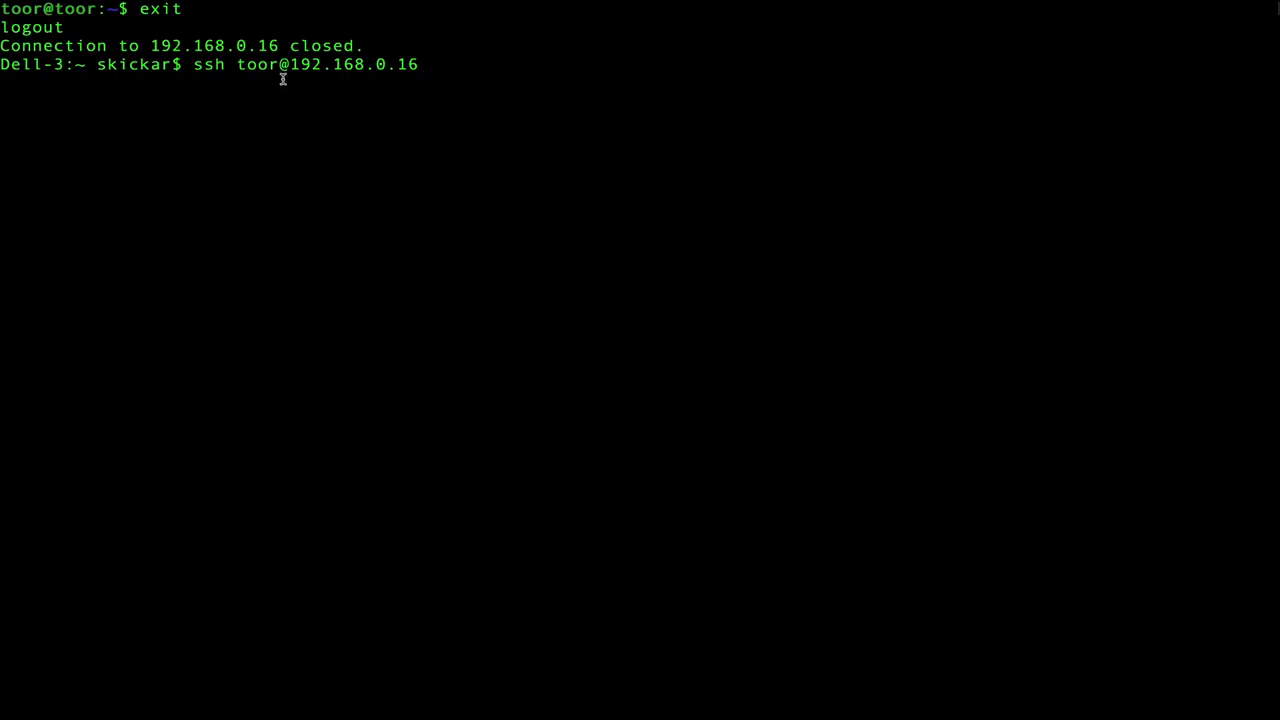
mouse_move(414, 154)
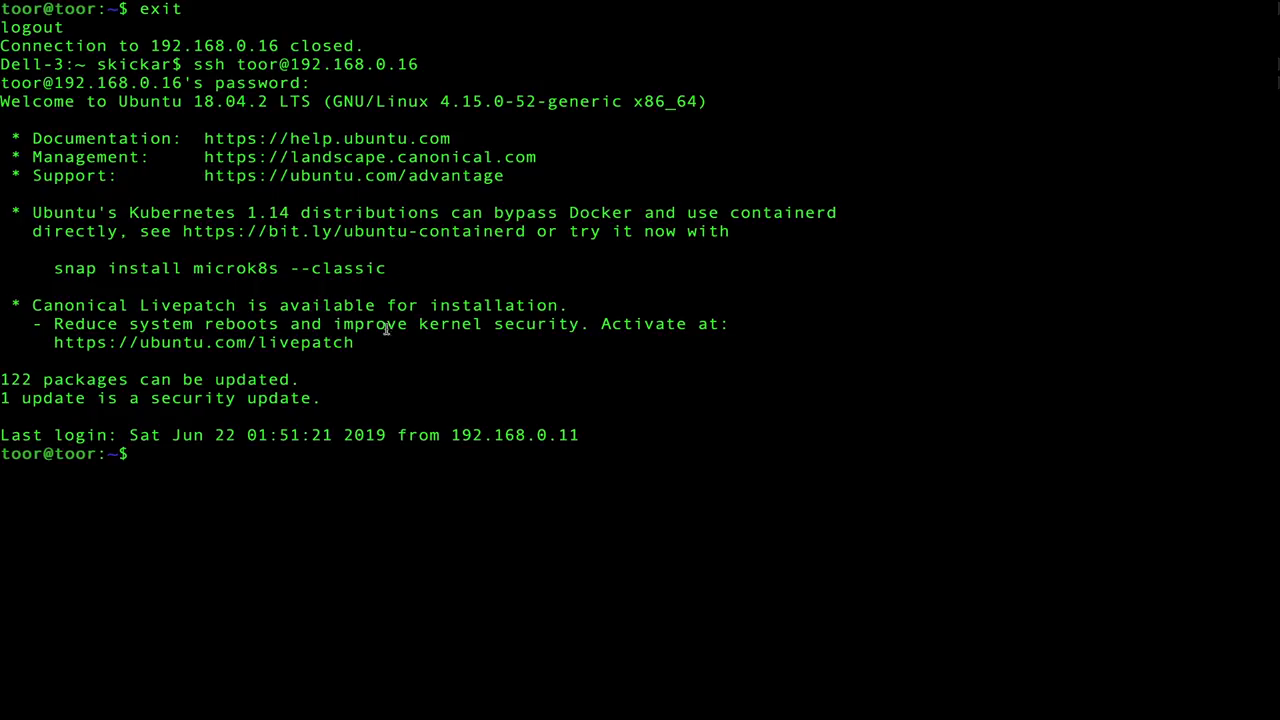
mouse_move(480, 245)
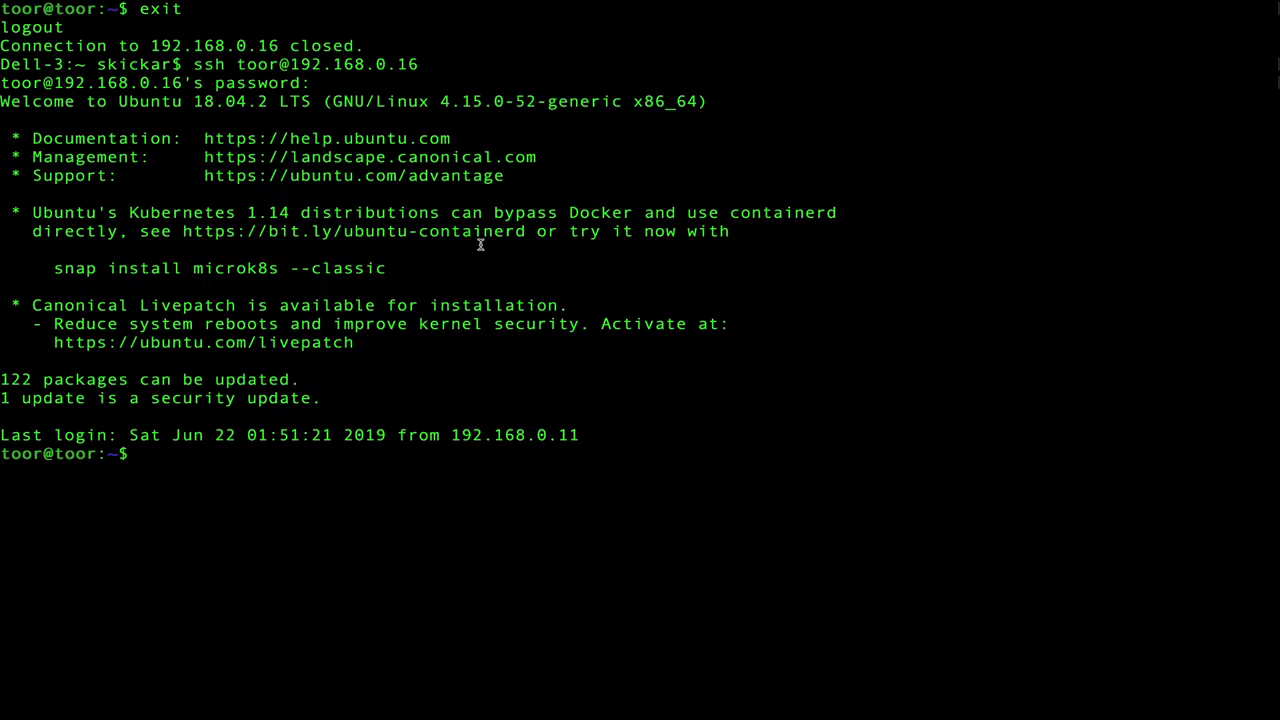
mouse_move(546, 181)
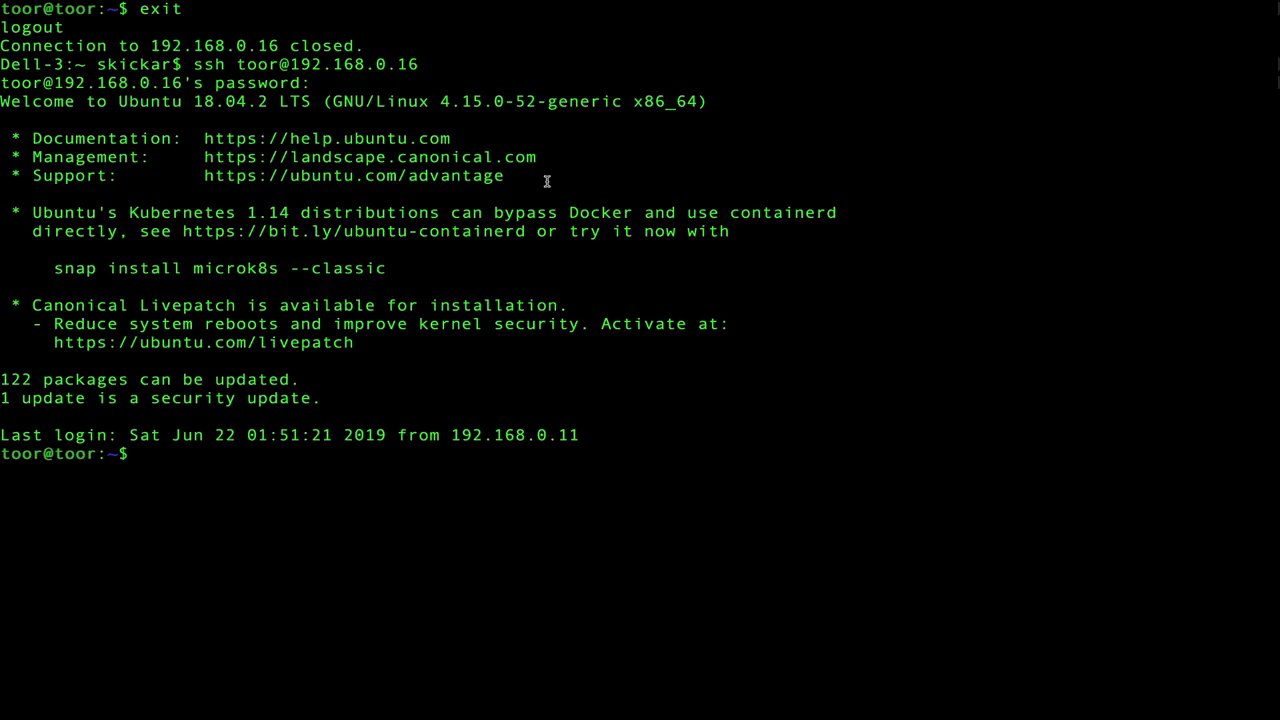
mouse_move(547, 174)
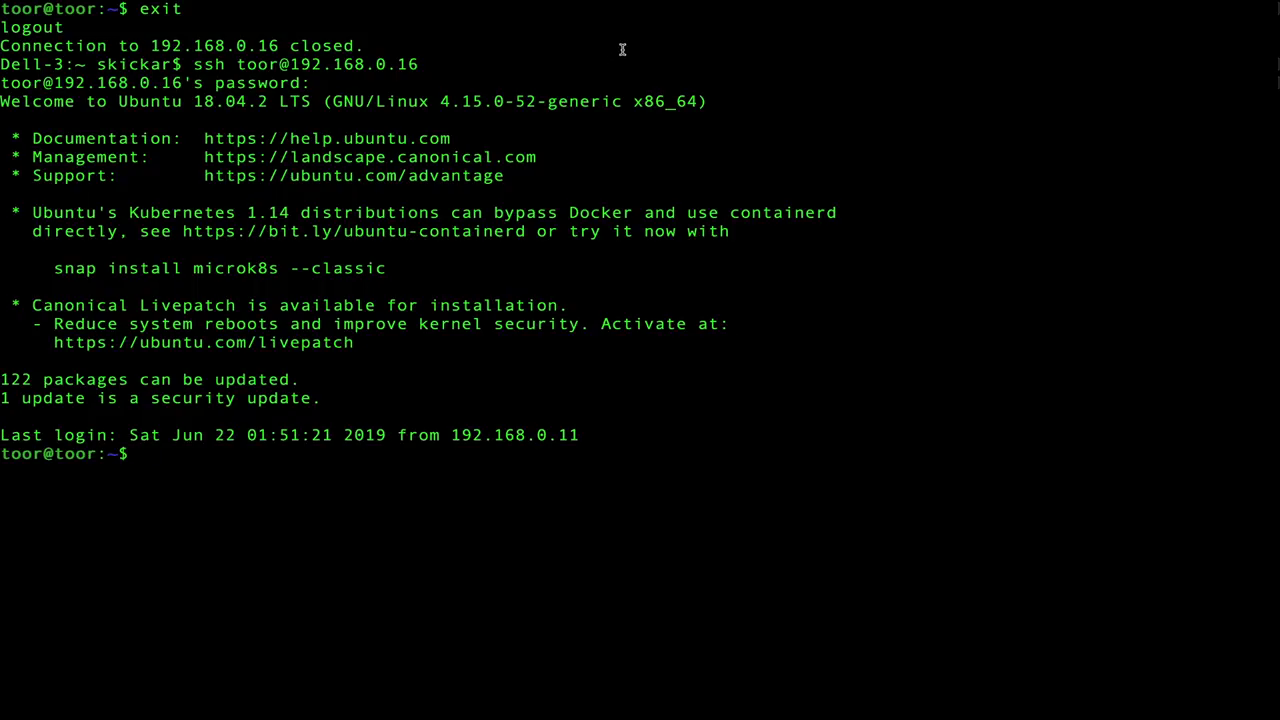
mouse_move(575, 66)
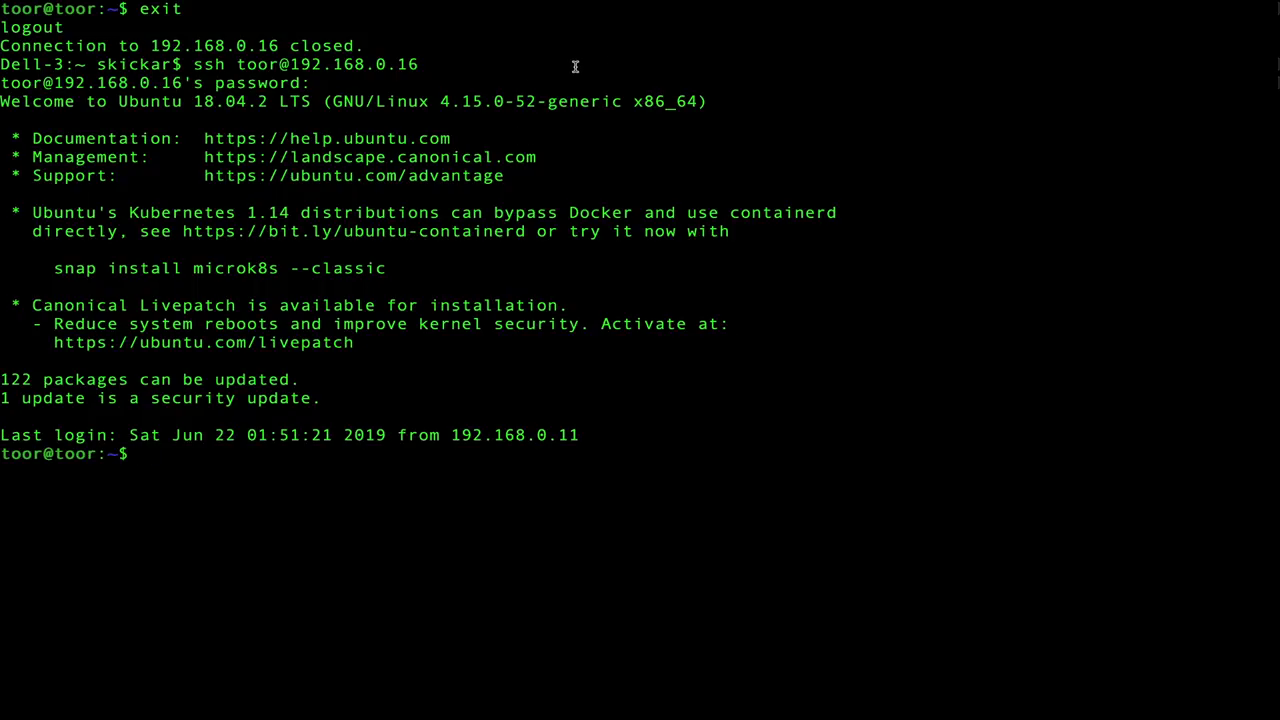
mouse_move(596, 9)
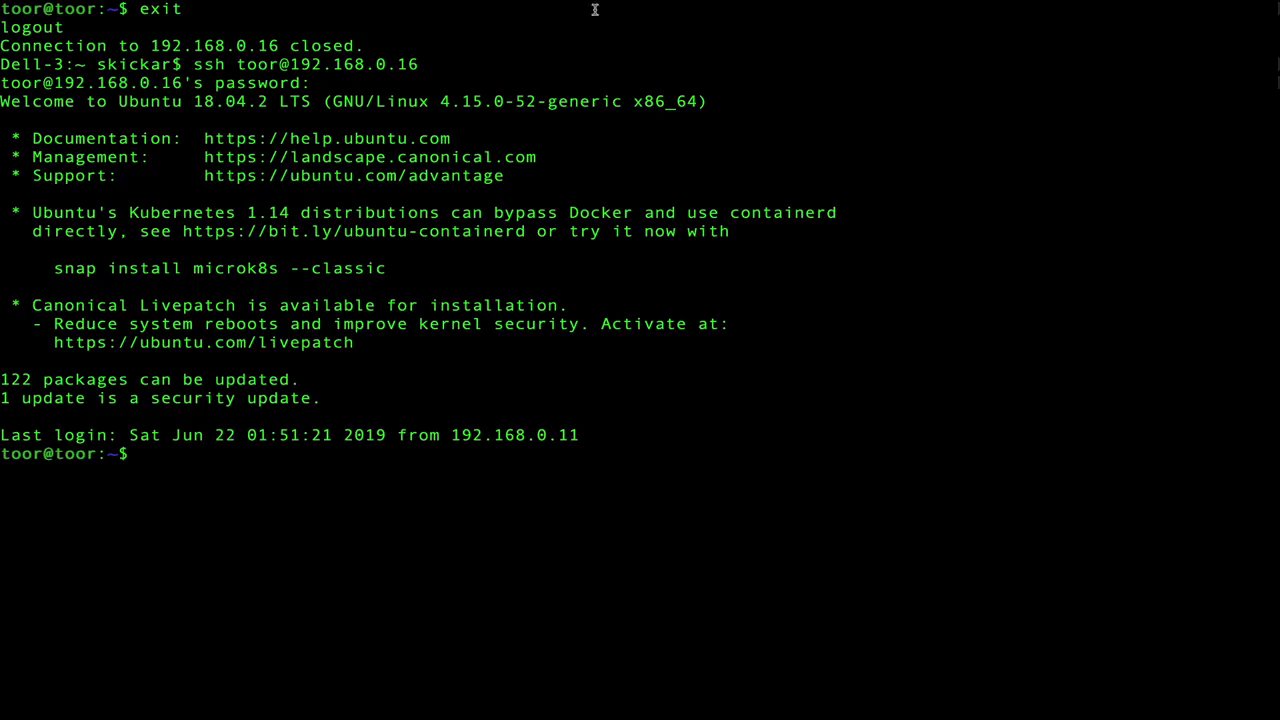
mouse_move(115, 305)
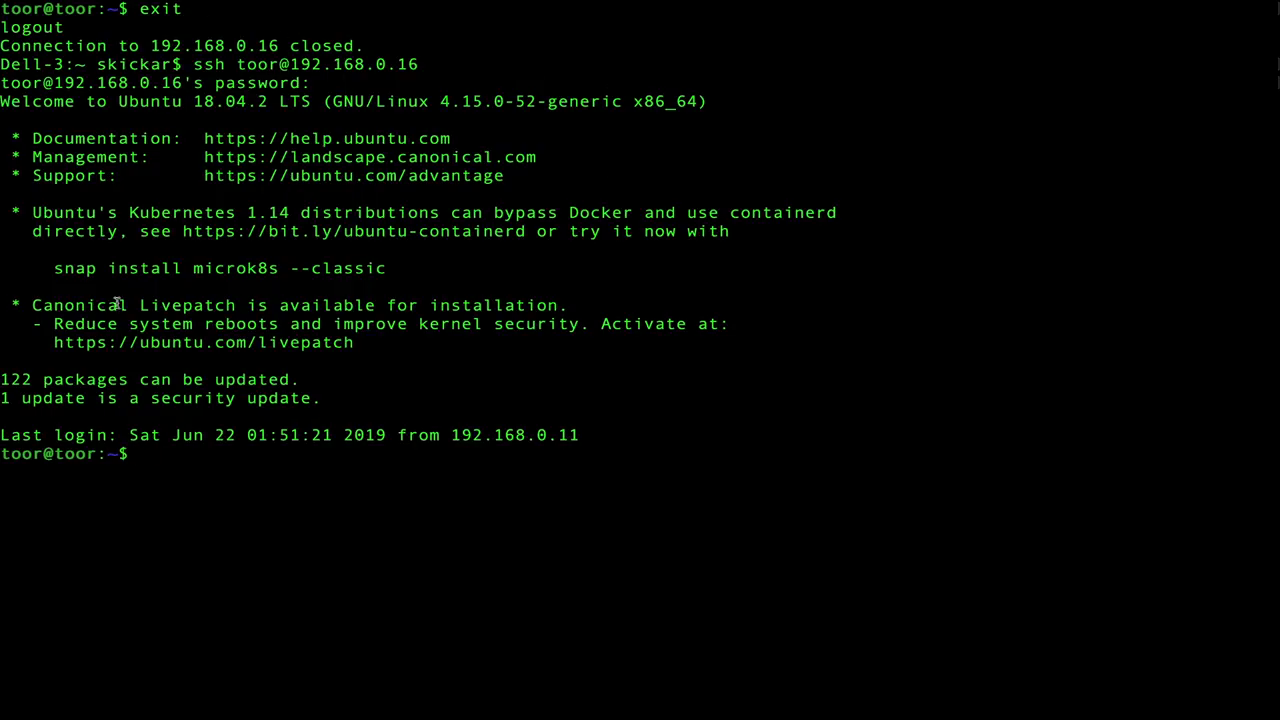
mouse_move(540, 231)
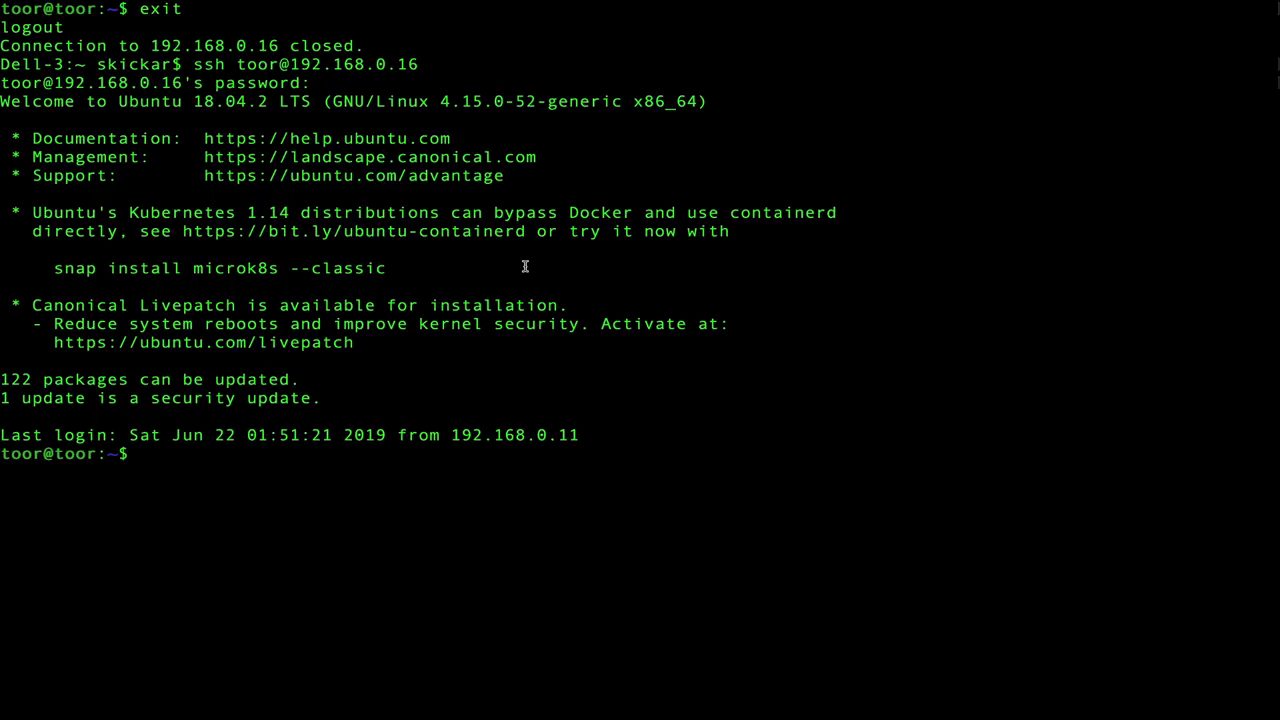
- Export DISPLAY as :0.0, then launch xterm and interrupt it
type("export D")
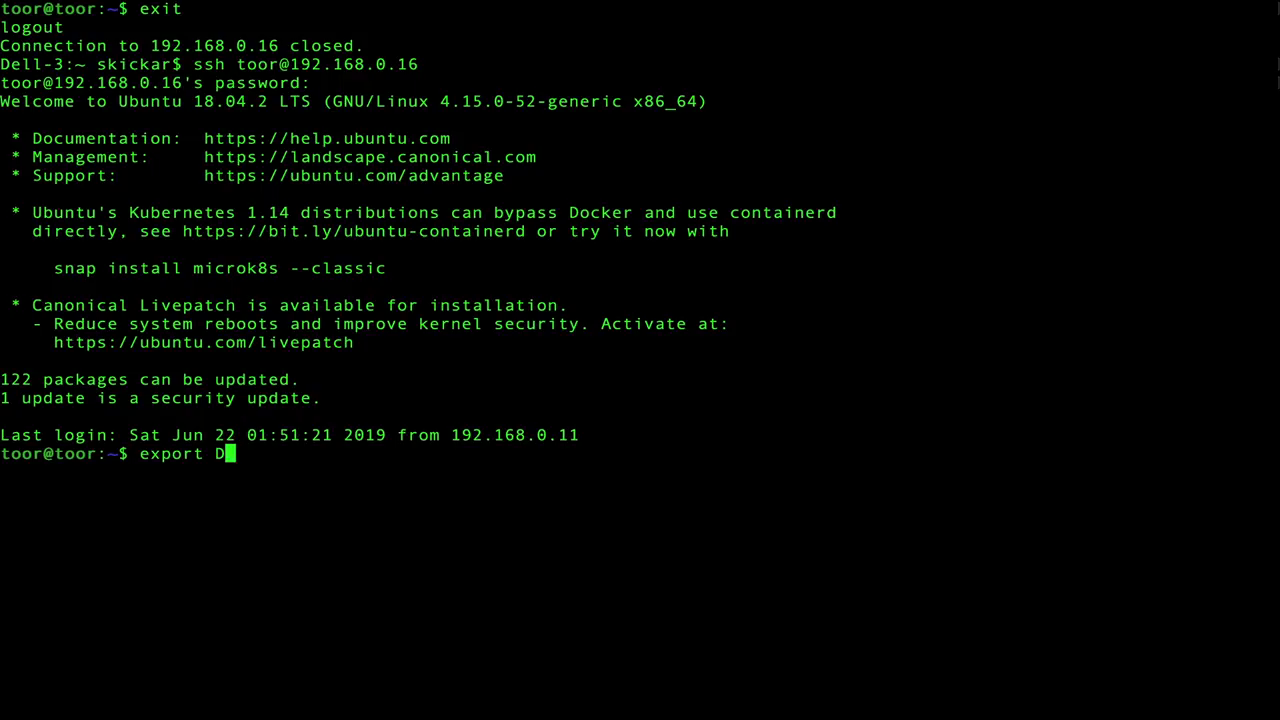
type("ISPLAY")
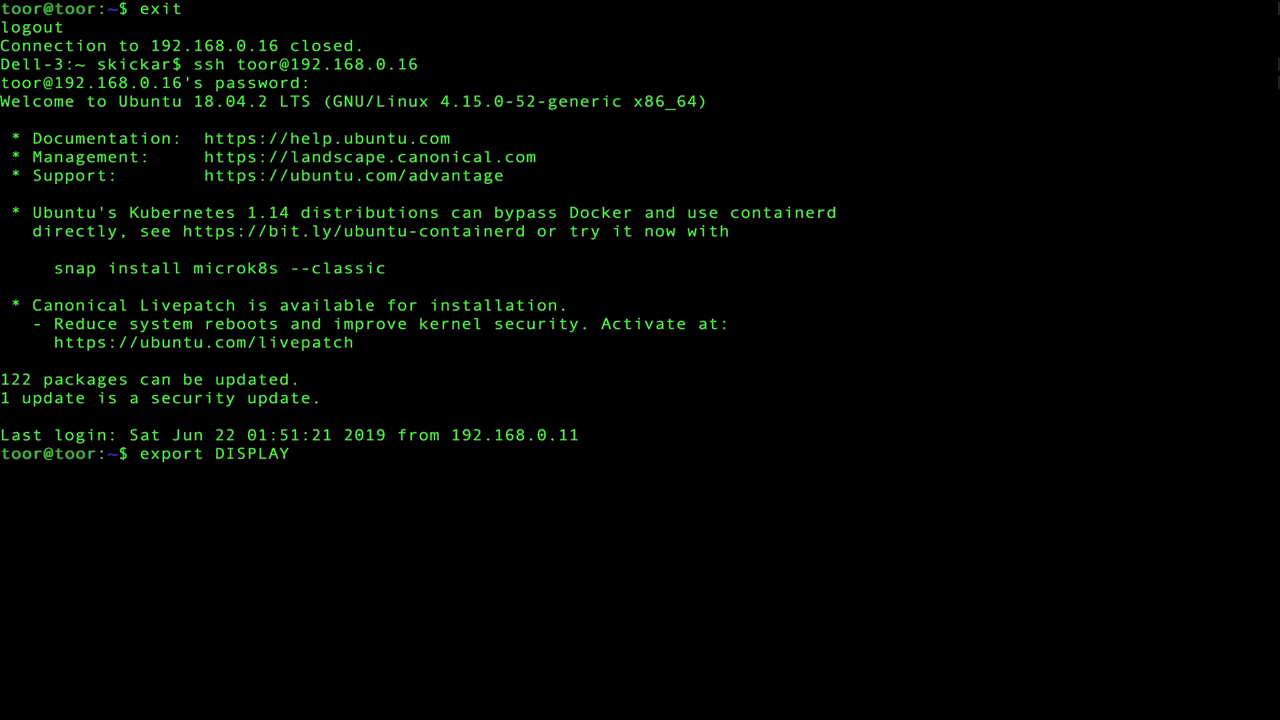
type("=:")
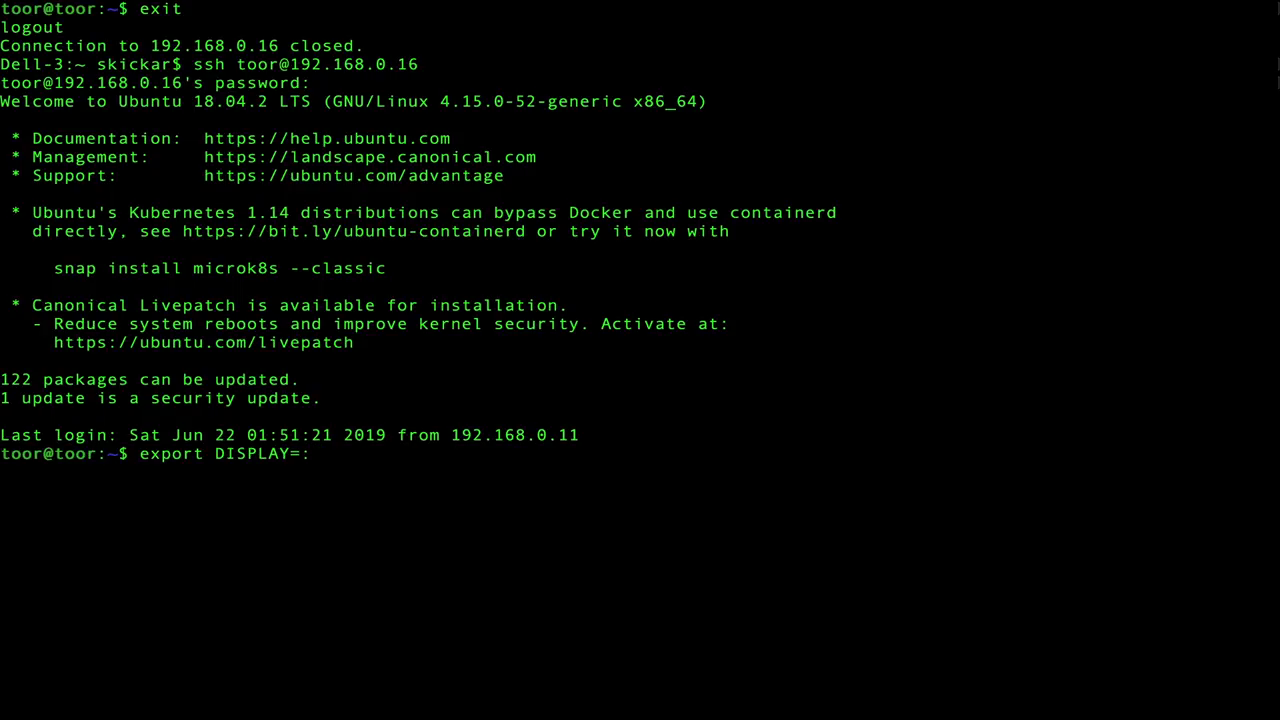
type("0.0")
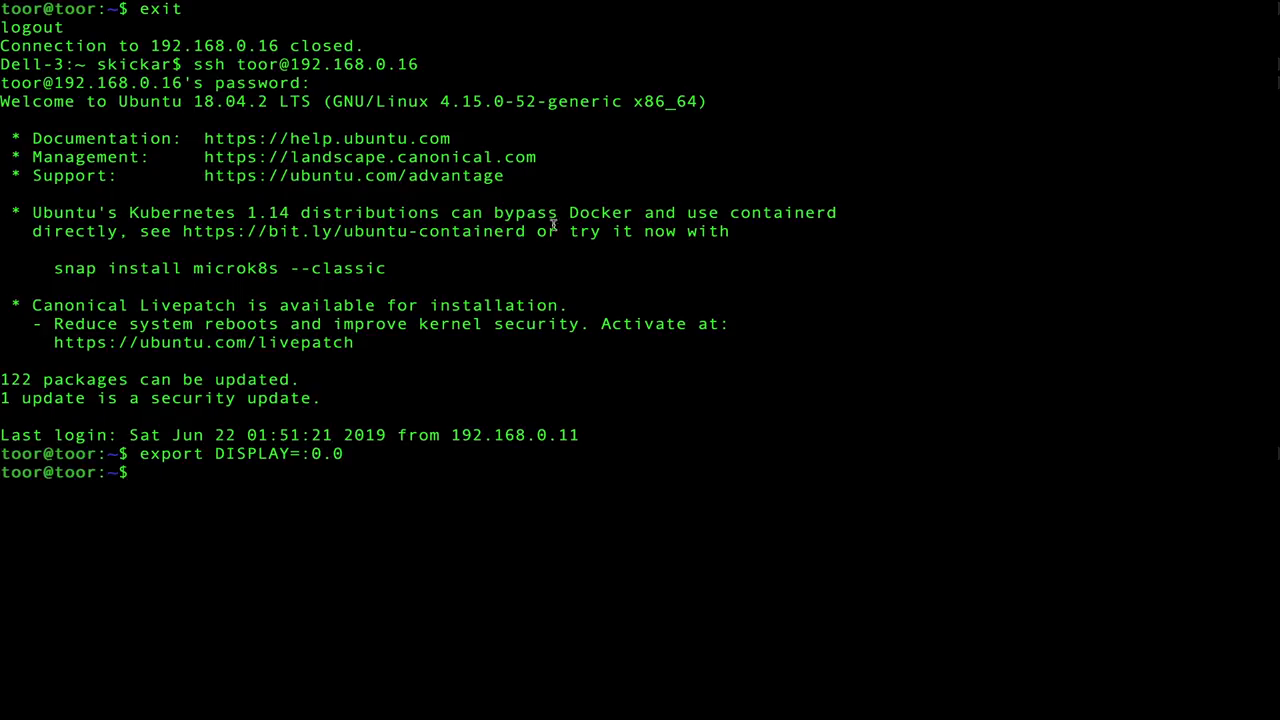
mouse_move(524, 203)
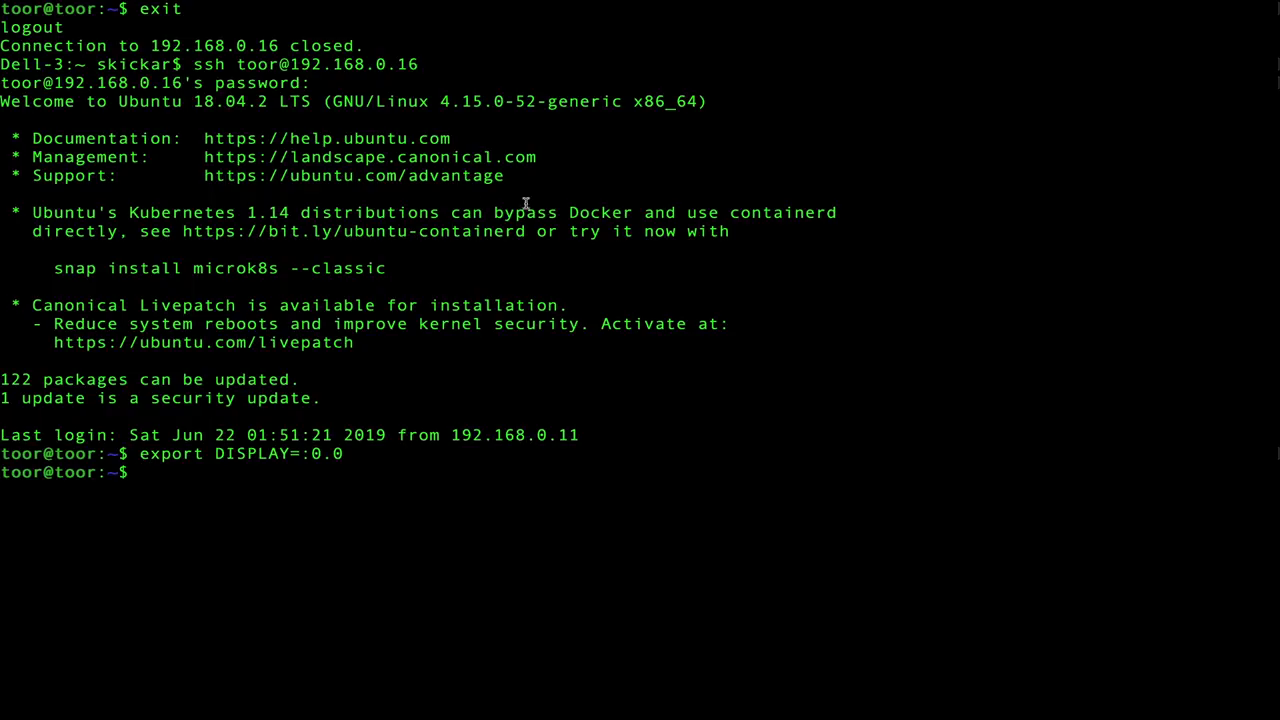
mouse_move(632, 231)
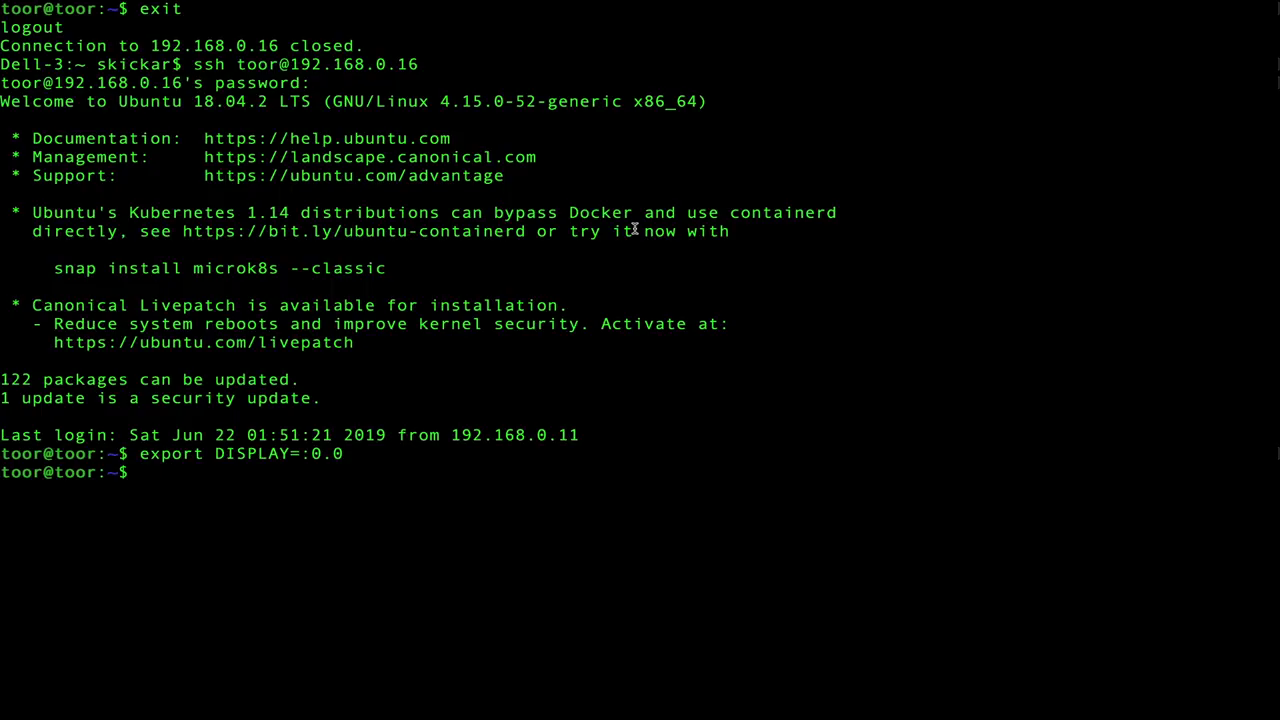
type("xte")
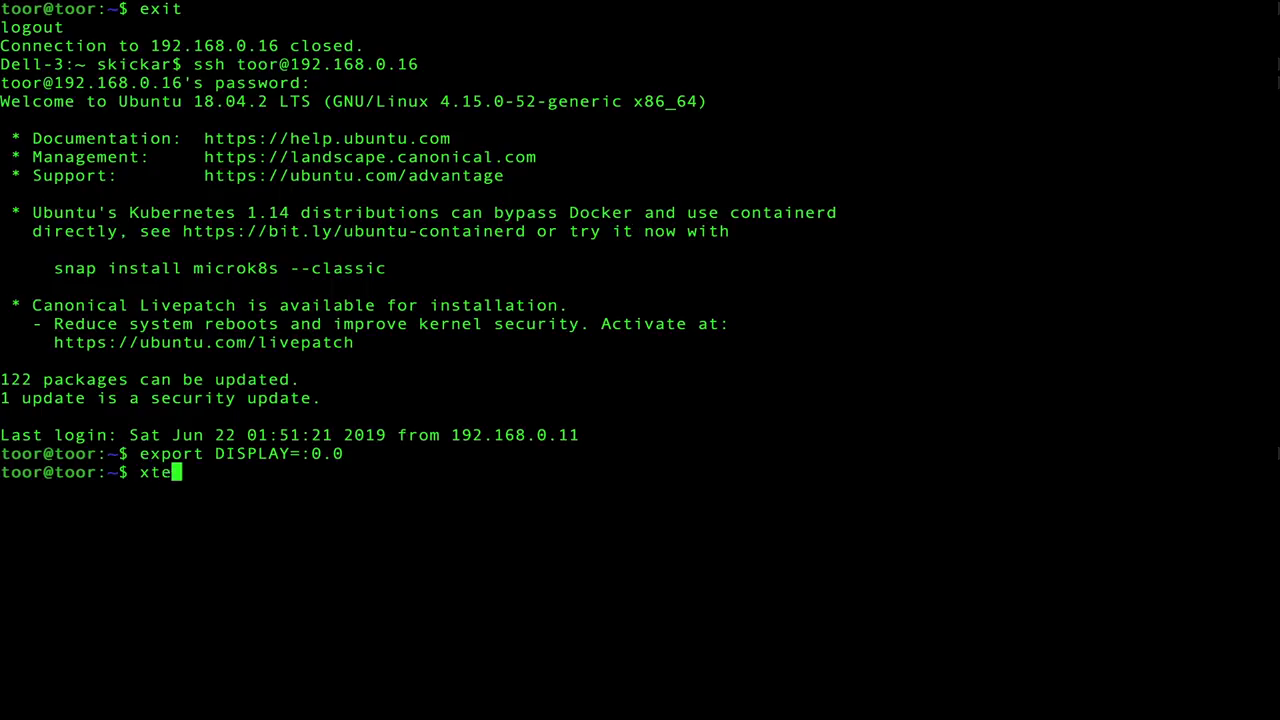
type("rm")
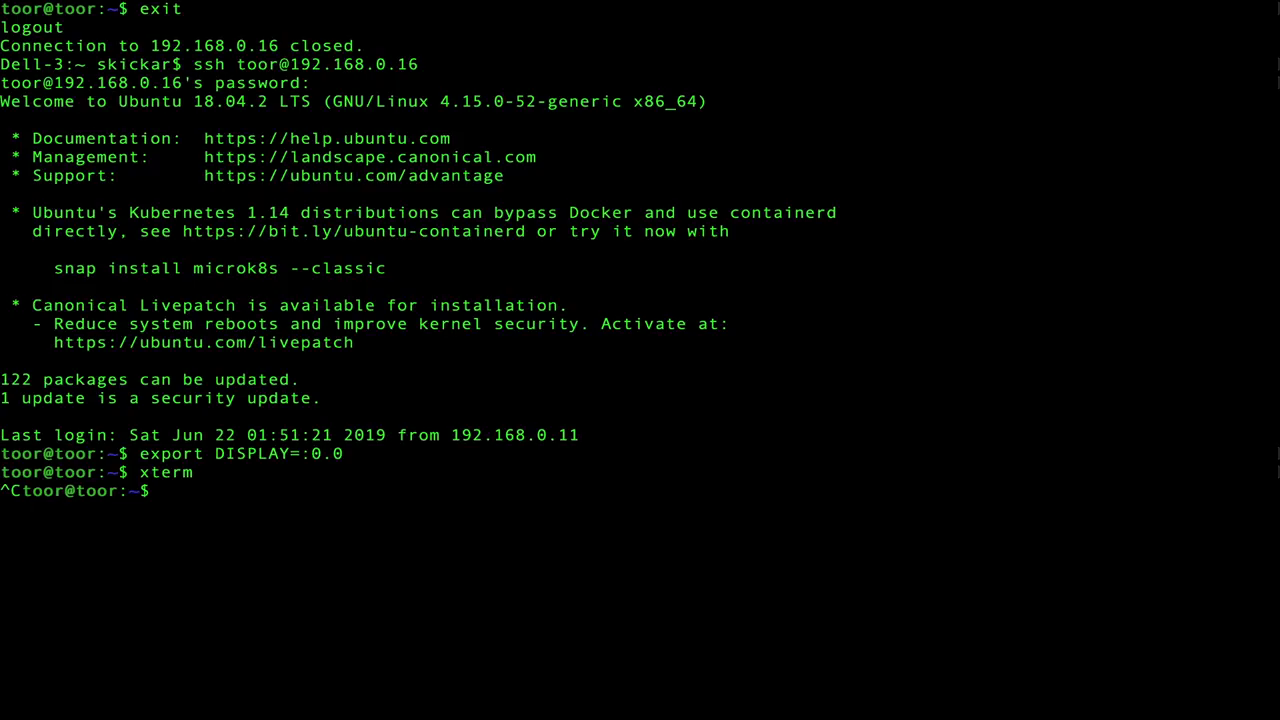
- Run sudo modprobe pcspkr to load the PC speaker module
type("sudo m")
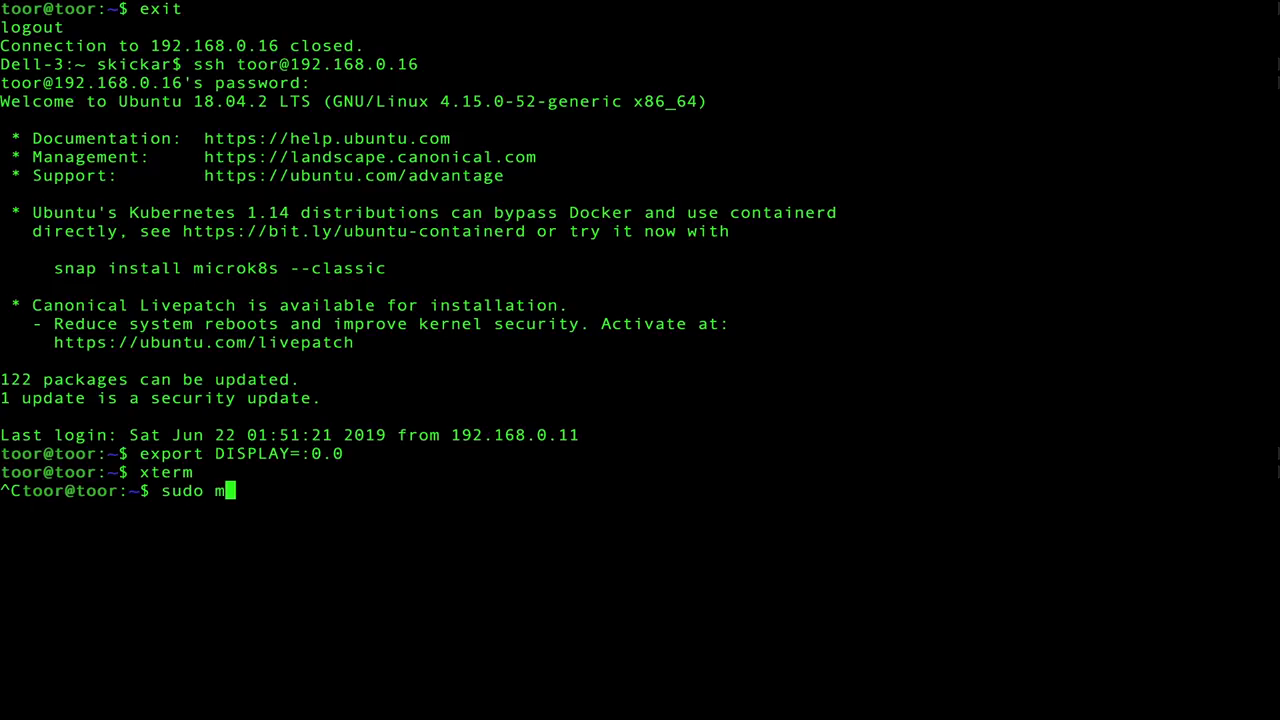
type("odpro")
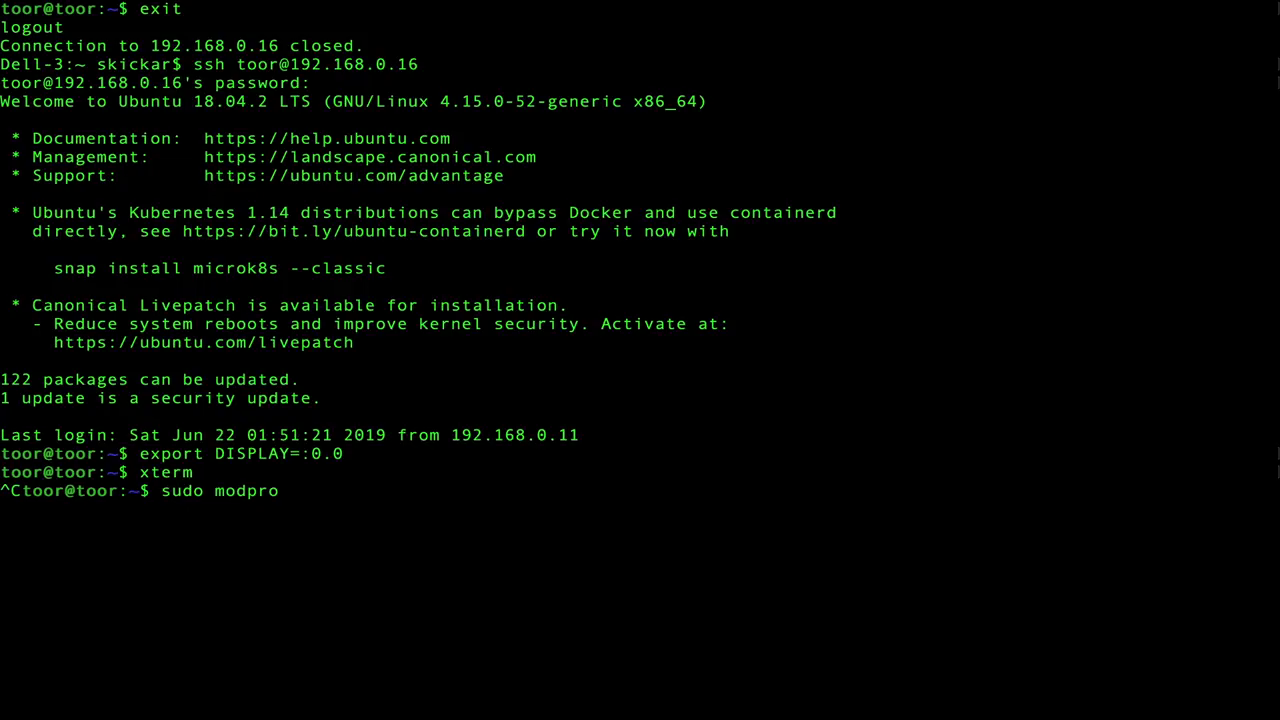
type("be")
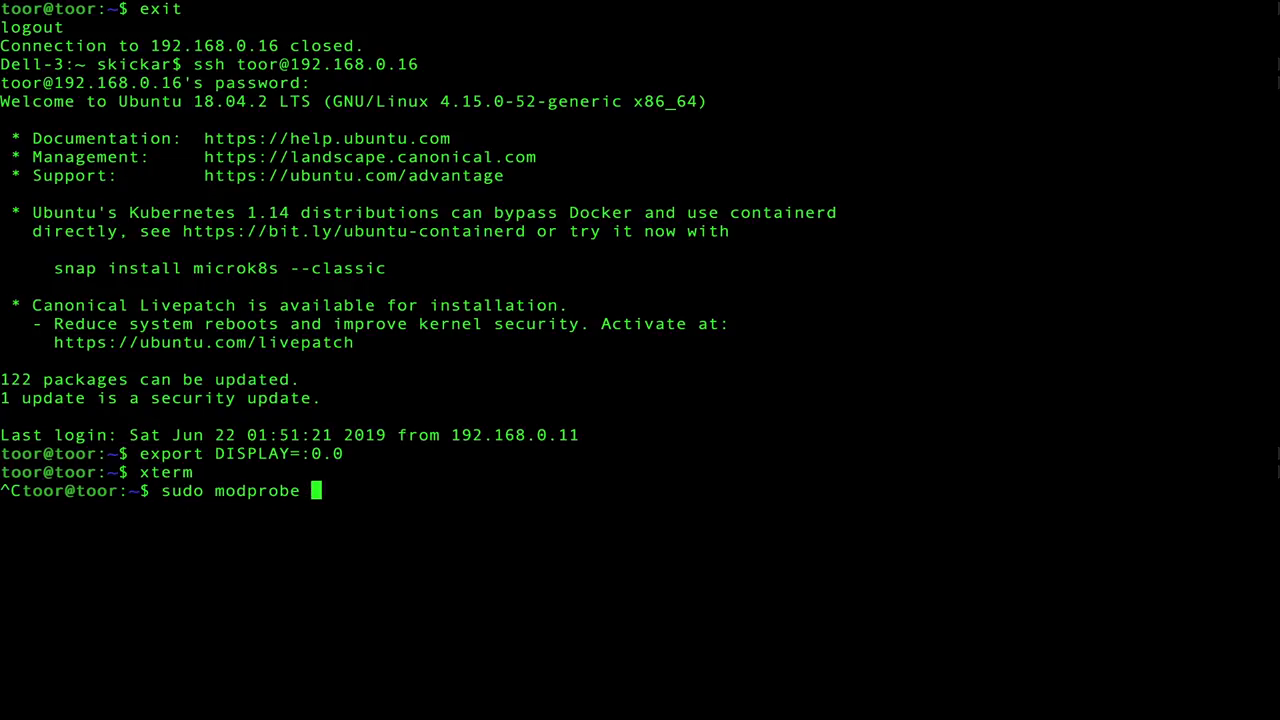
type("pcspkr")
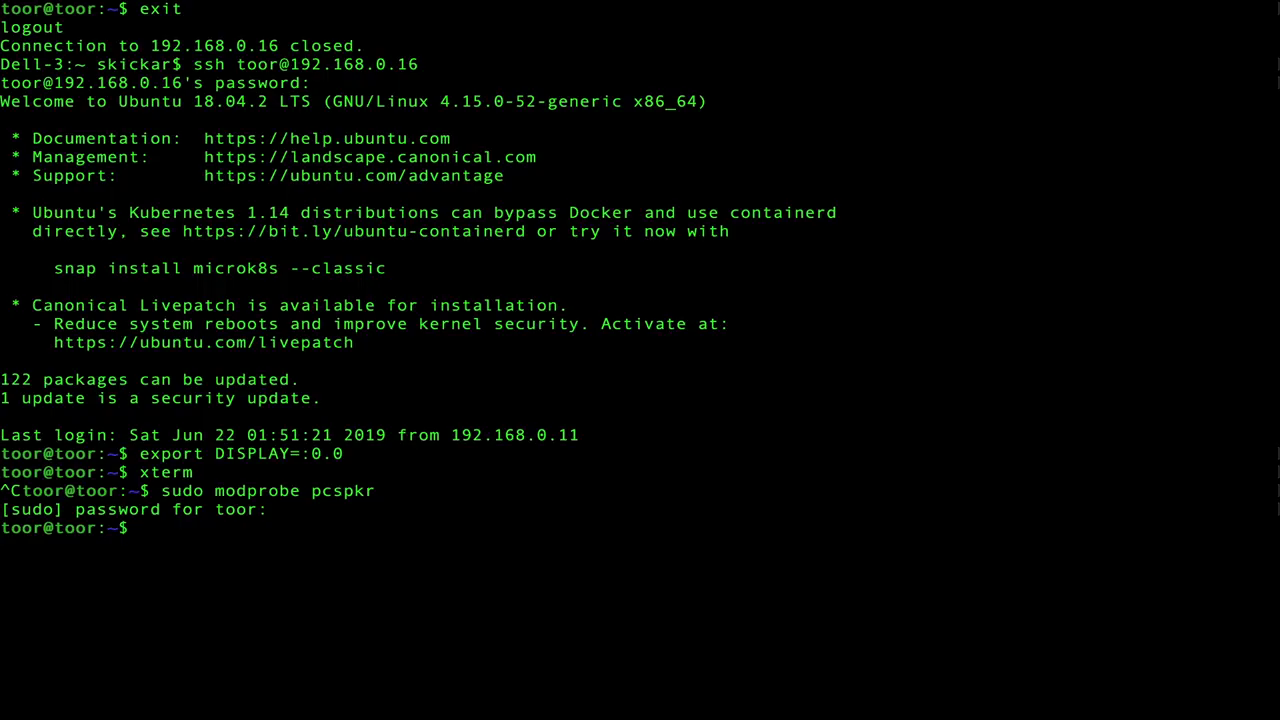
mouse_move(411, 416)
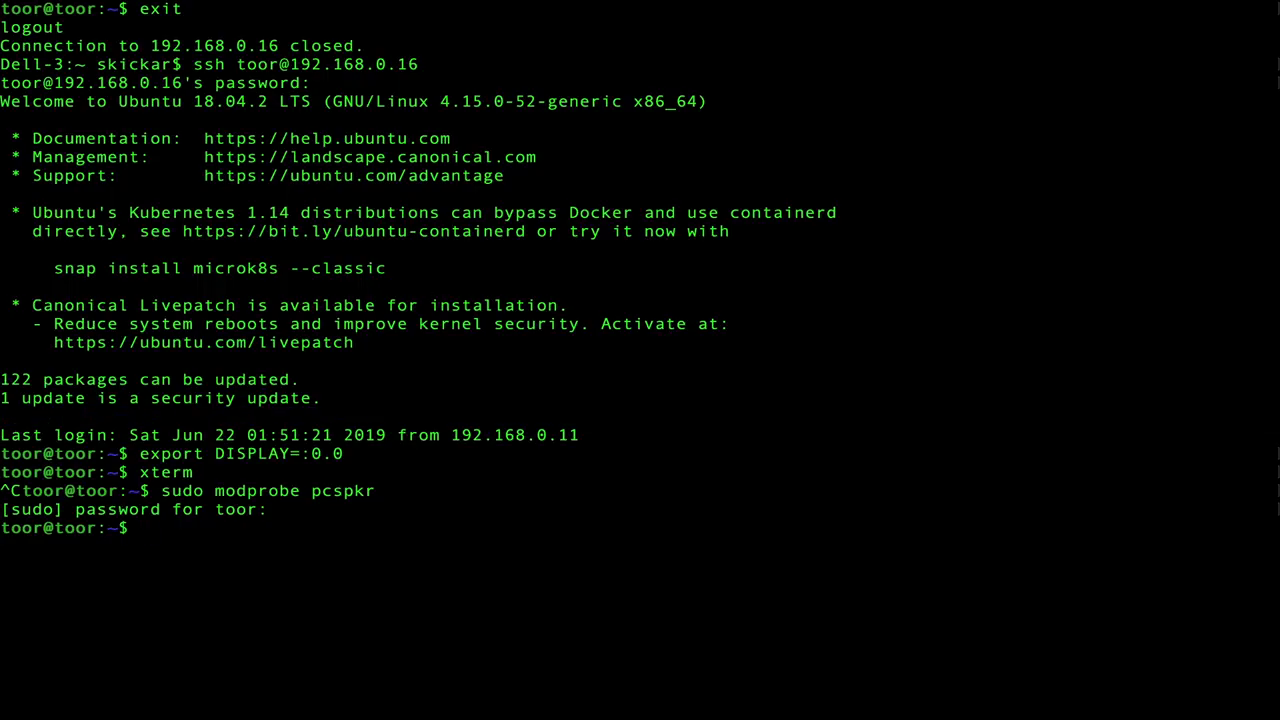
- Run say "you have been hacked" on the remote machine
type("ssay")
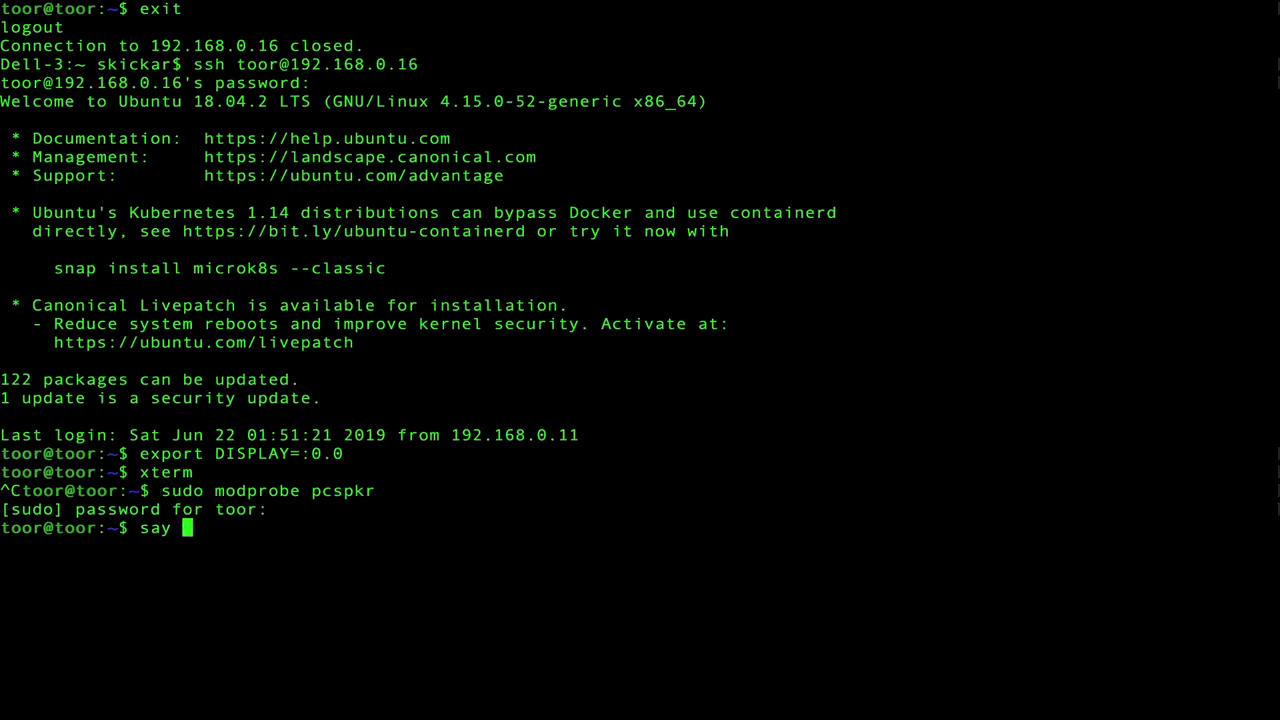
type("\"")
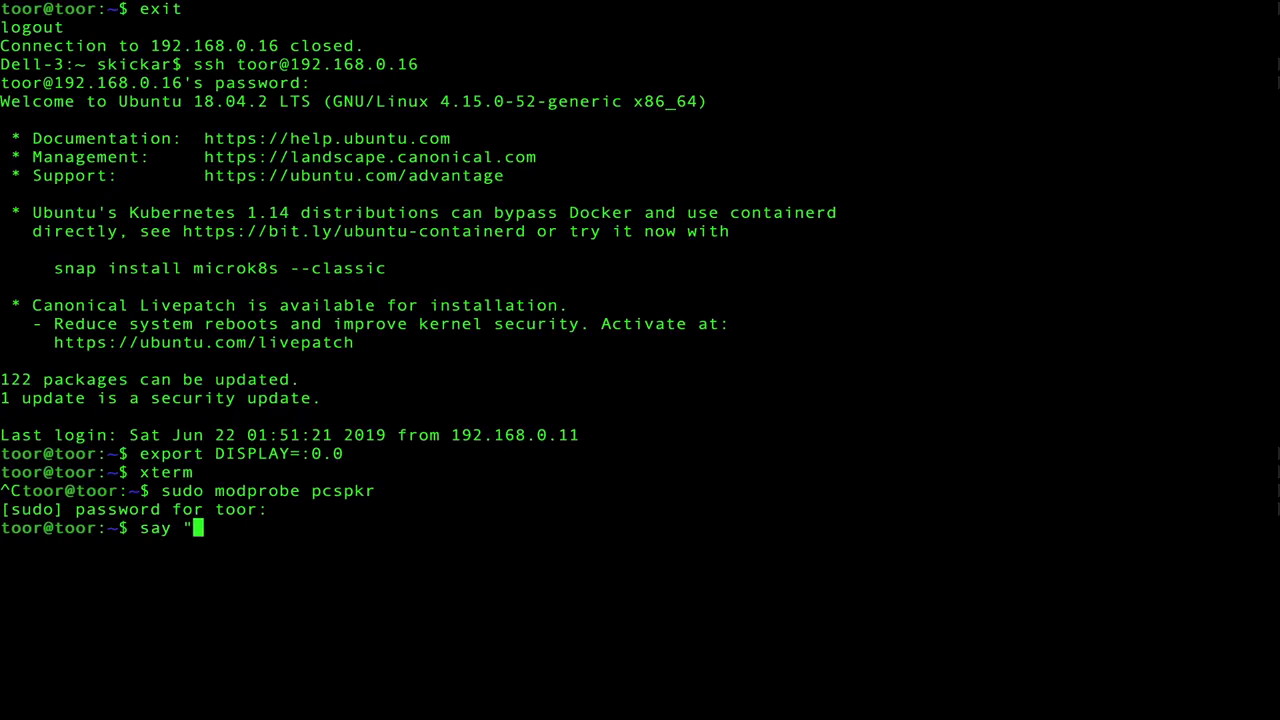
type("you have been hack")
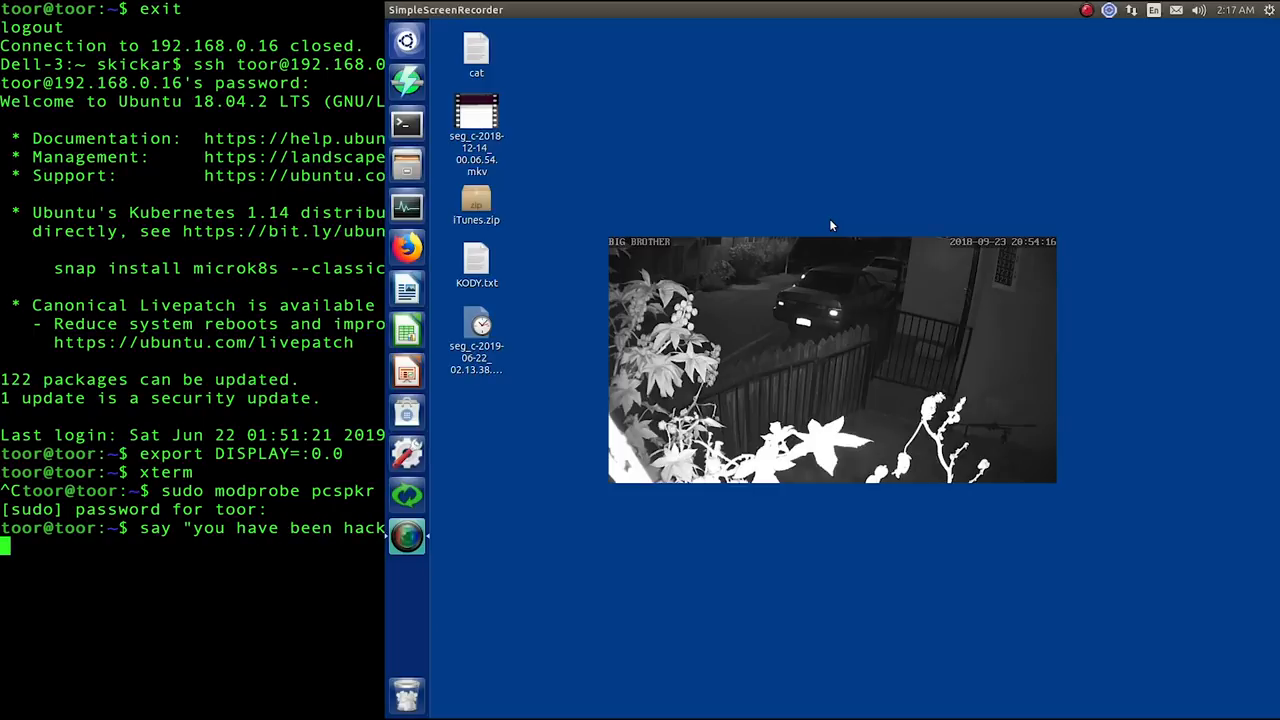
key("Return")
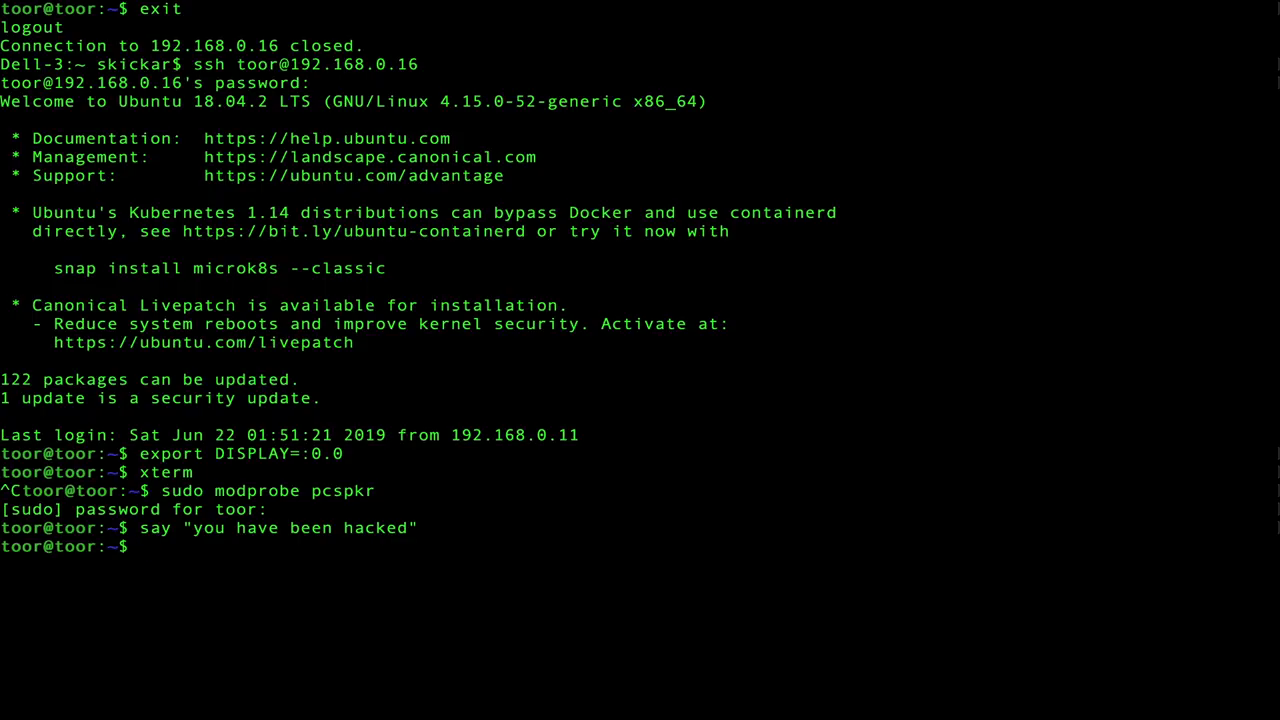
- Run espeak "You have been hacked big time" on the remote host
type("espeak")
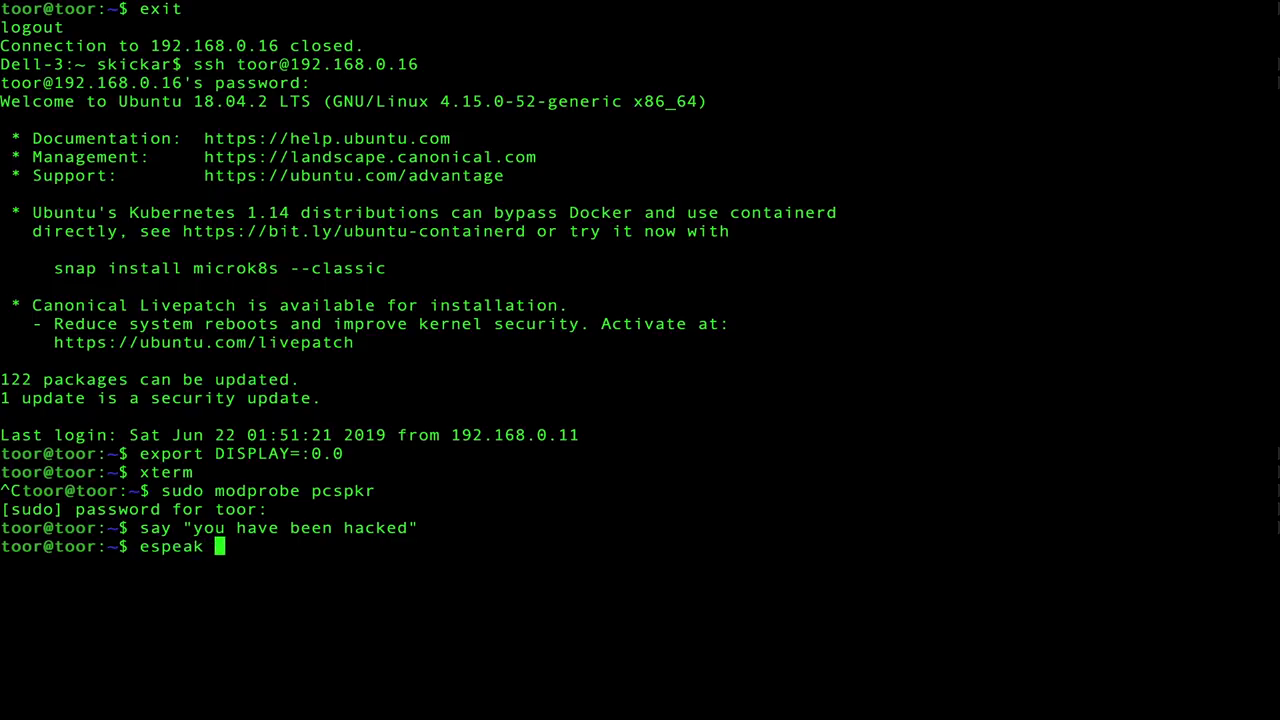
type("\"You have been hacke")
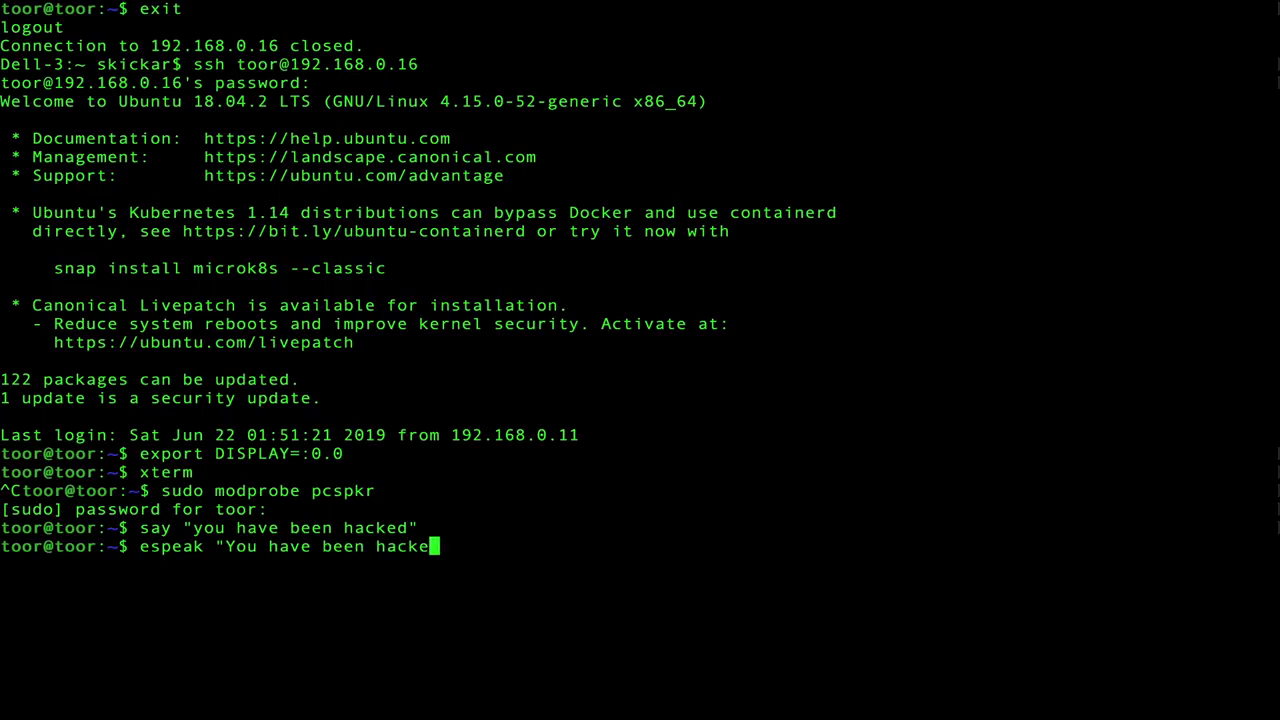
type("d big time")
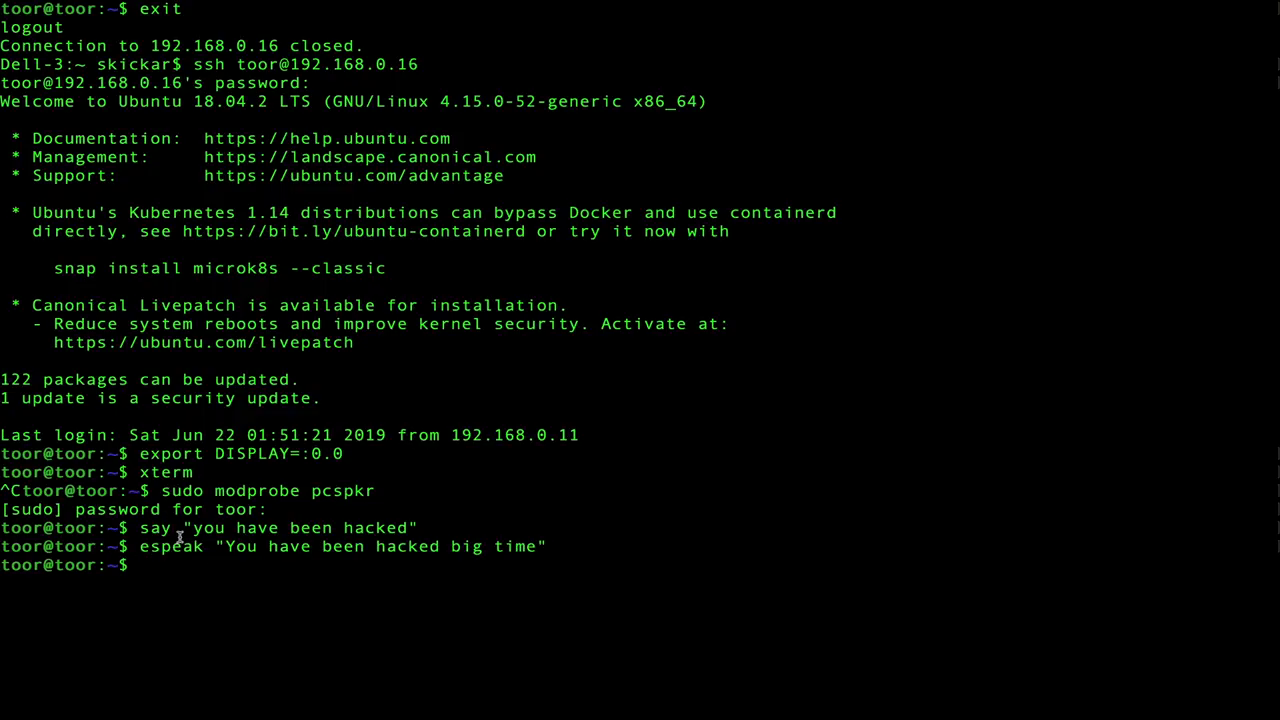
mouse_move(198, 522)
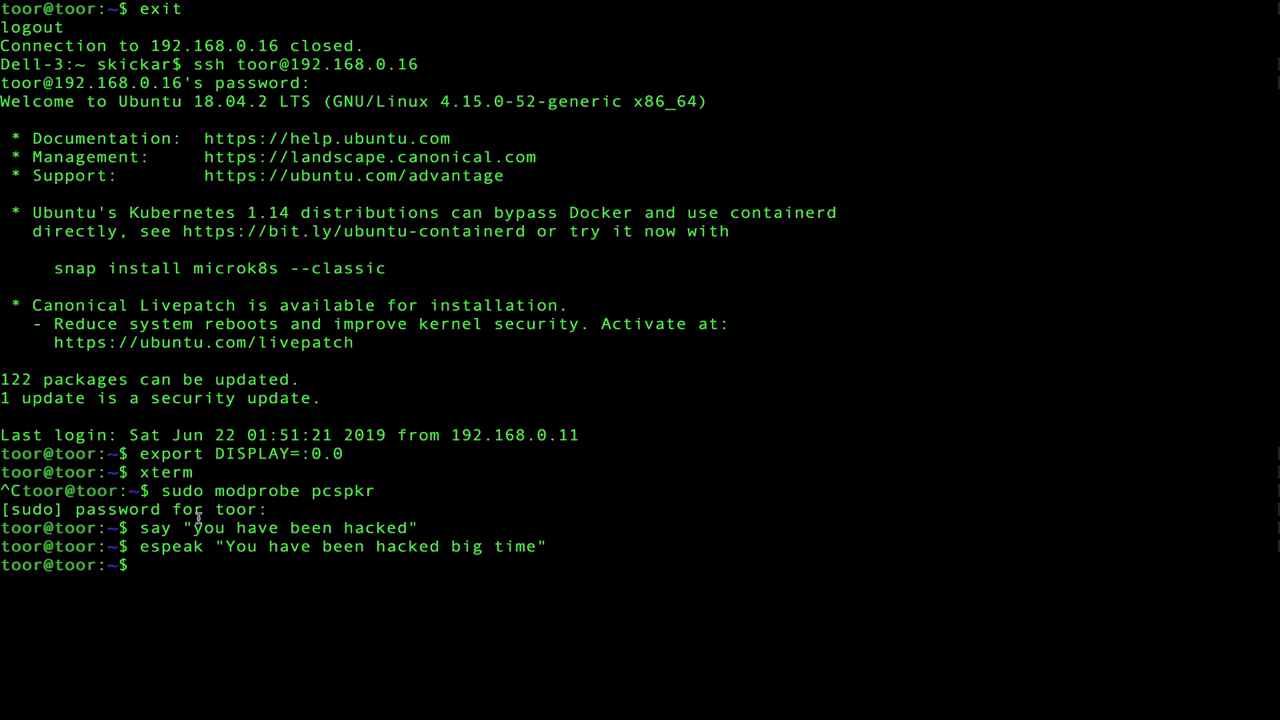
mouse_move(633, 463)
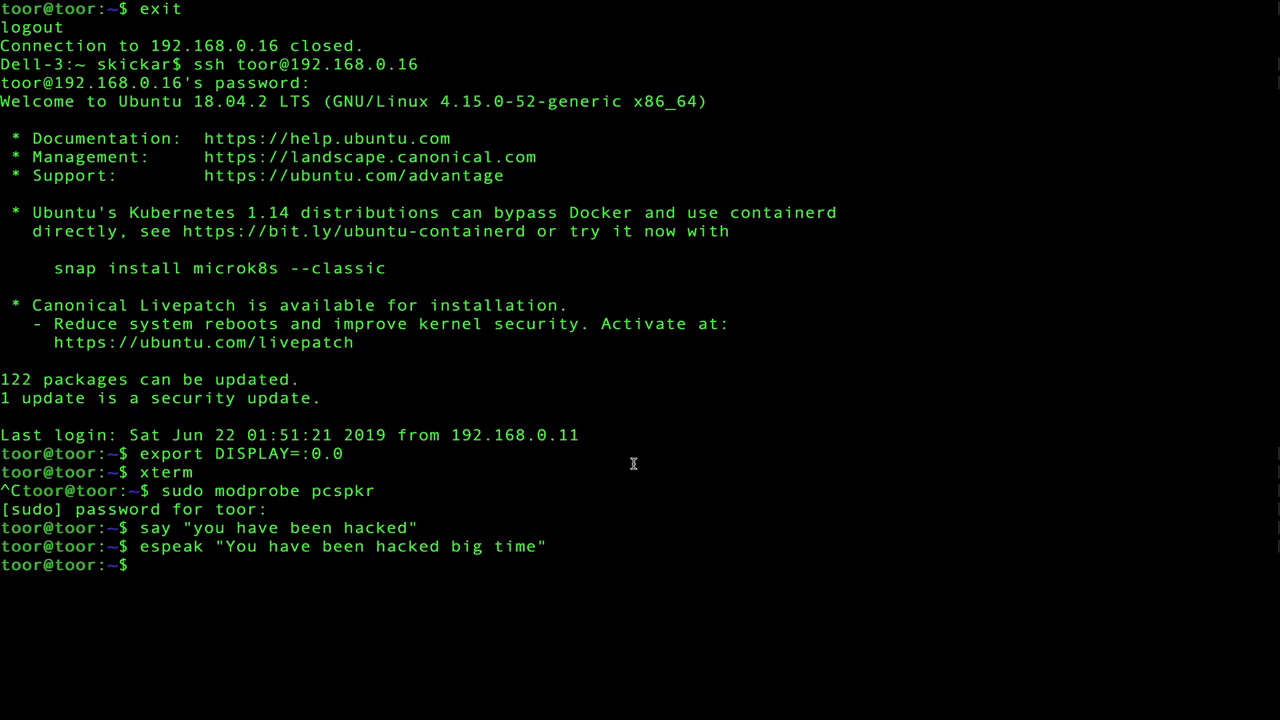
mouse_move(669, 477)
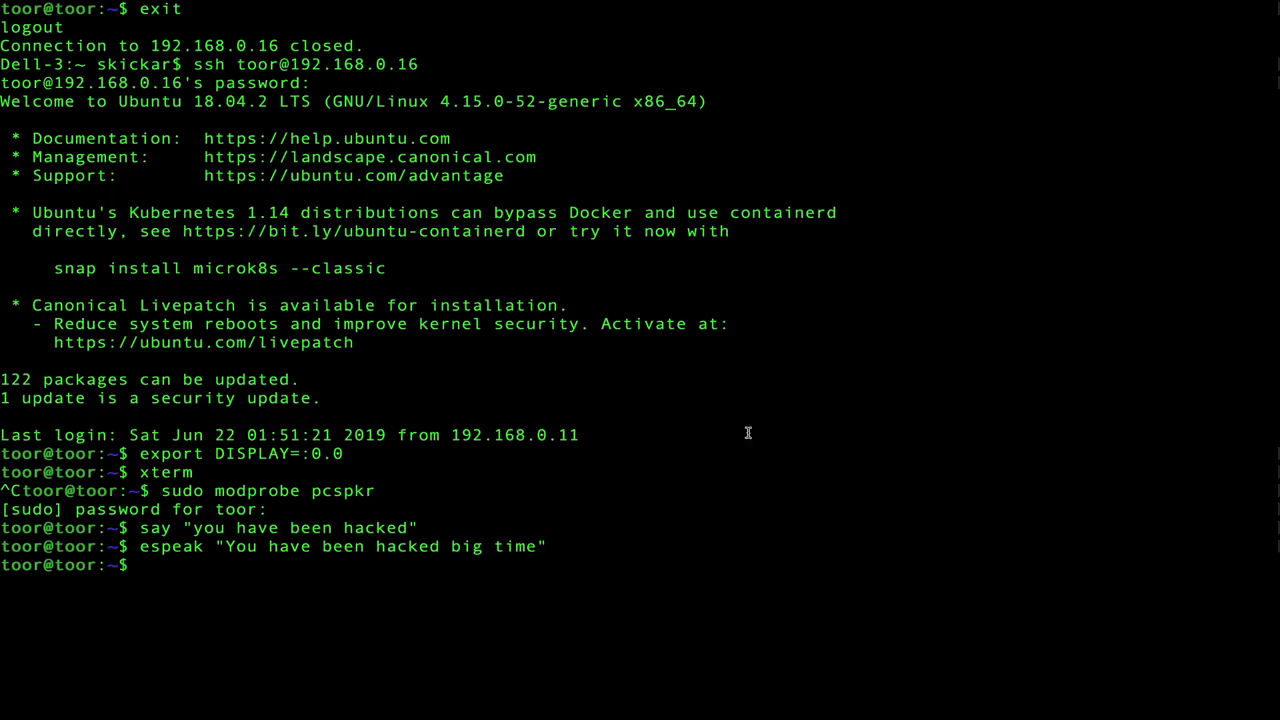
mouse_move(557, 439)
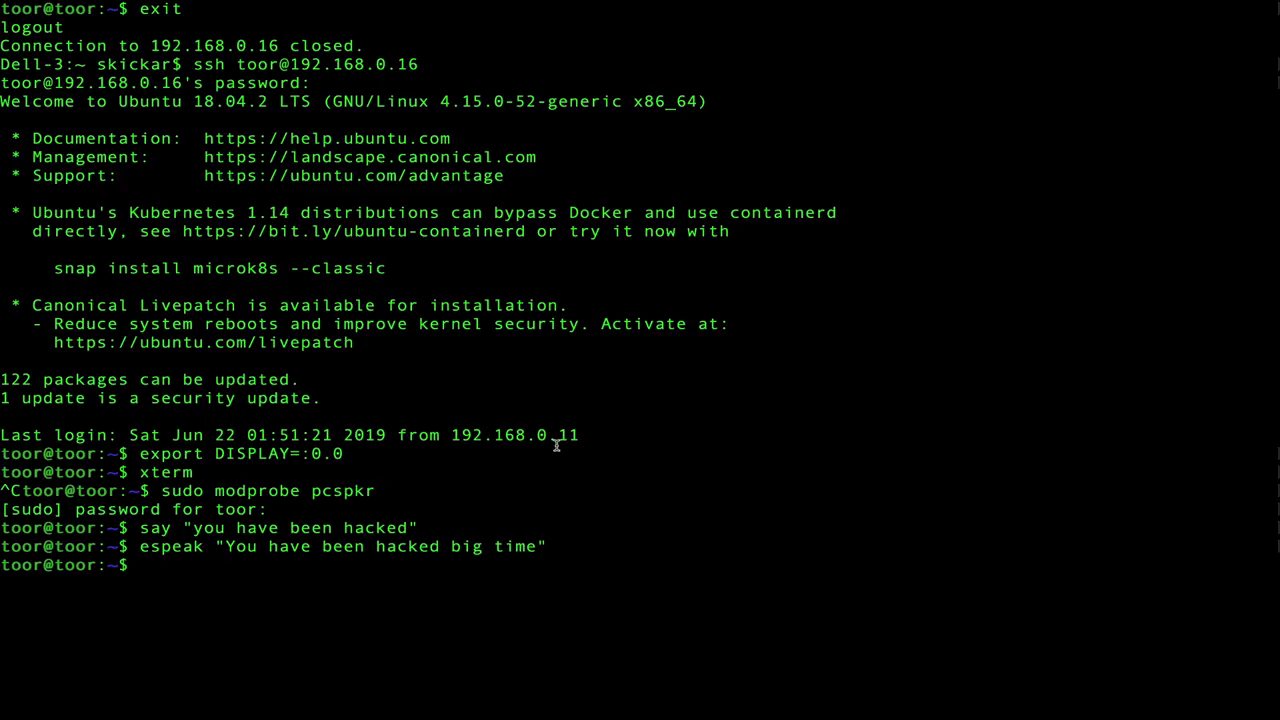
mouse_move(564, 453)
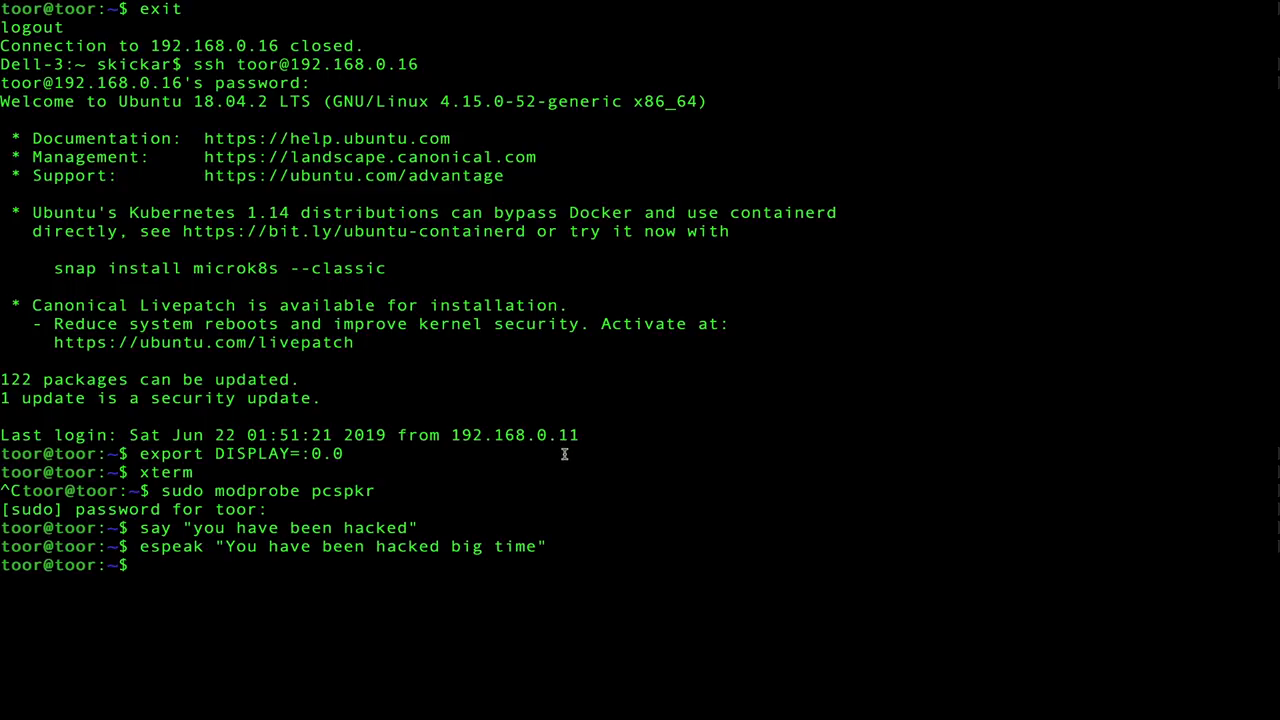
mouse_move(518, 521)
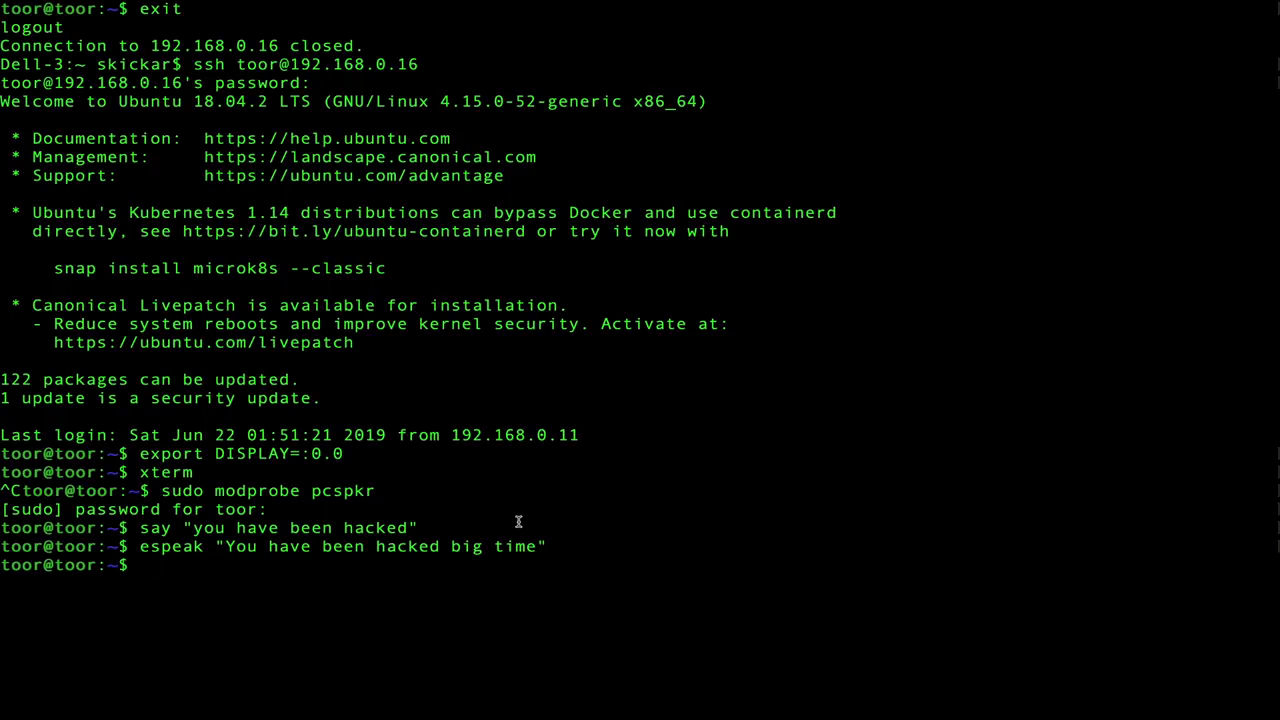
mouse_move(633, 503)
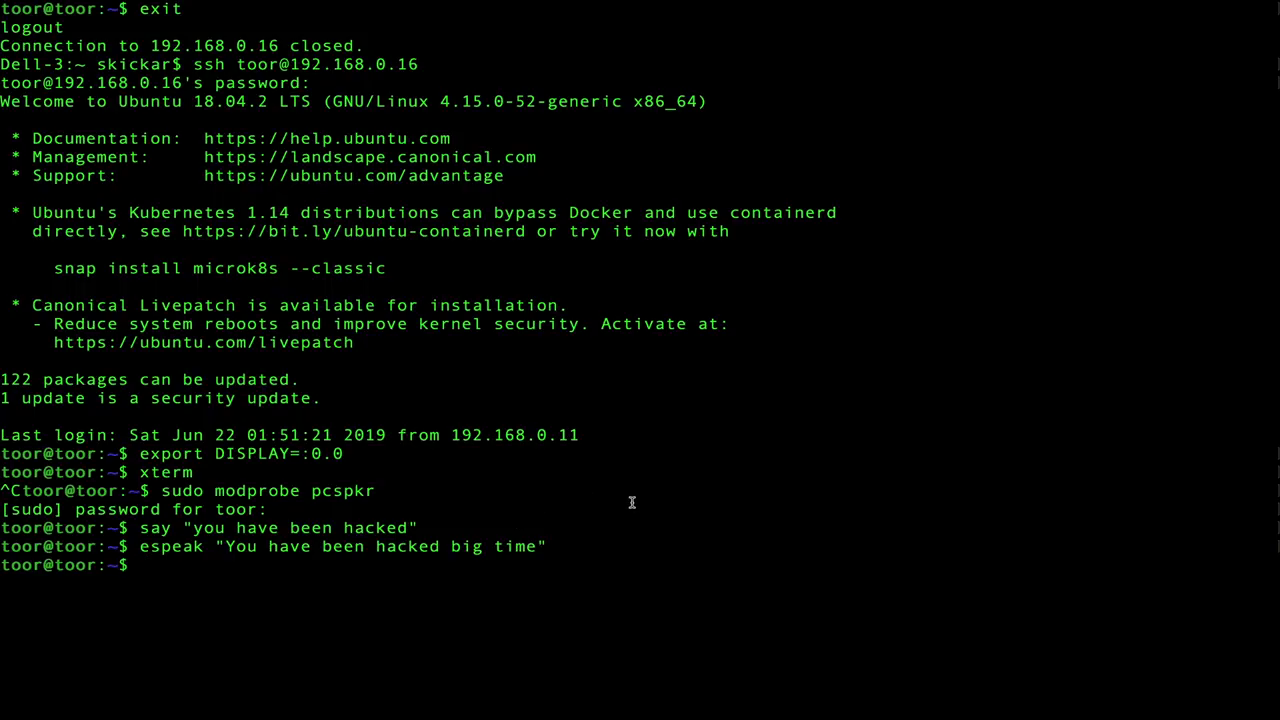
mouse_move(683, 460)
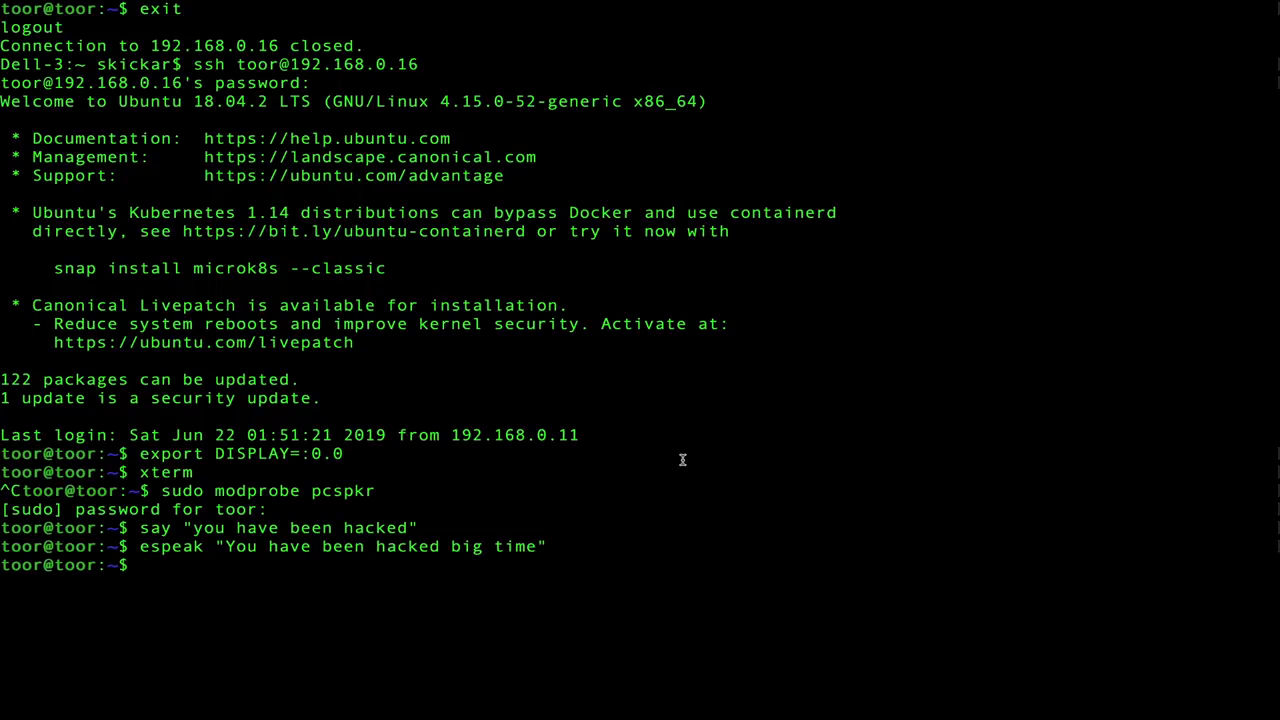
- Install beep with apt, retry with sudo, then type man beep
type("apt install beep")
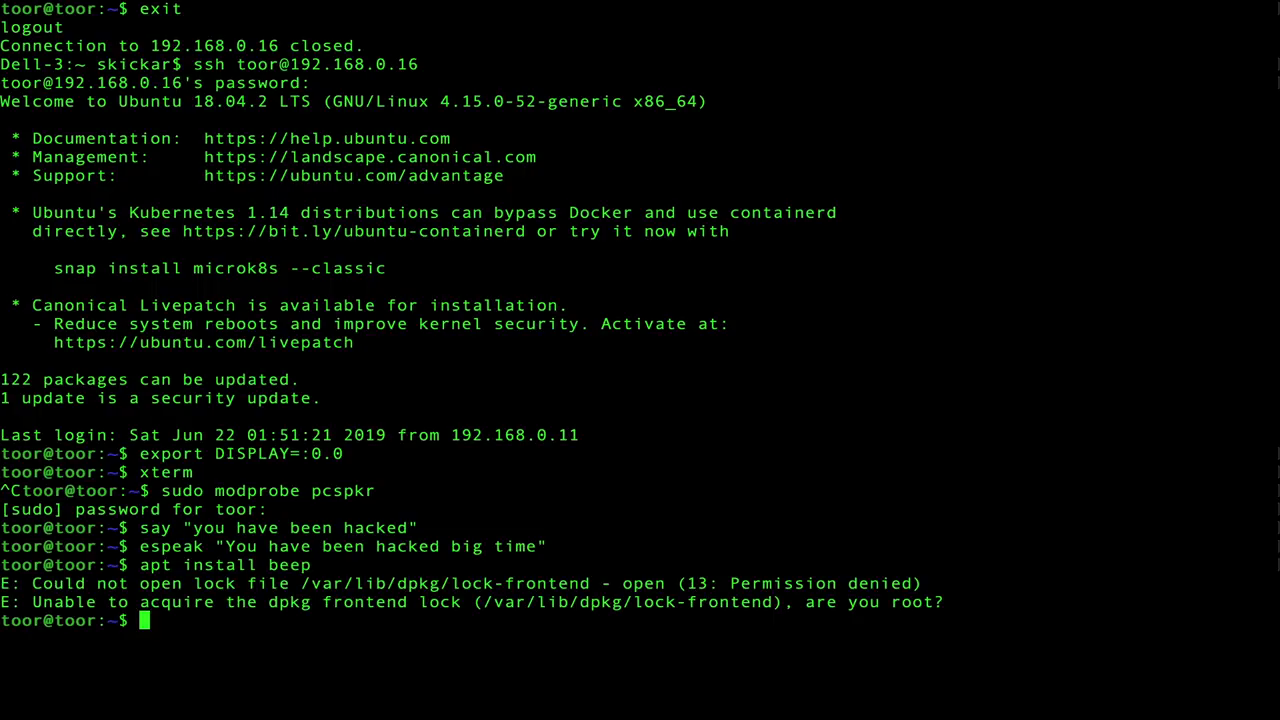
type("sudo apt ins")
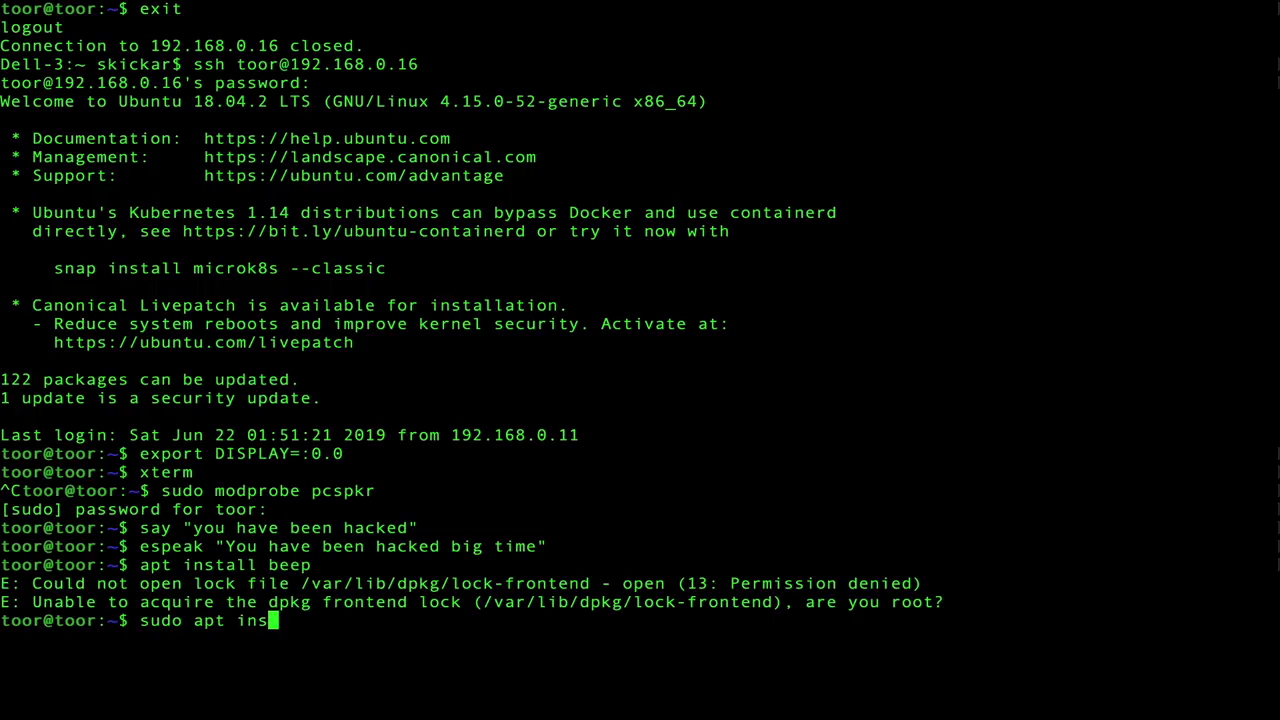
type("tall bewe")
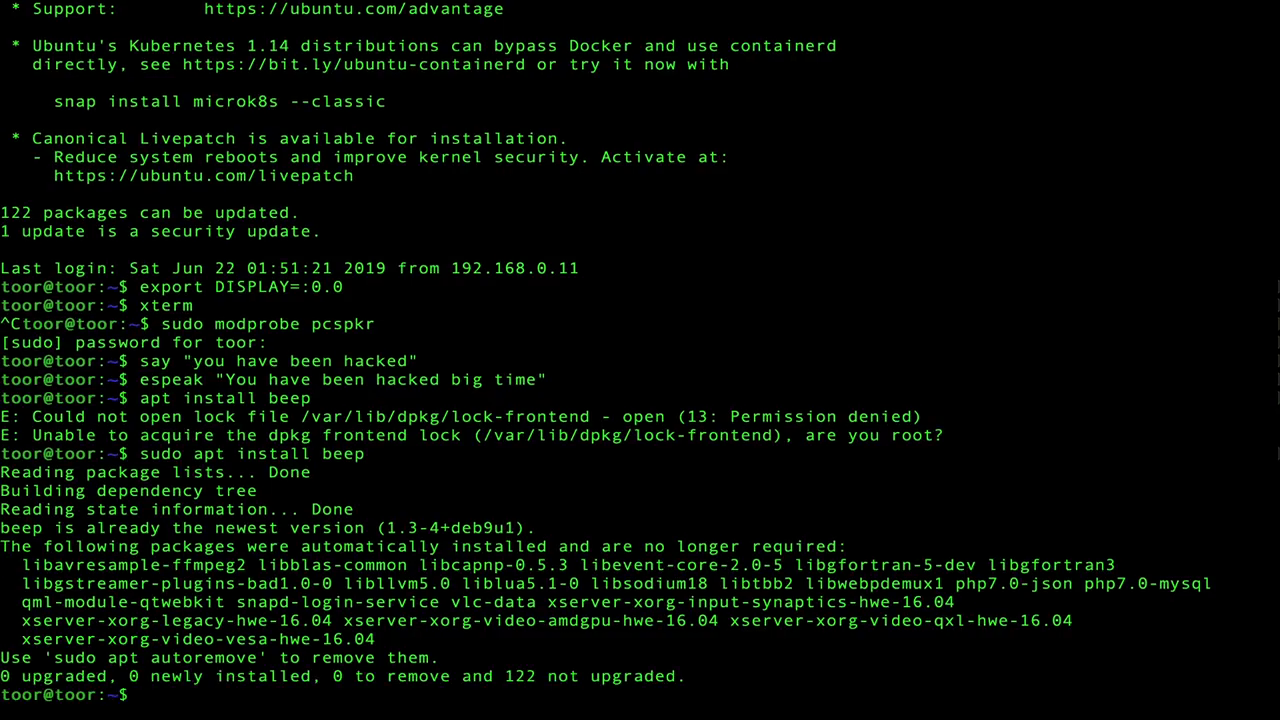
type("man beep")
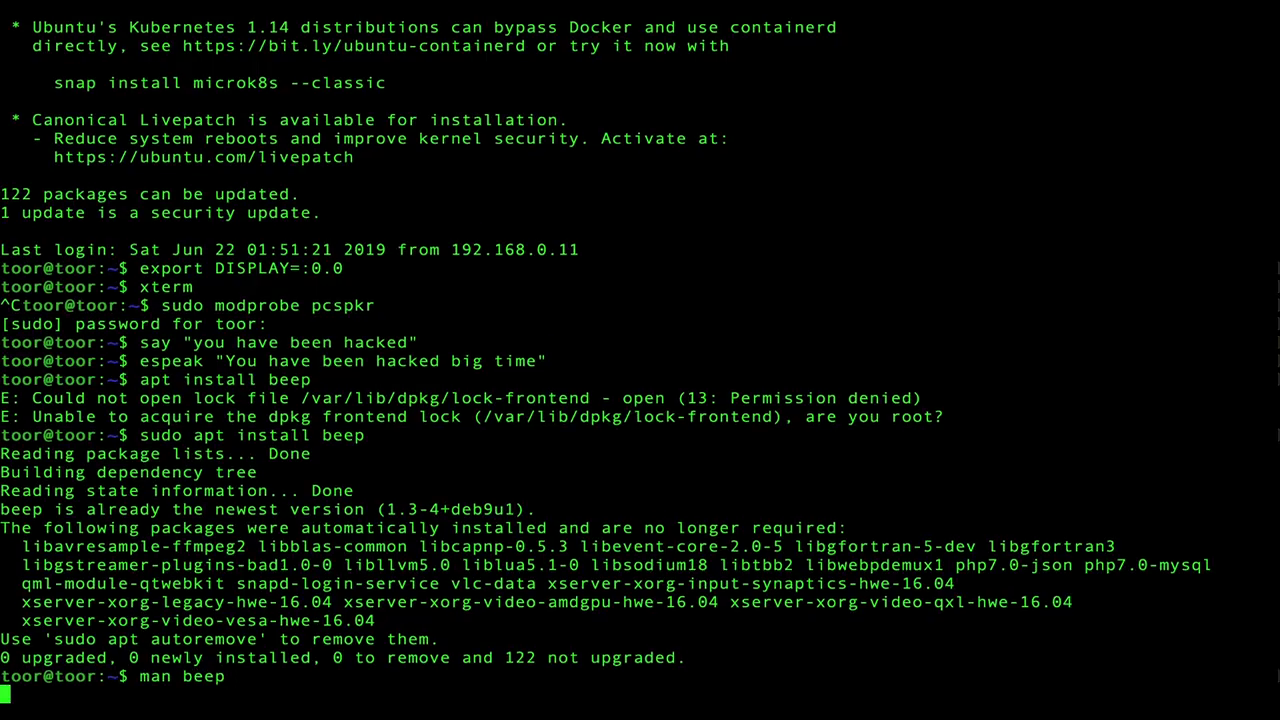
- Read the beep manual's examples and select beep -c -f 400 -D 50 -l 10
key("Return")
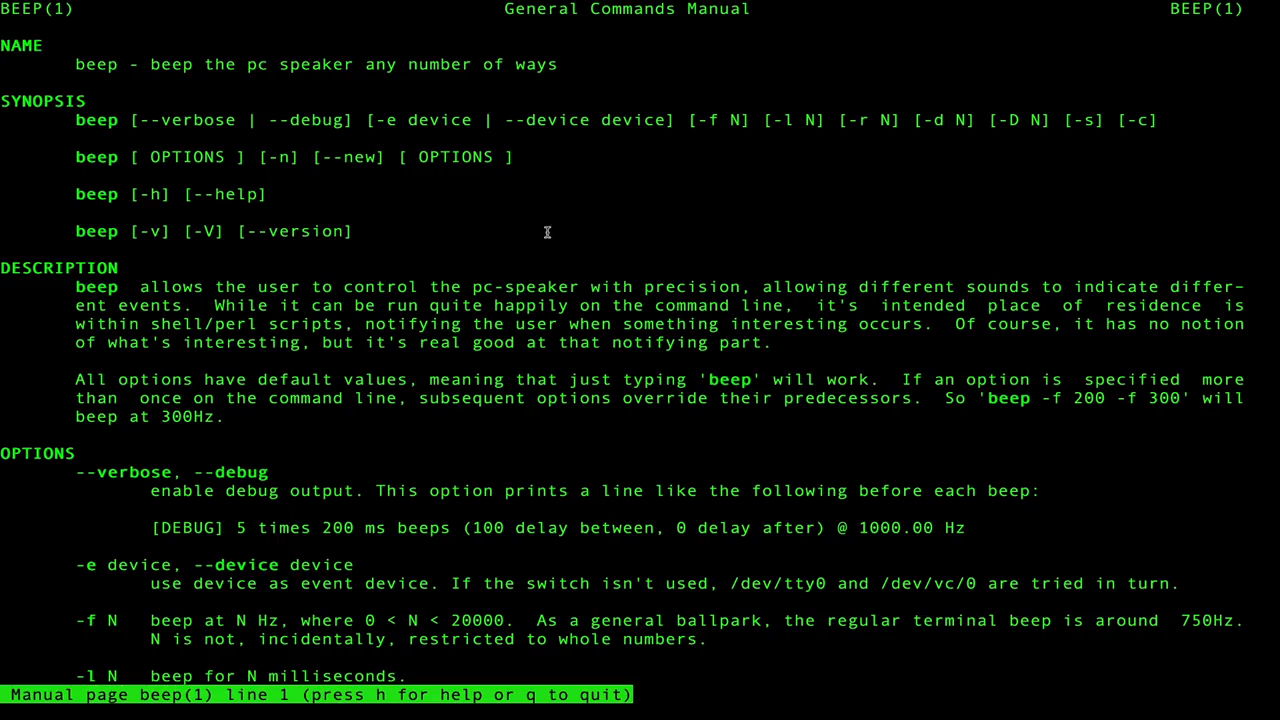
scroll("down", 3)
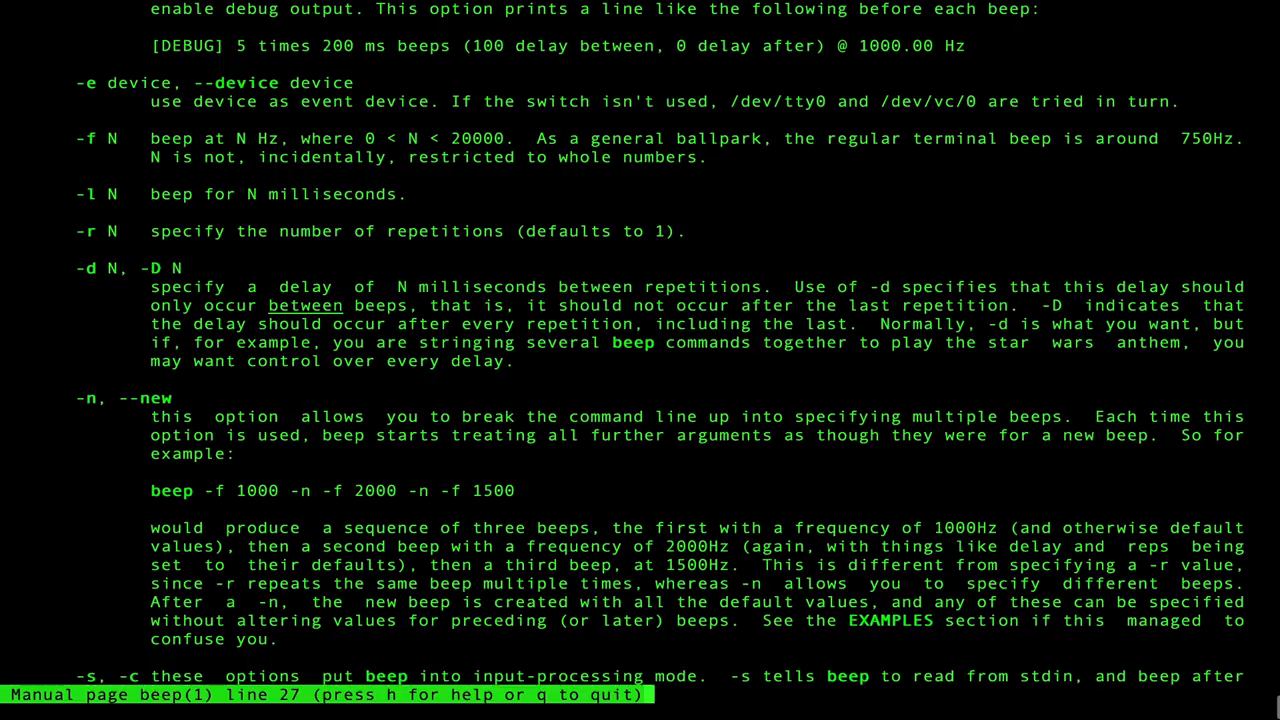
scroll("up", 3)
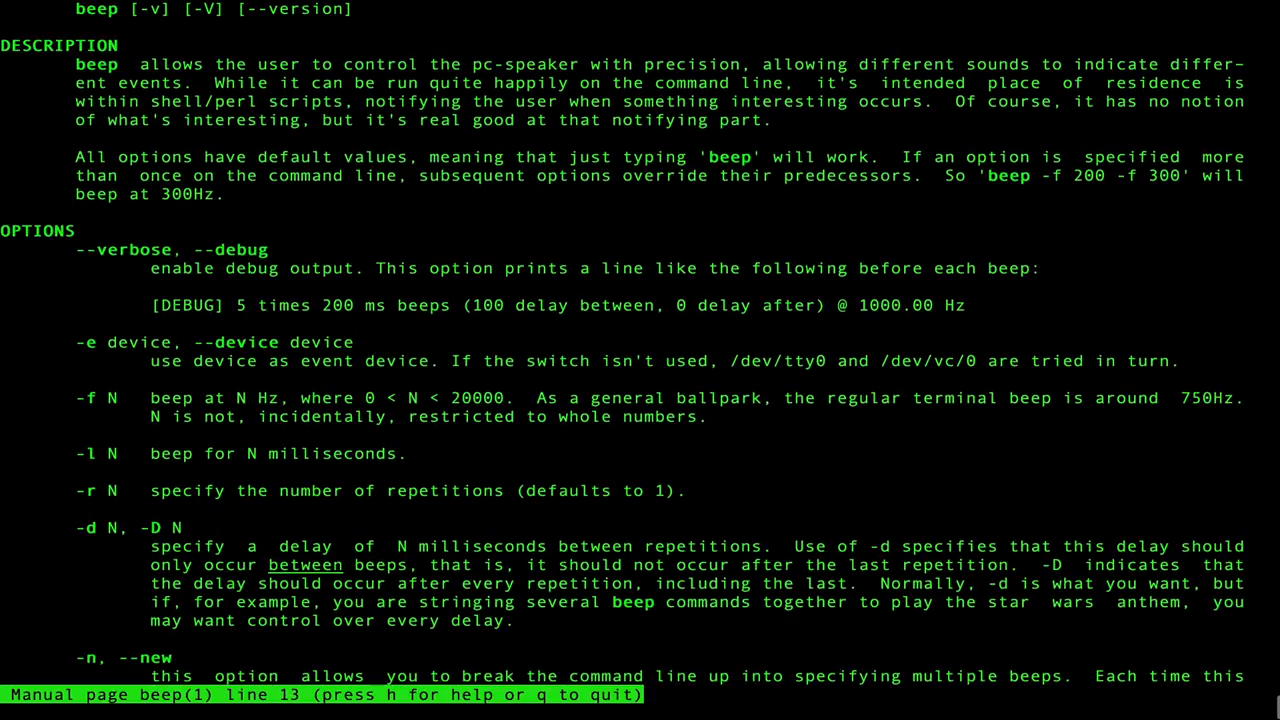
scroll("down", 3)
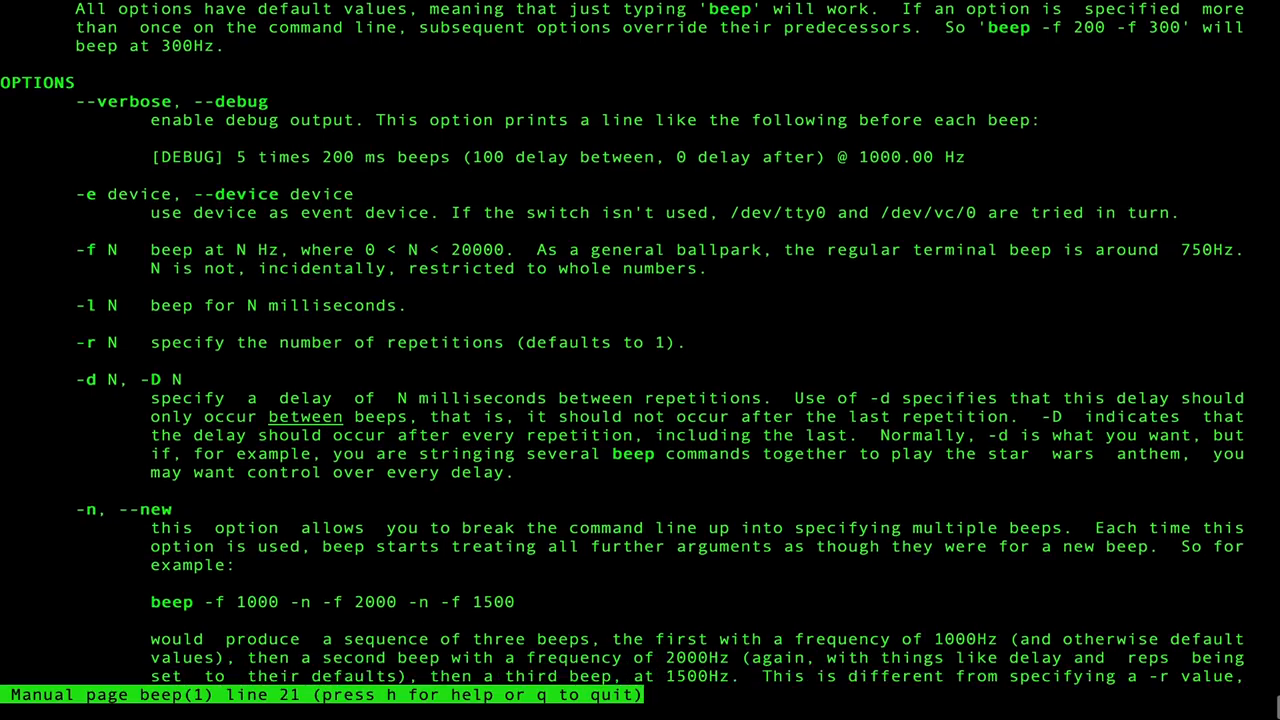
scroll("down", 3)
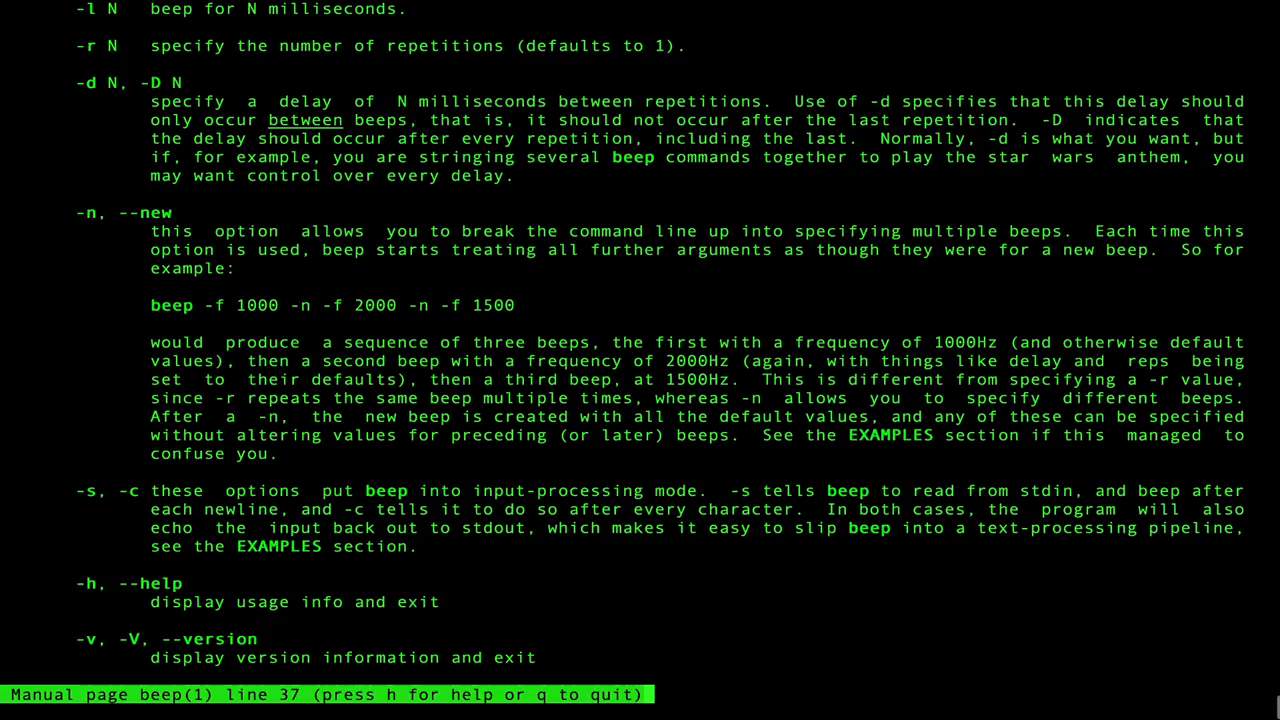
scroll("down", 3)
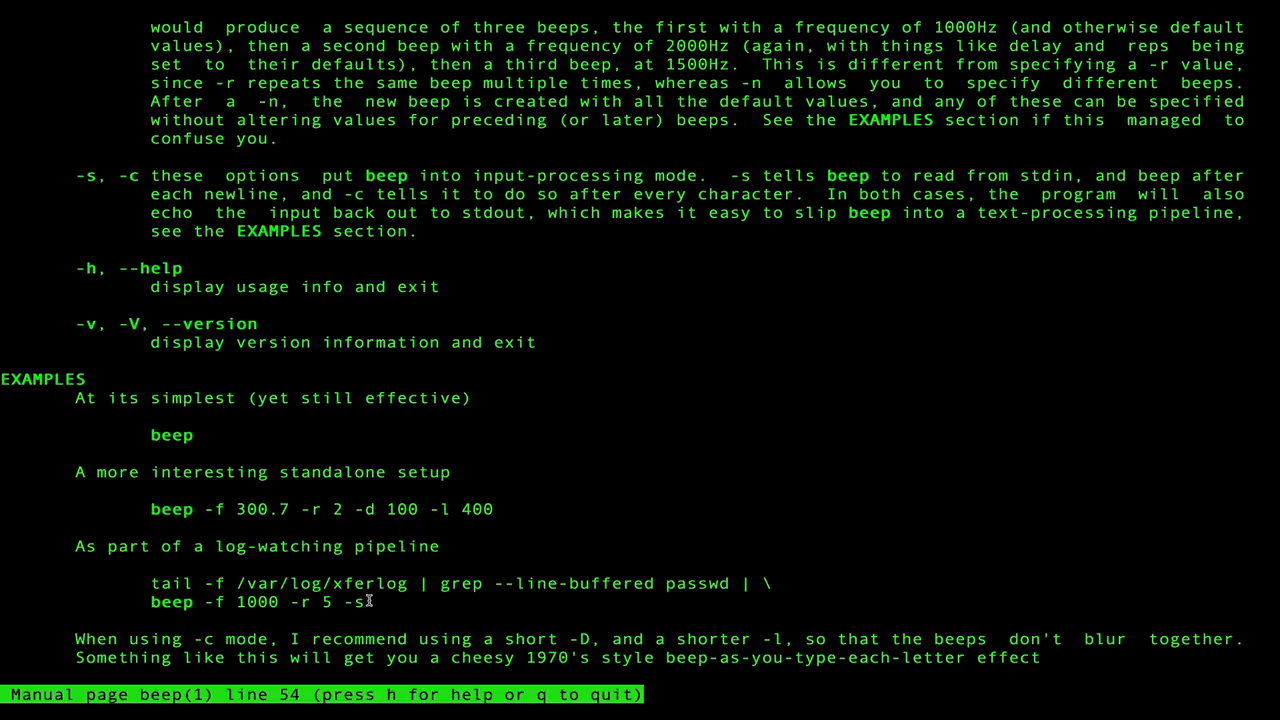
scroll("down", 3)
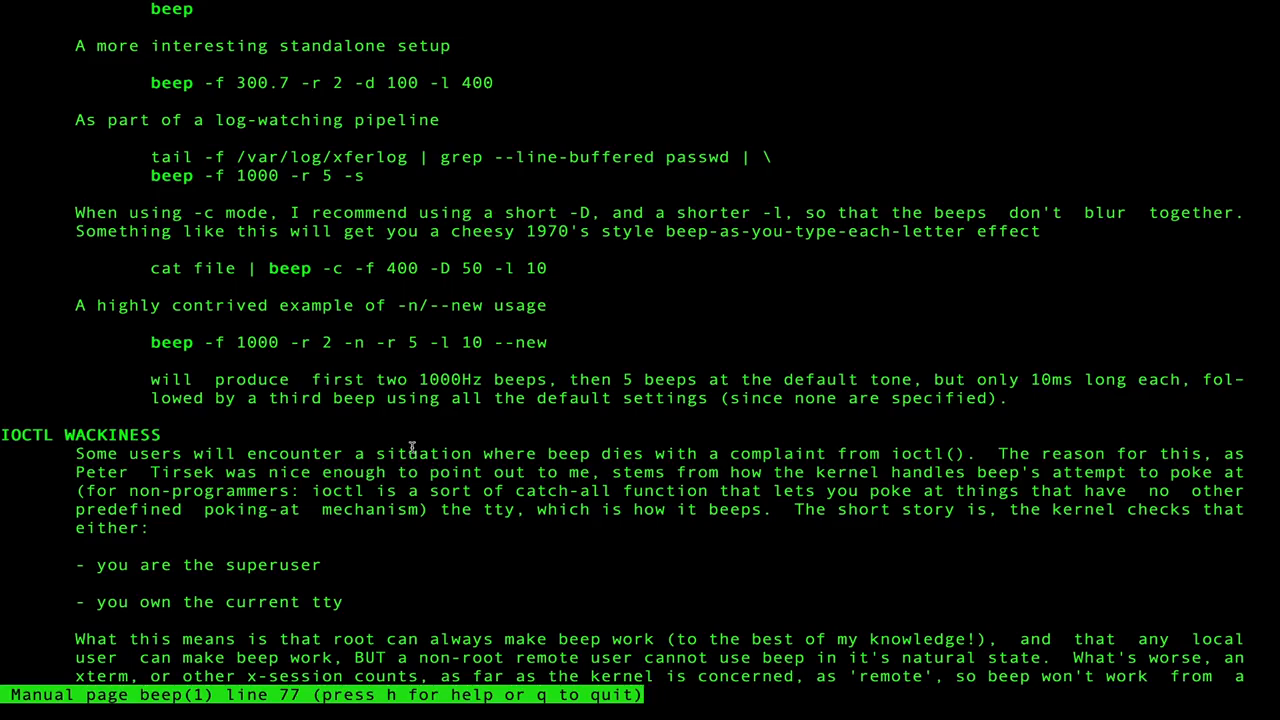
mouse_move(545, 262)
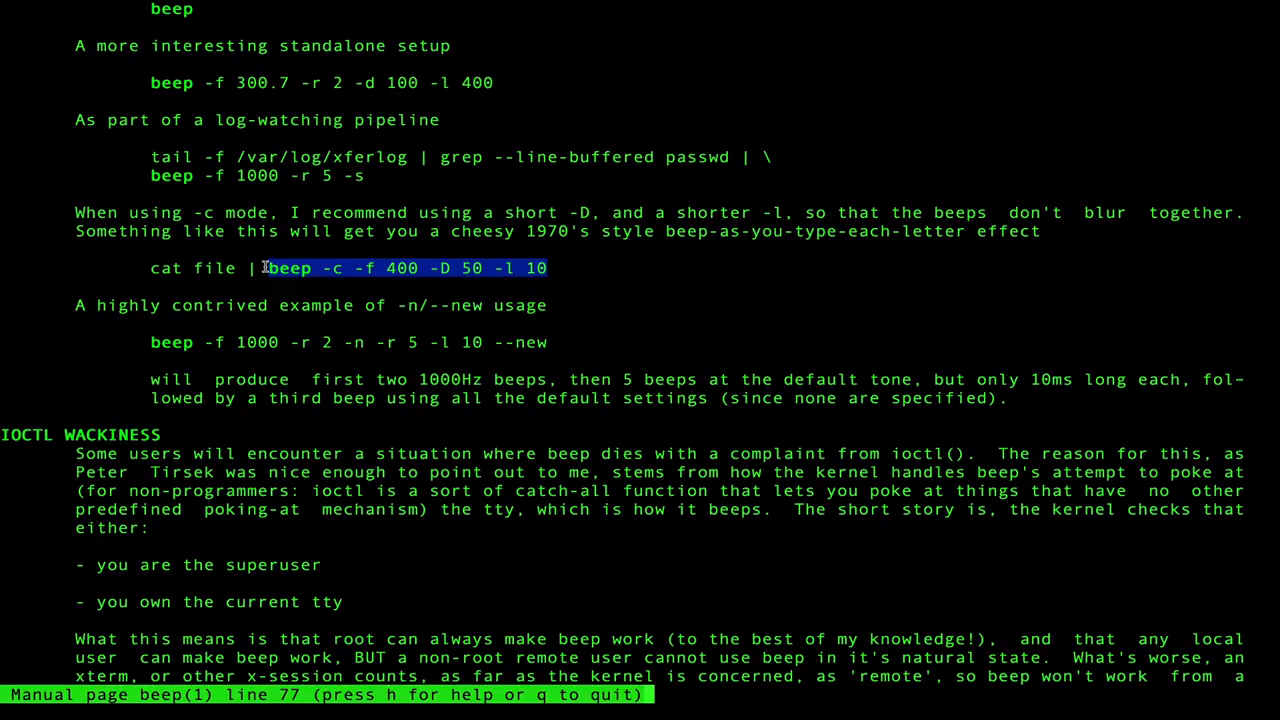
left_click(270, 267)
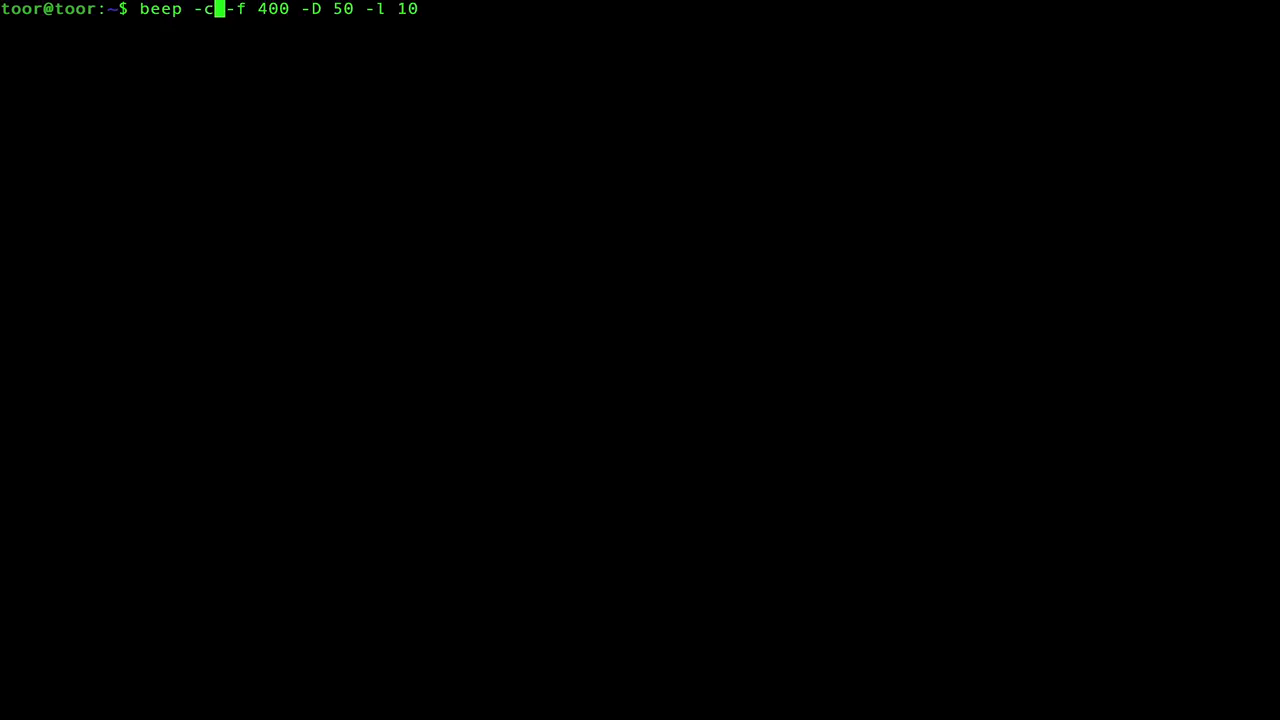
- Beep at 4000 Hz twice, then at 3000 Hz ten times
key("BackSpace")
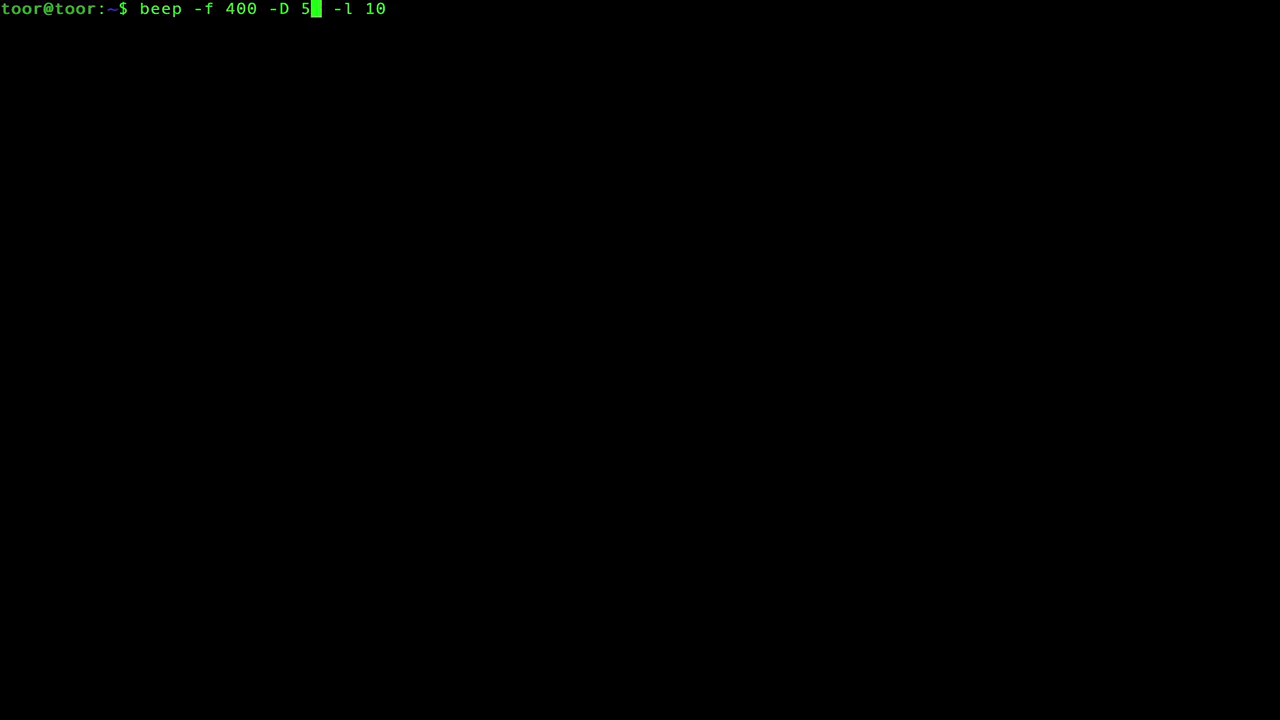
type("0")
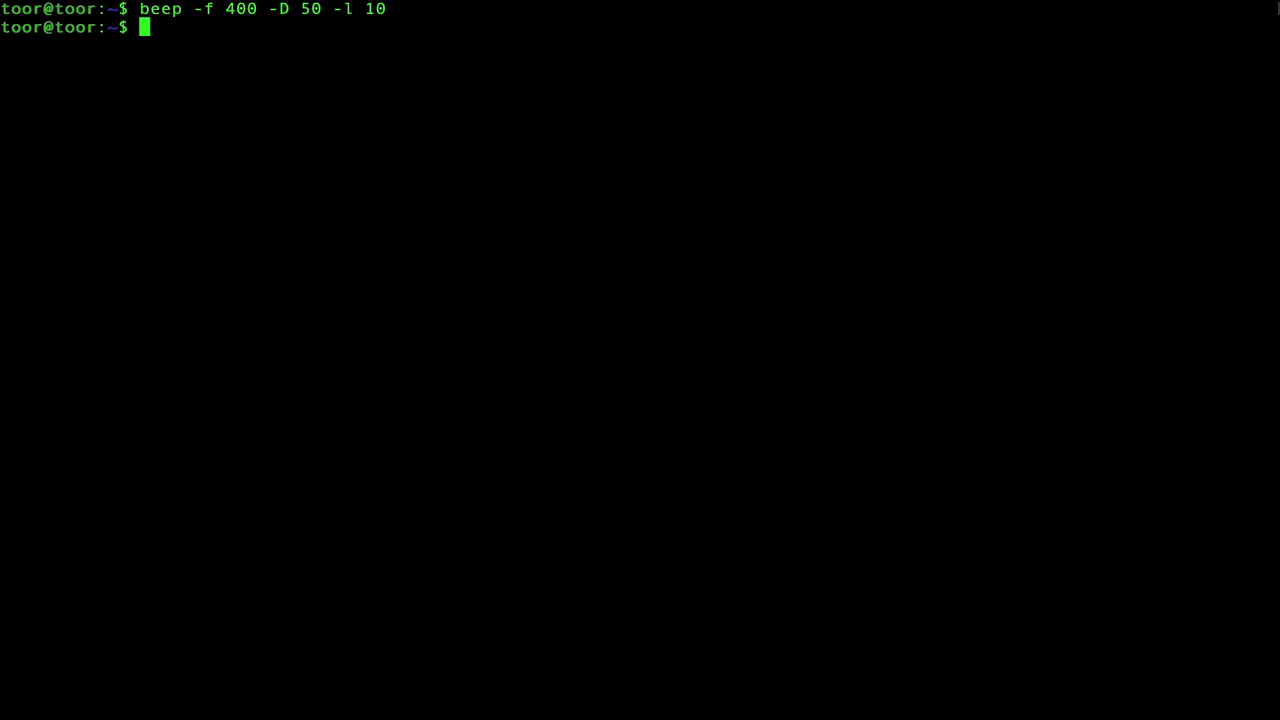
type("beep -f 400 -D 50 -l 10")
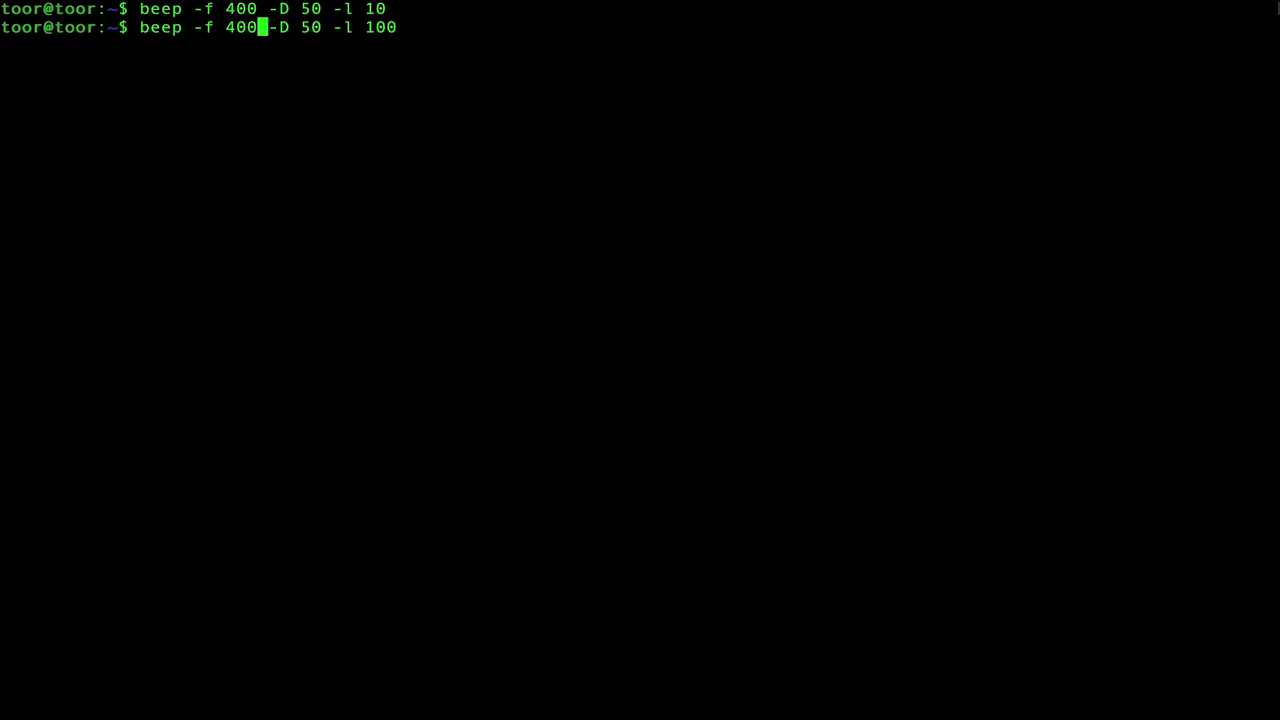
type("0")
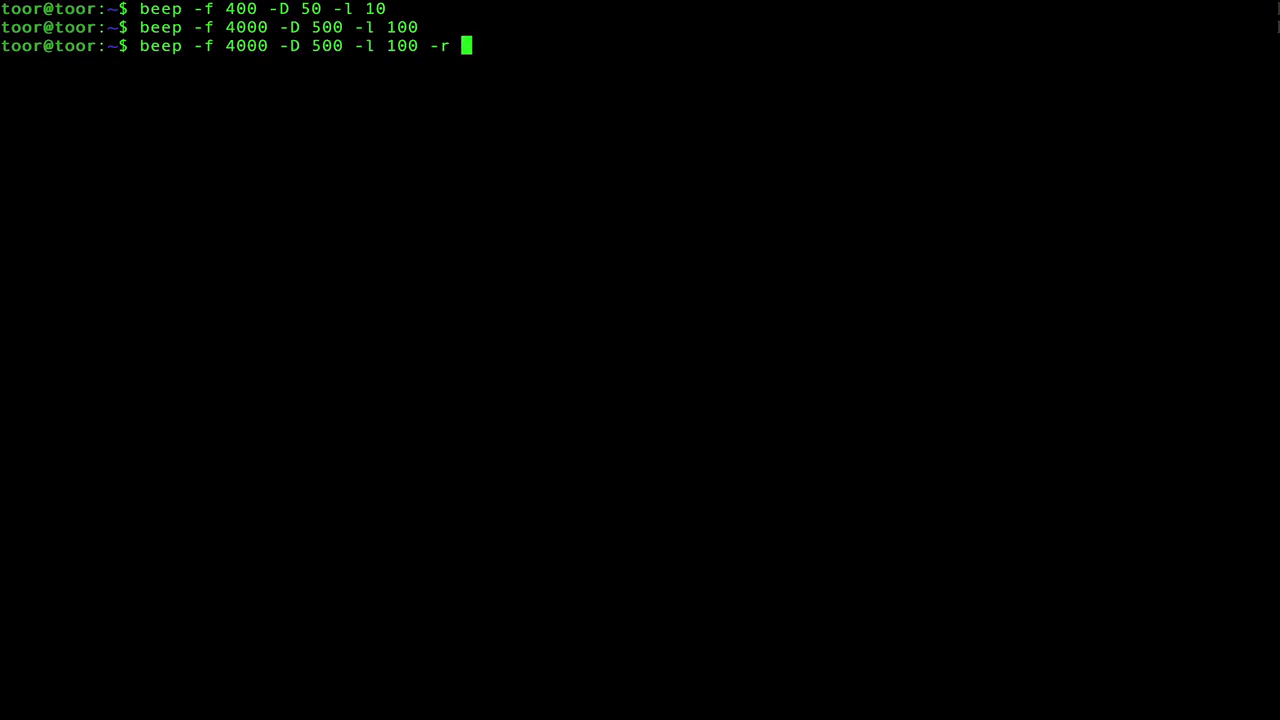
type("2")
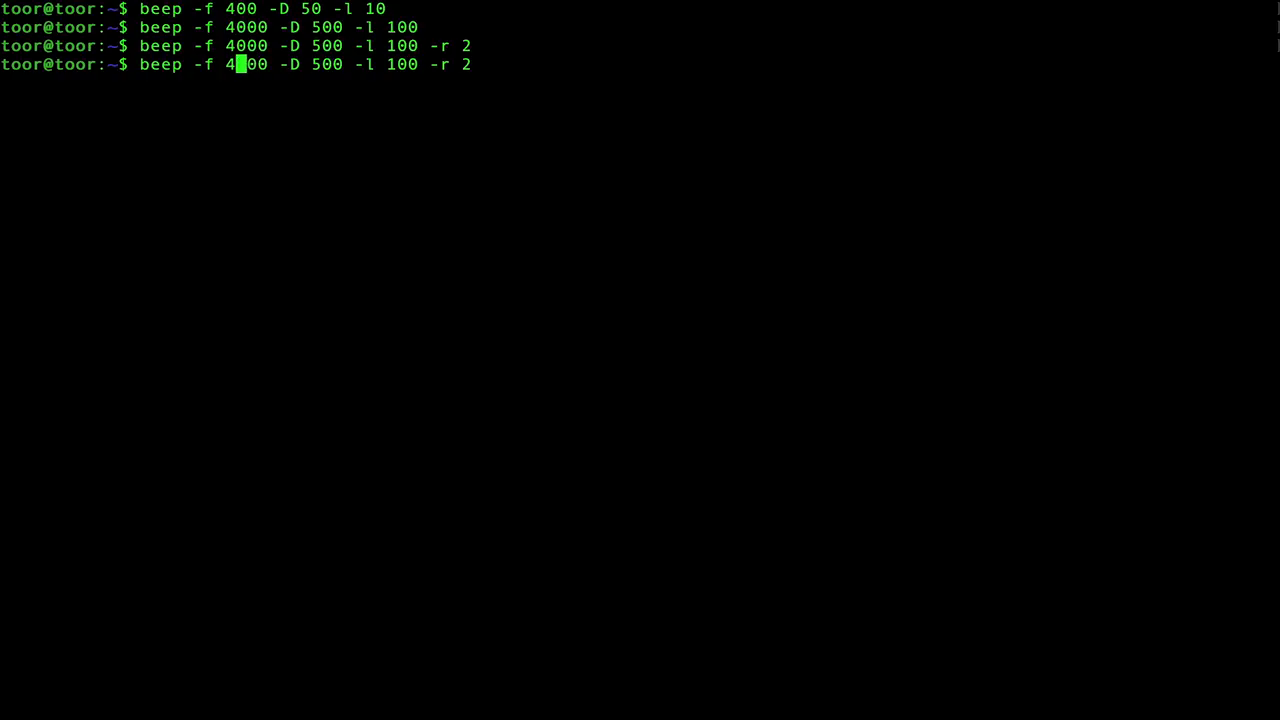
type("3000")
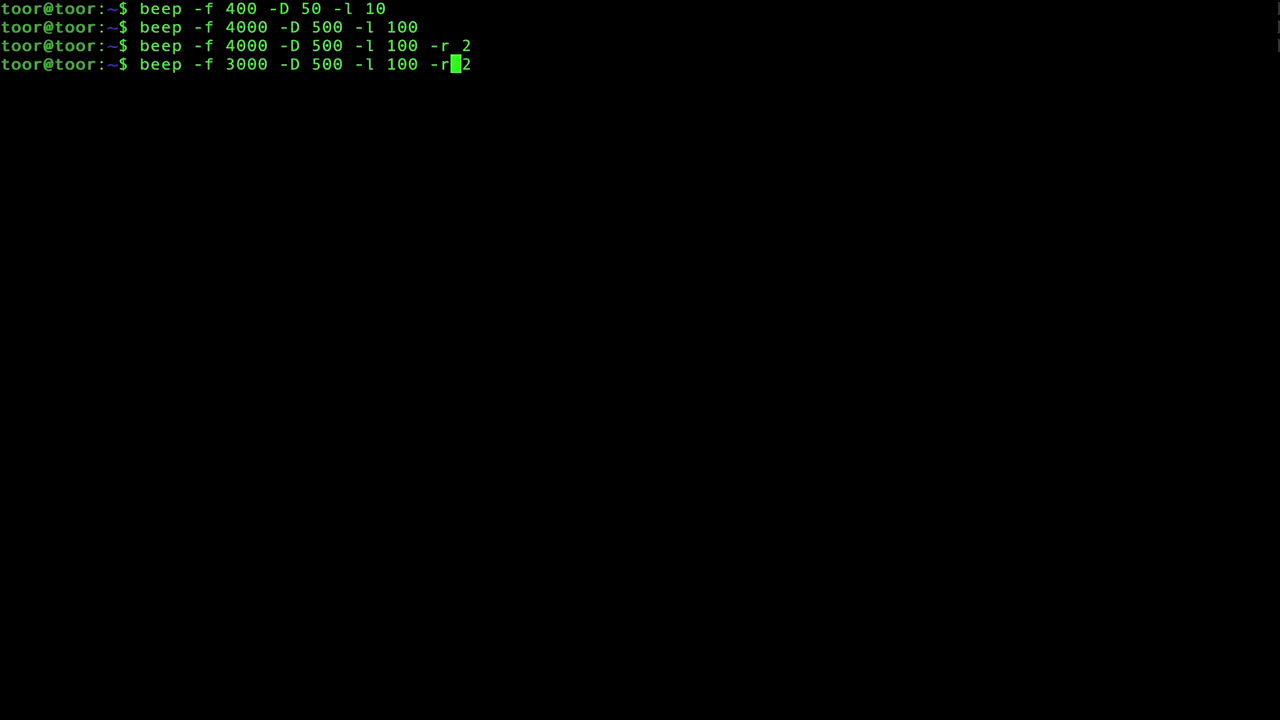
type("10")
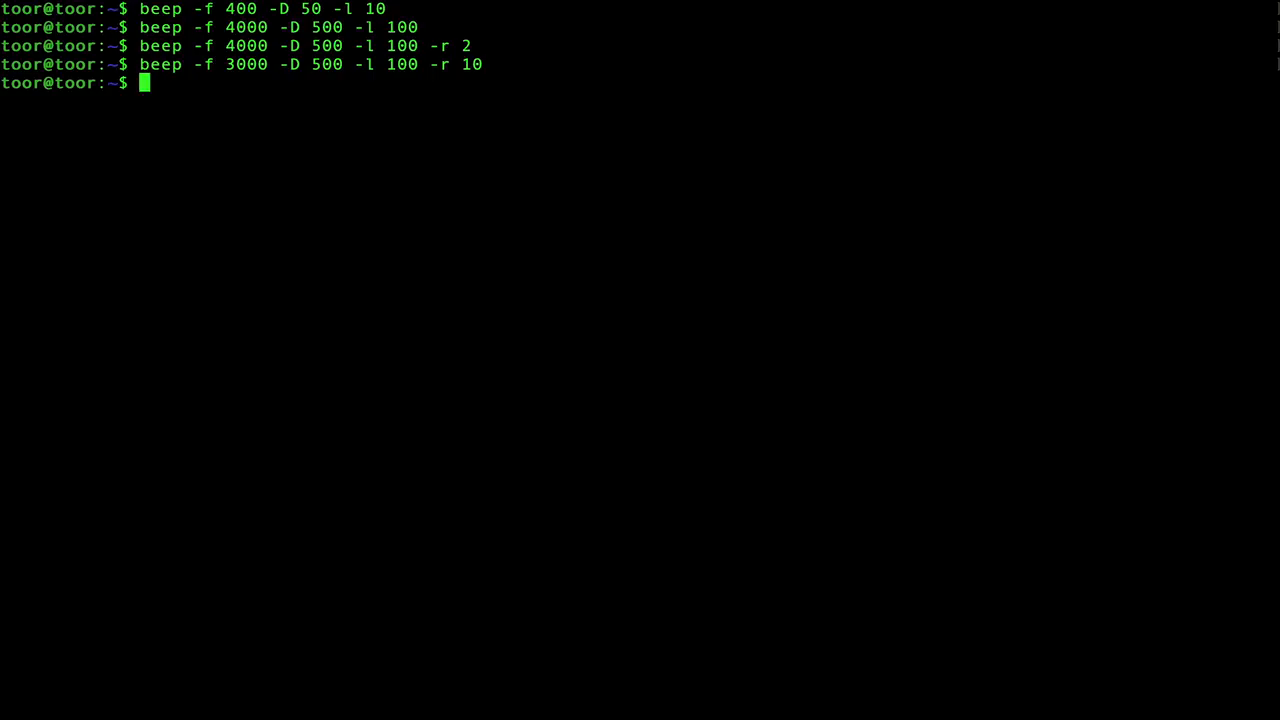
mouse_move(368, 240)
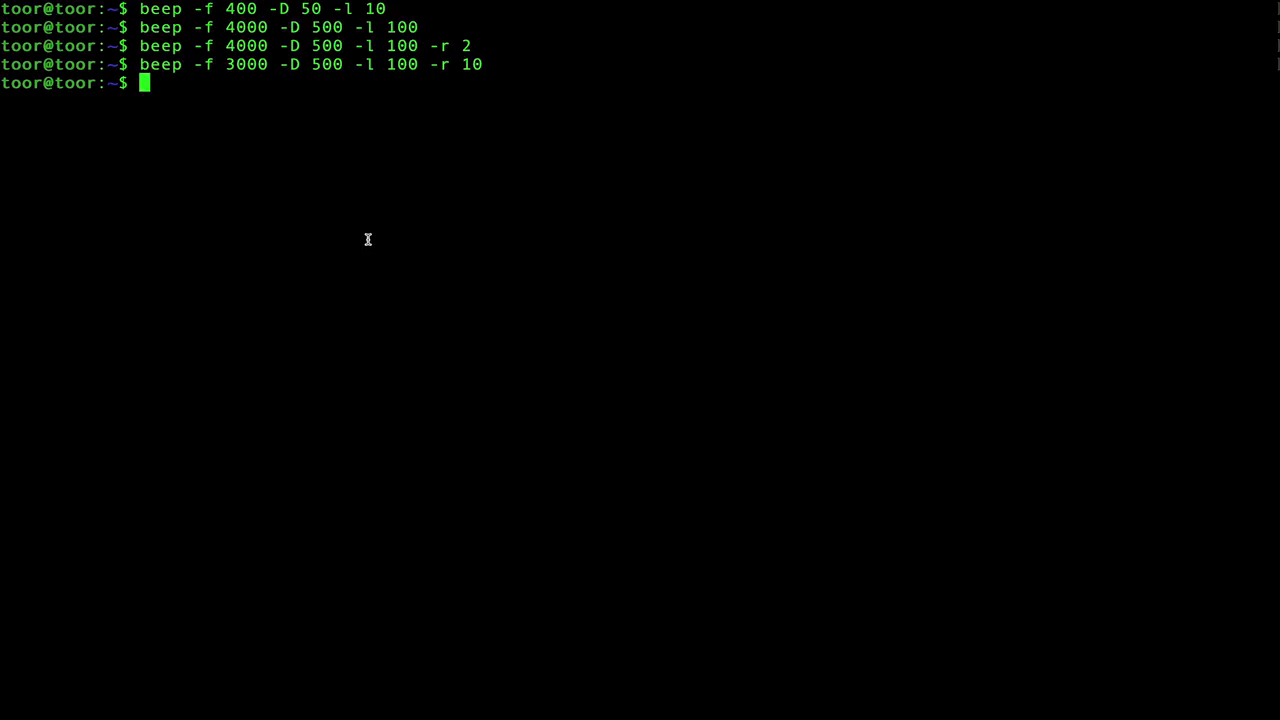
mouse_move(368, 302)
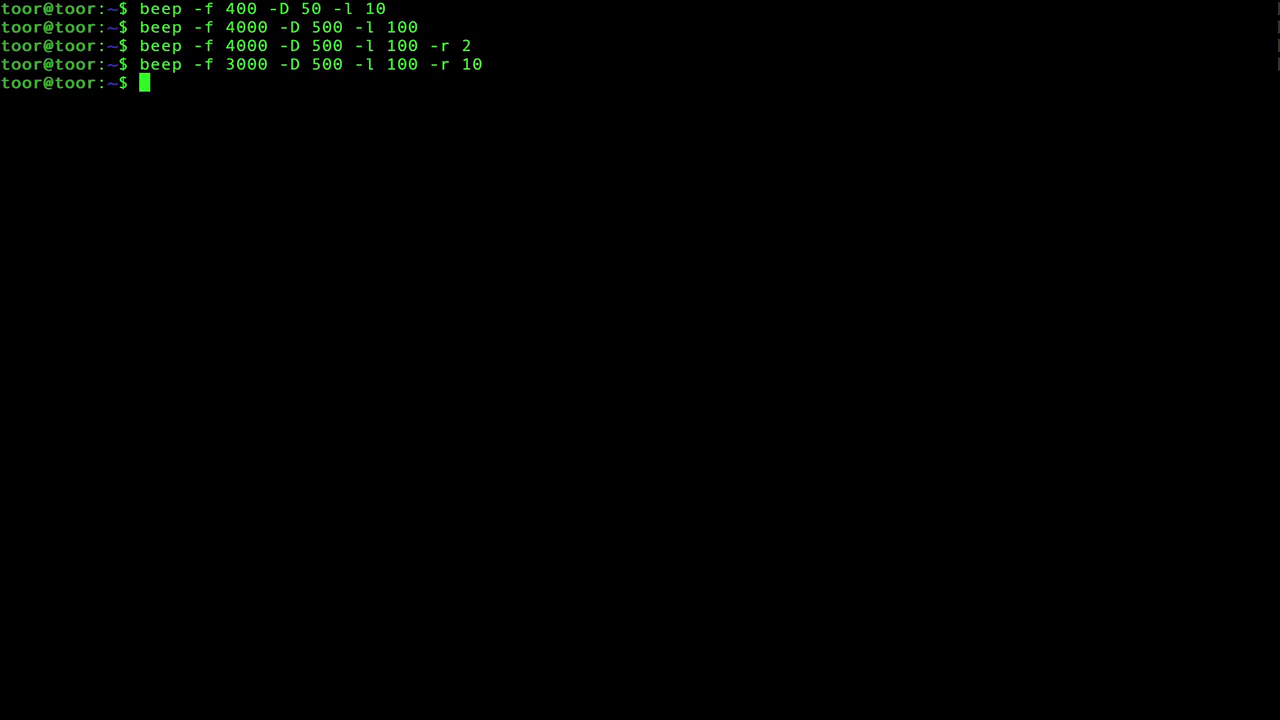
- Run crontab -l, revealing the commented beep -f 300.7 job
type("crontab -")
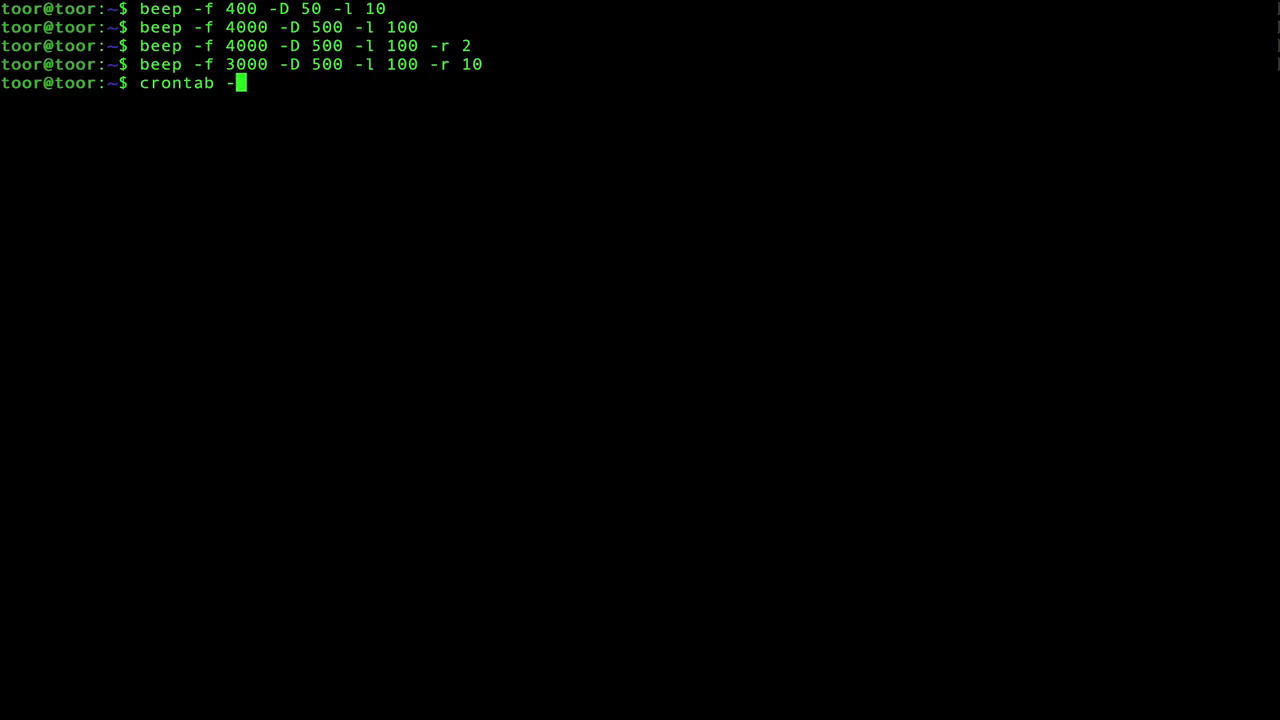
type("l")
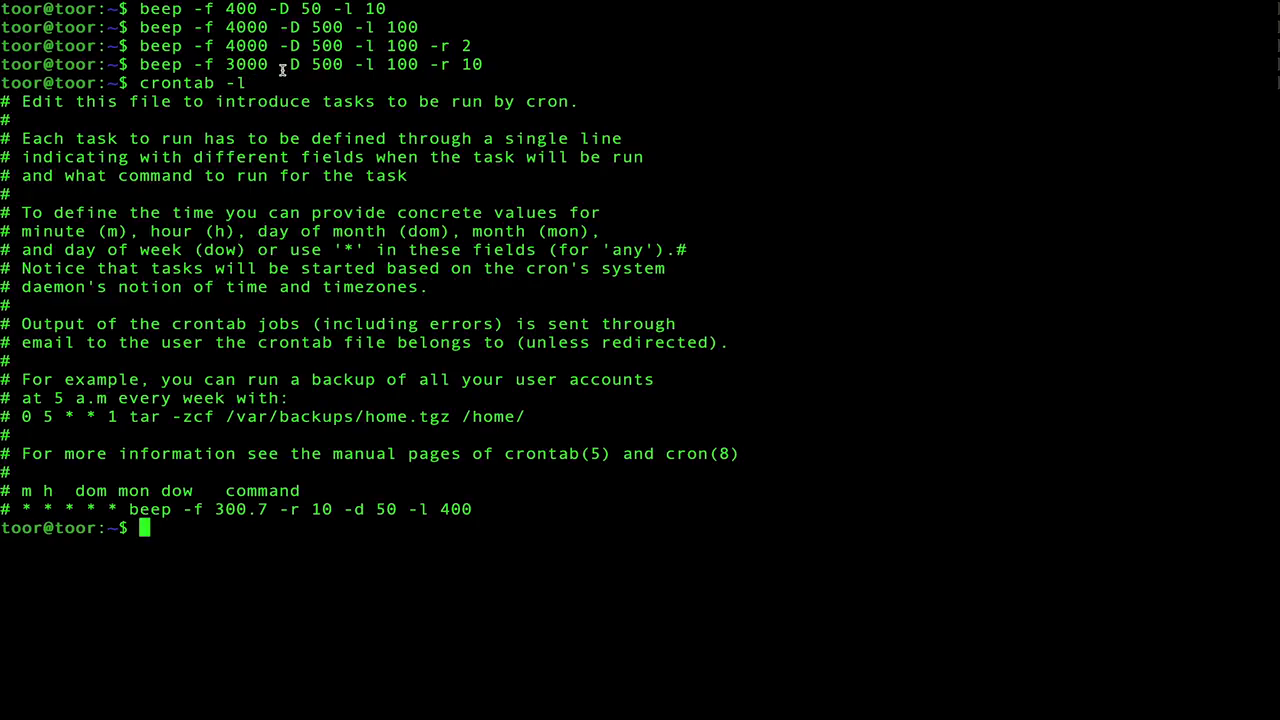
mouse_move(90, 503)
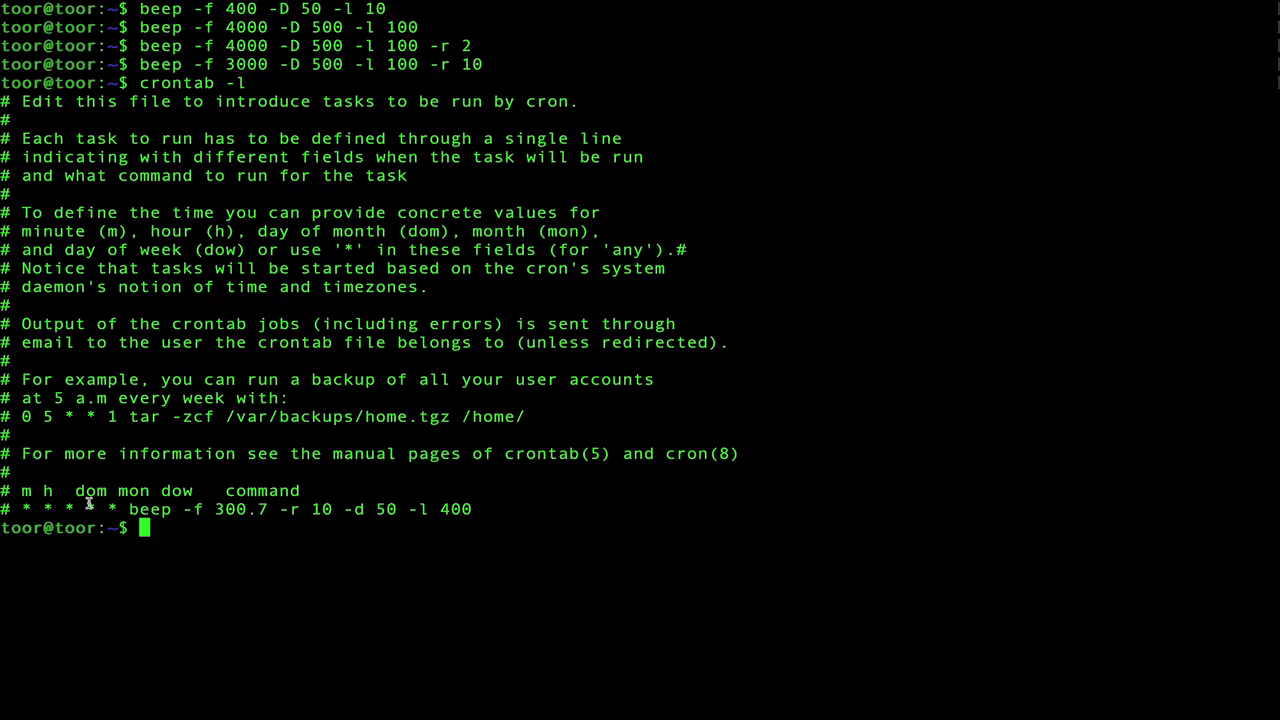
mouse_move(133, 508)
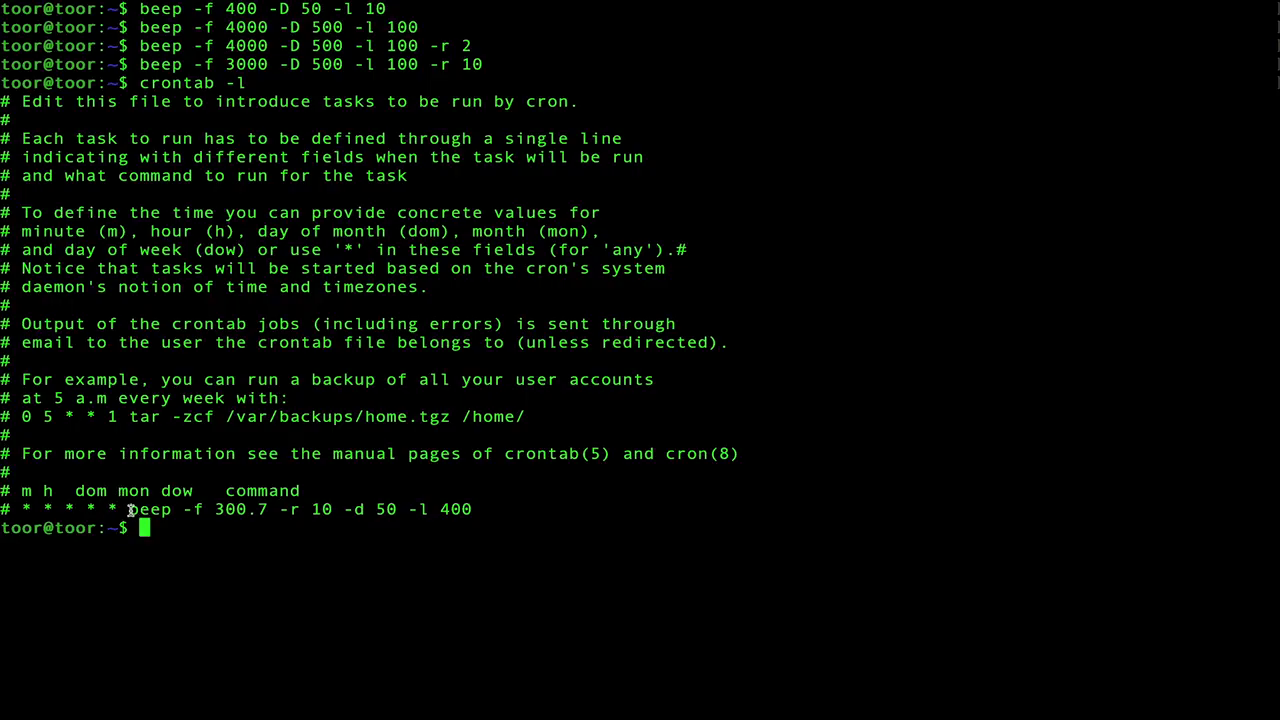
mouse_move(137, 490)
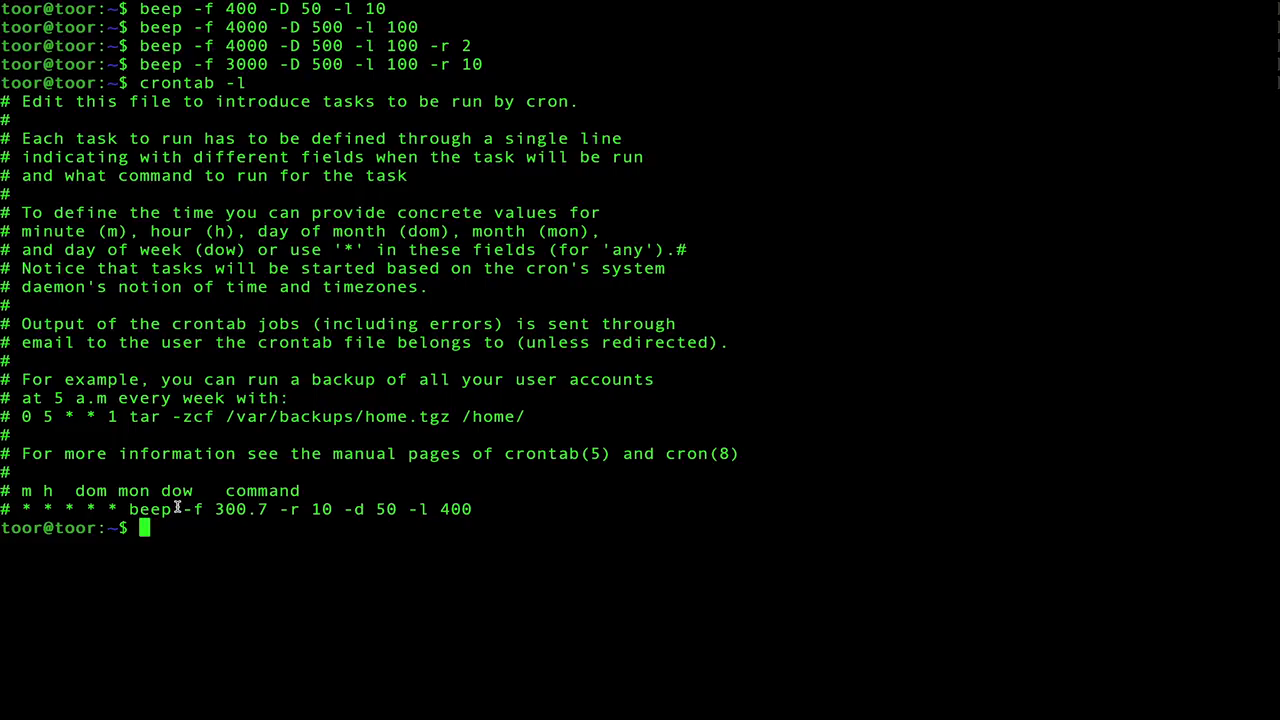
type("crontab -")
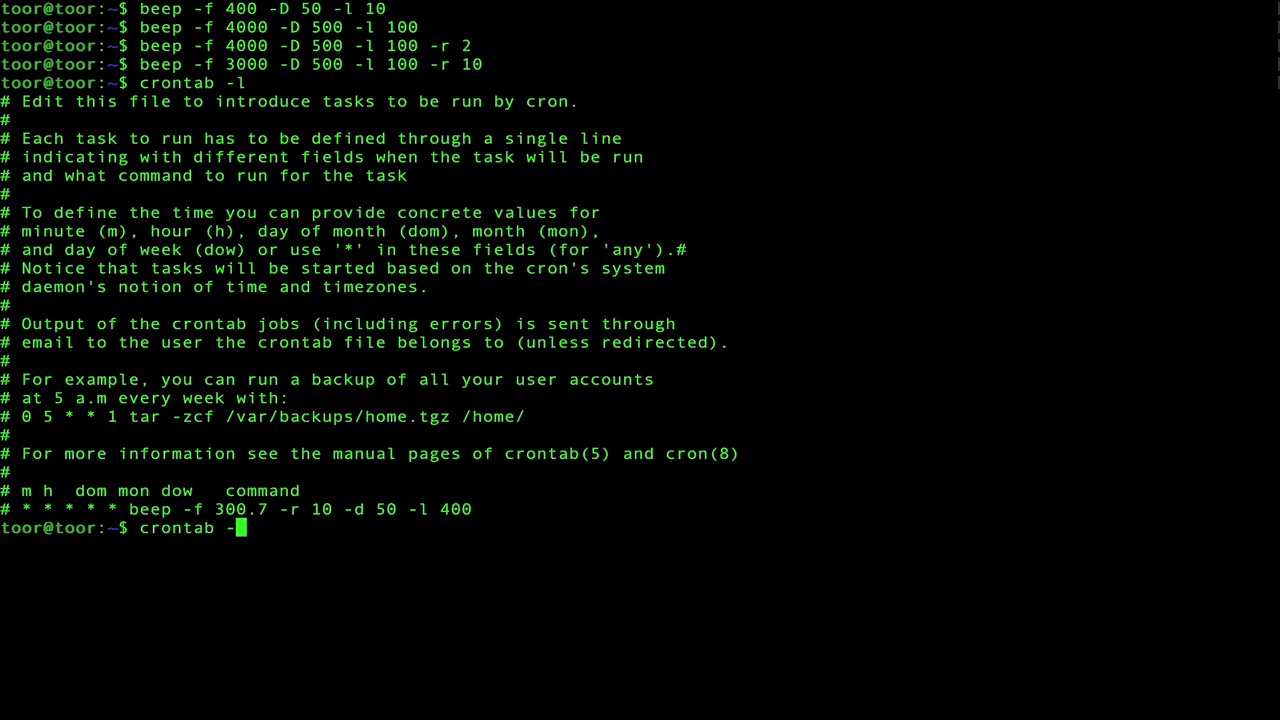
- Uncomment the beep entry in crontab -e and save the updated crontab
key("Return")
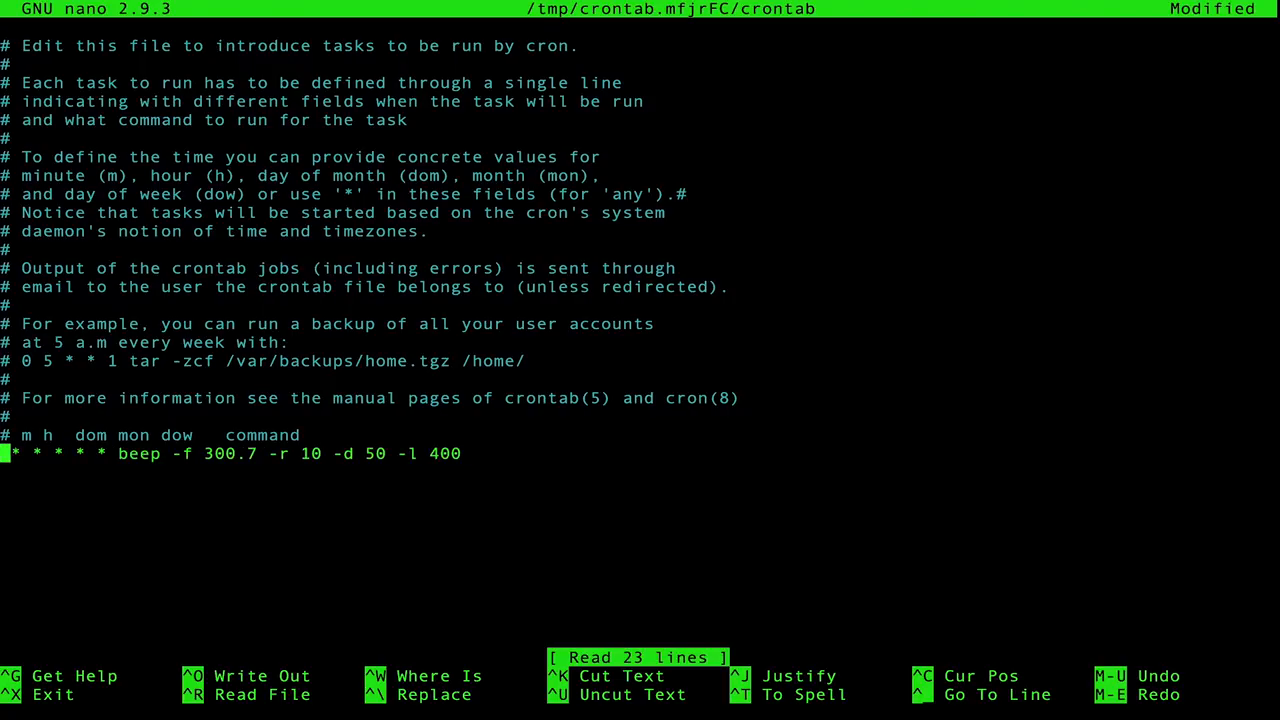
mouse_move(176, 513)
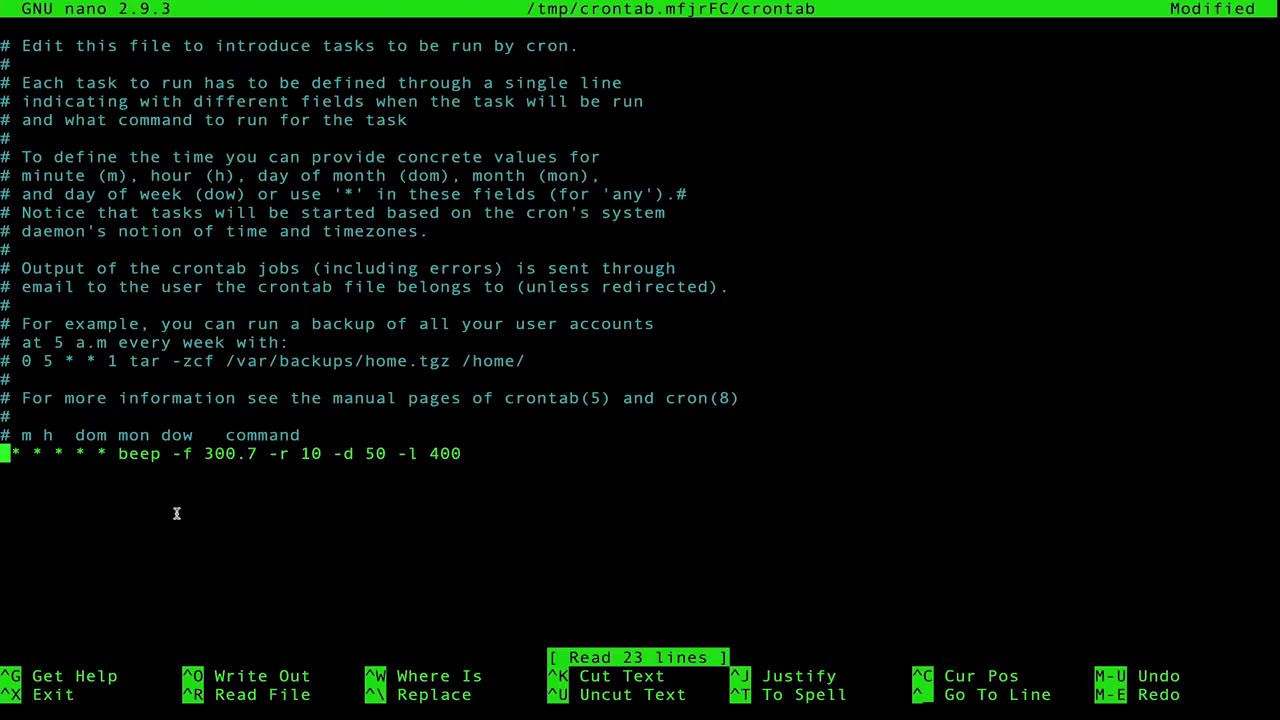
mouse_move(314, 474)
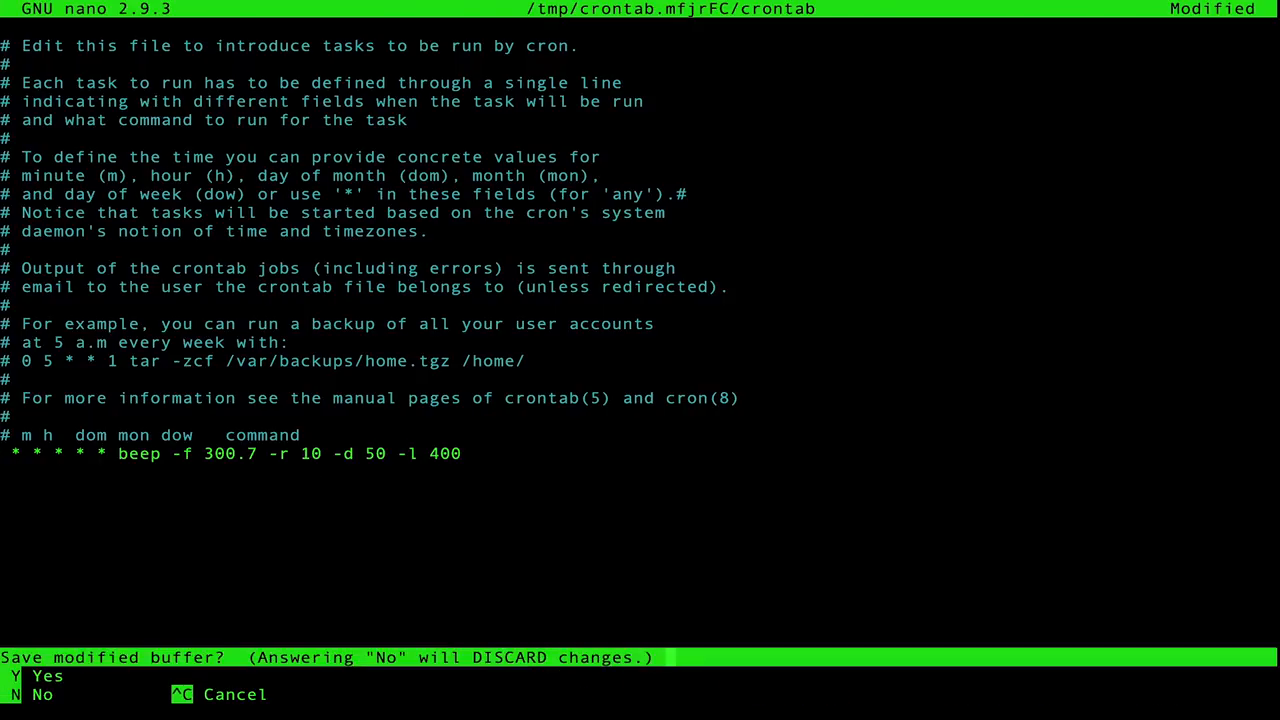
key("y")
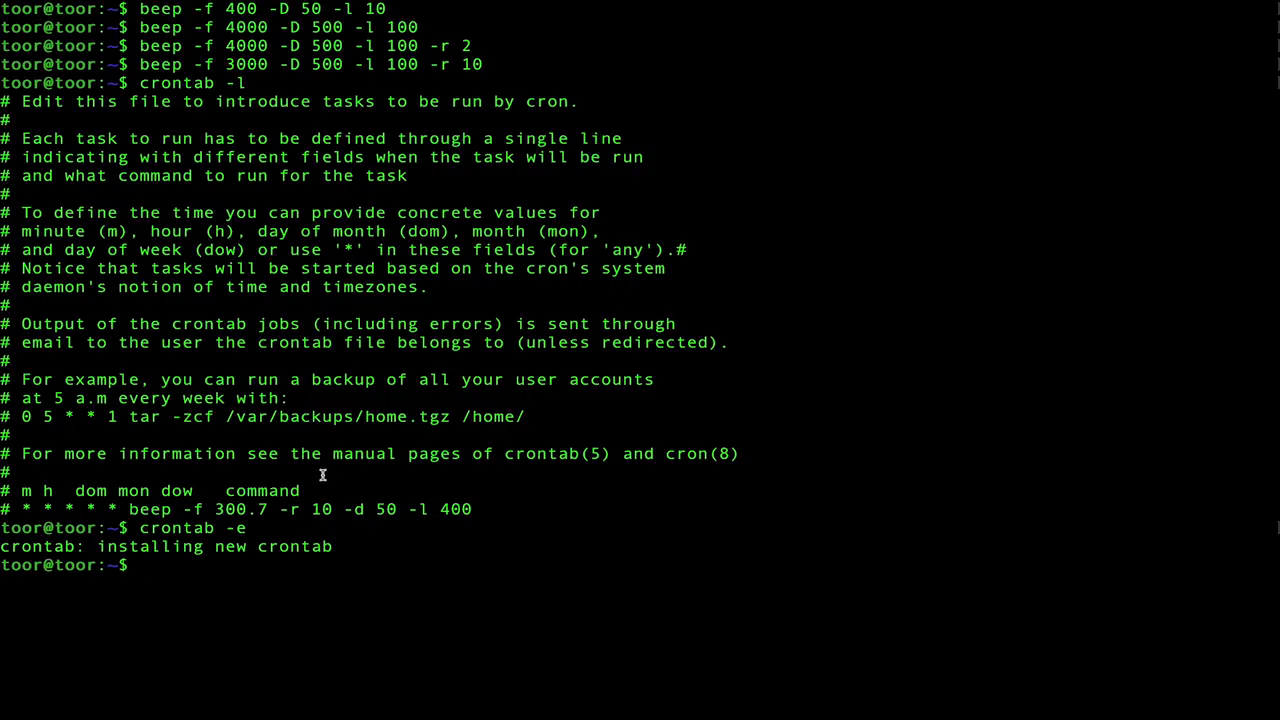
mouse_move(258, 487)
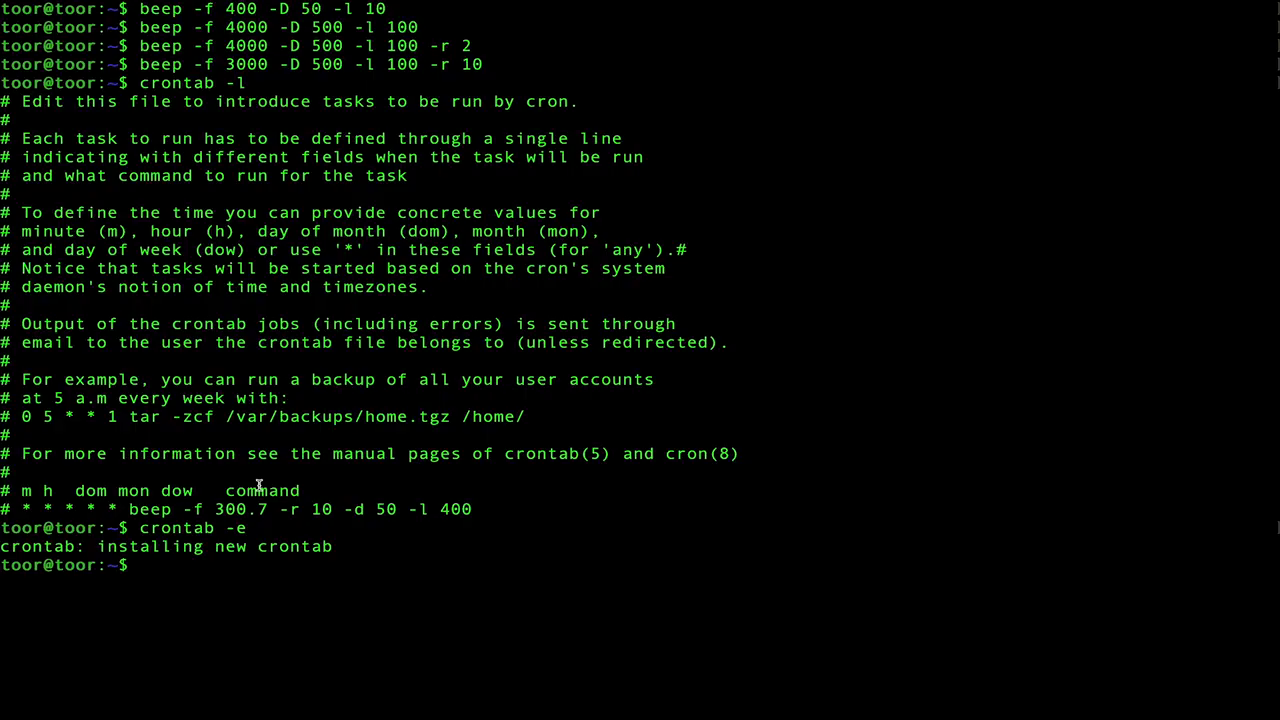
mouse_move(517, 534)
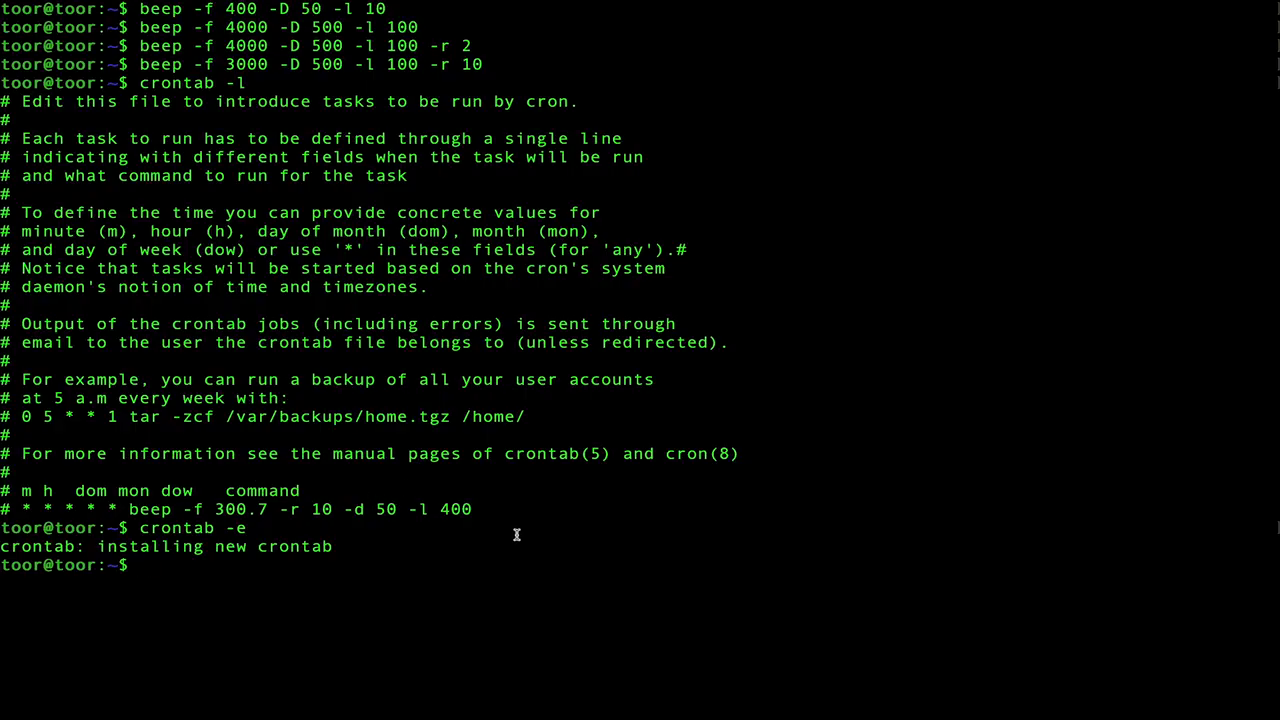
mouse_move(416, 582)
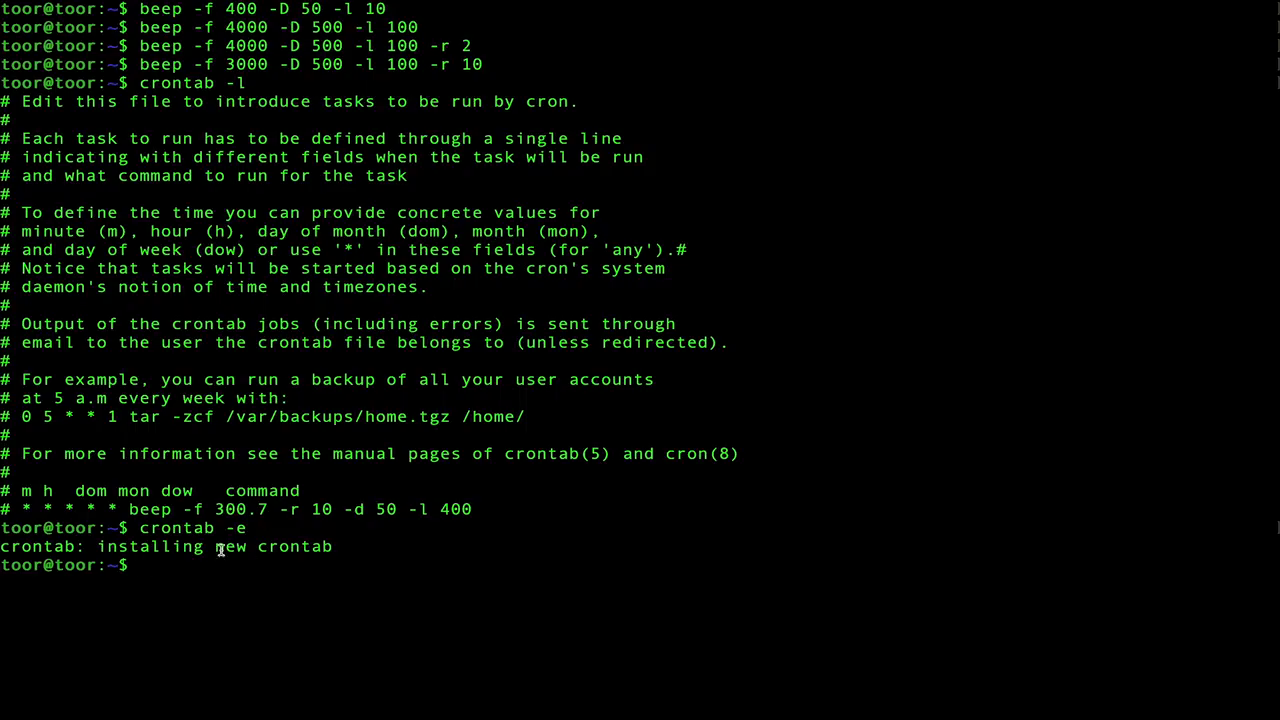
mouse_move(340, 588)
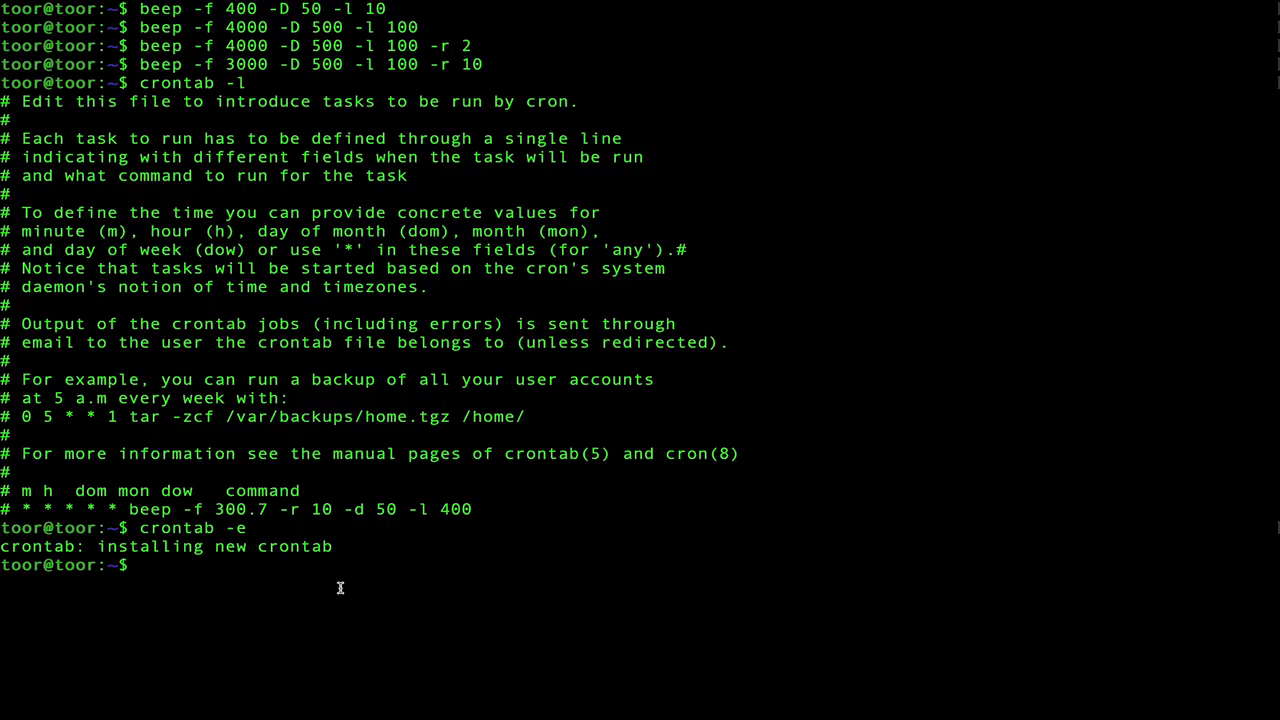
mouse_move(389, 477)
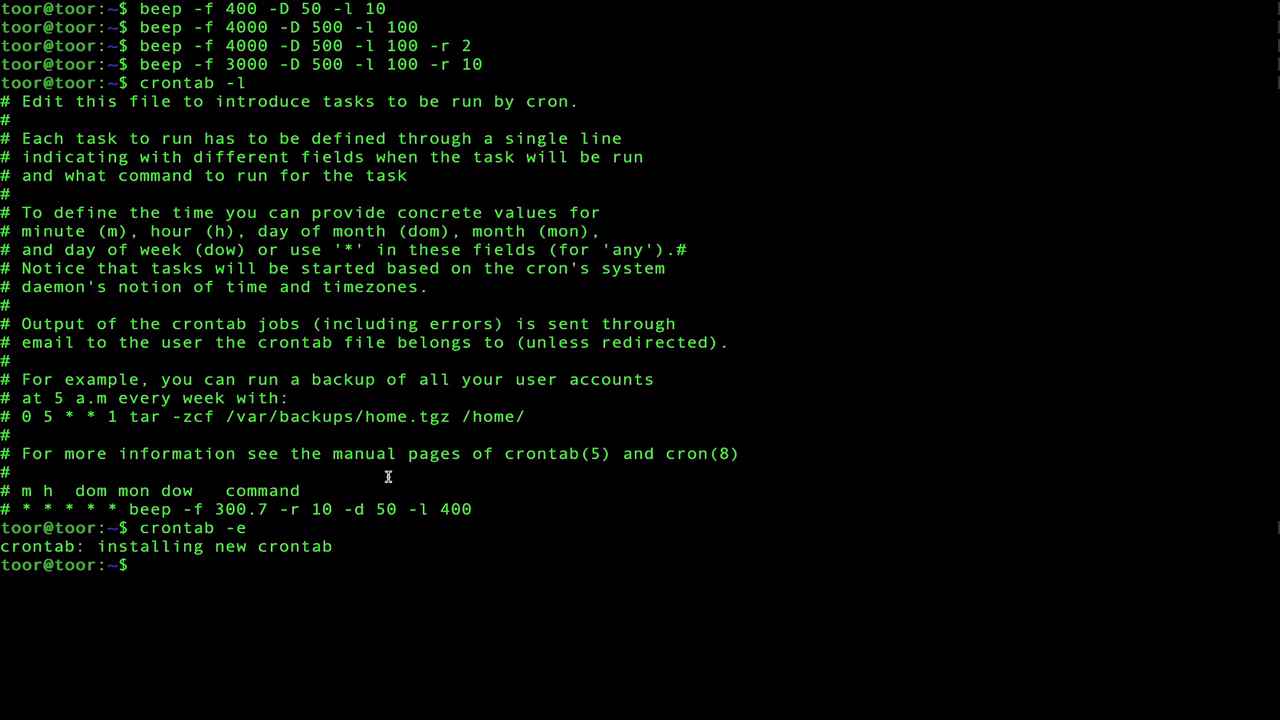
- Reopen the crontab with crontab -e and comment out the beep line with #
type("crontab -e")
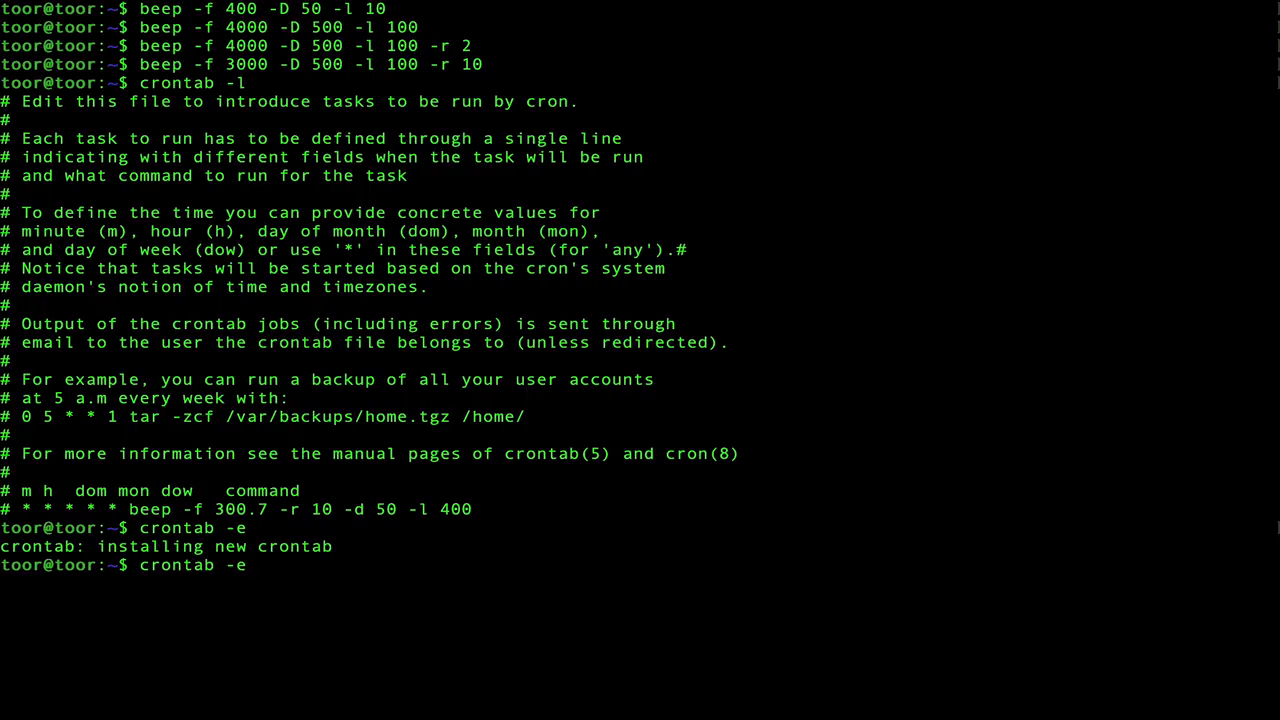
key("Enter")
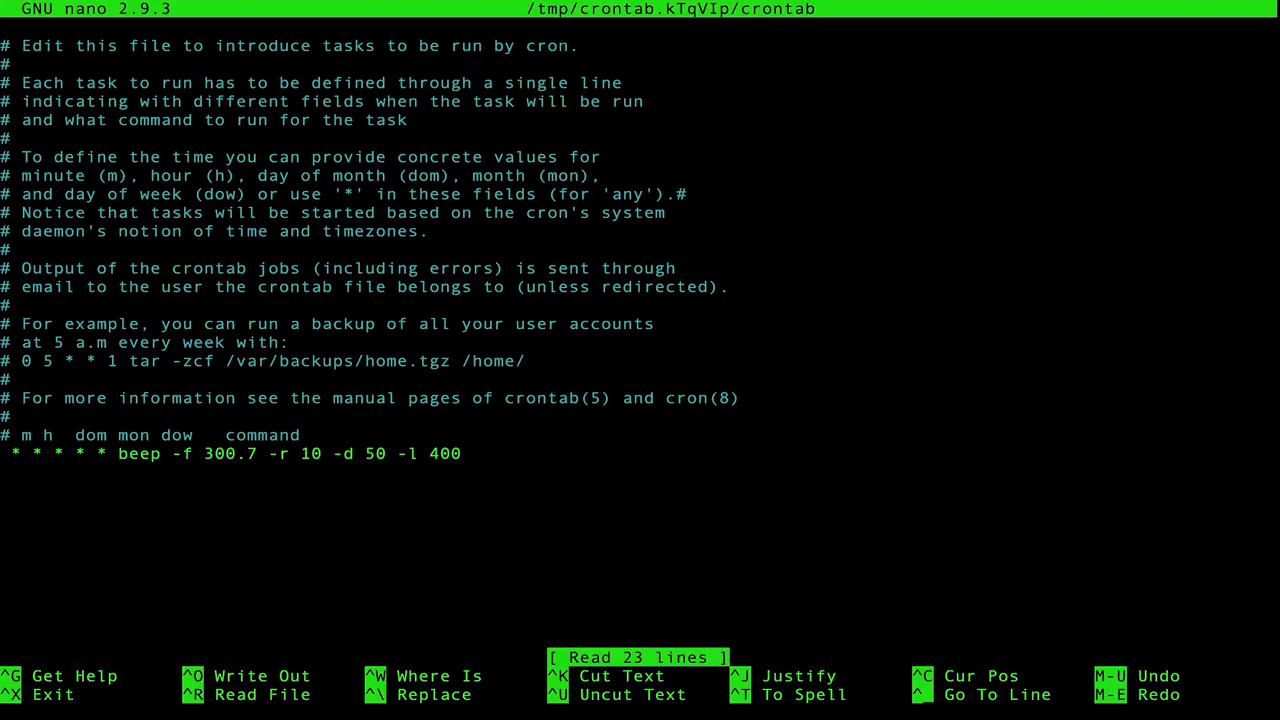
type("#")
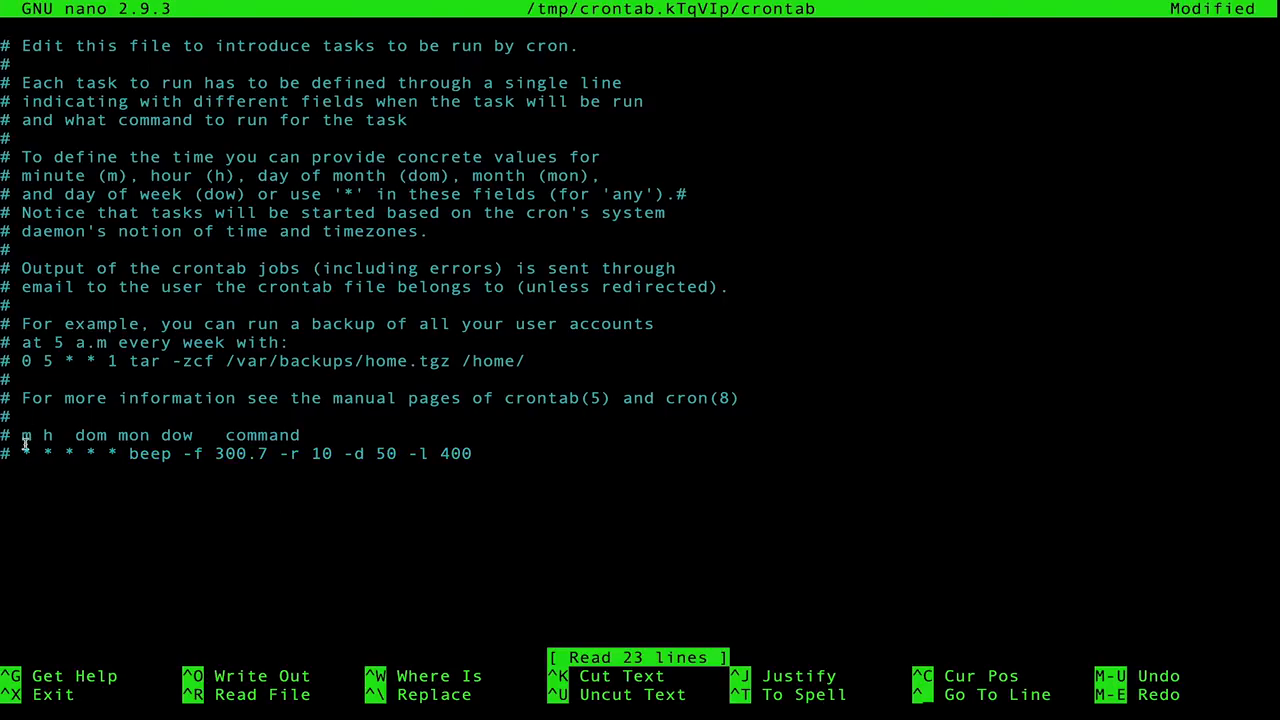
mouse_move(127, 454)
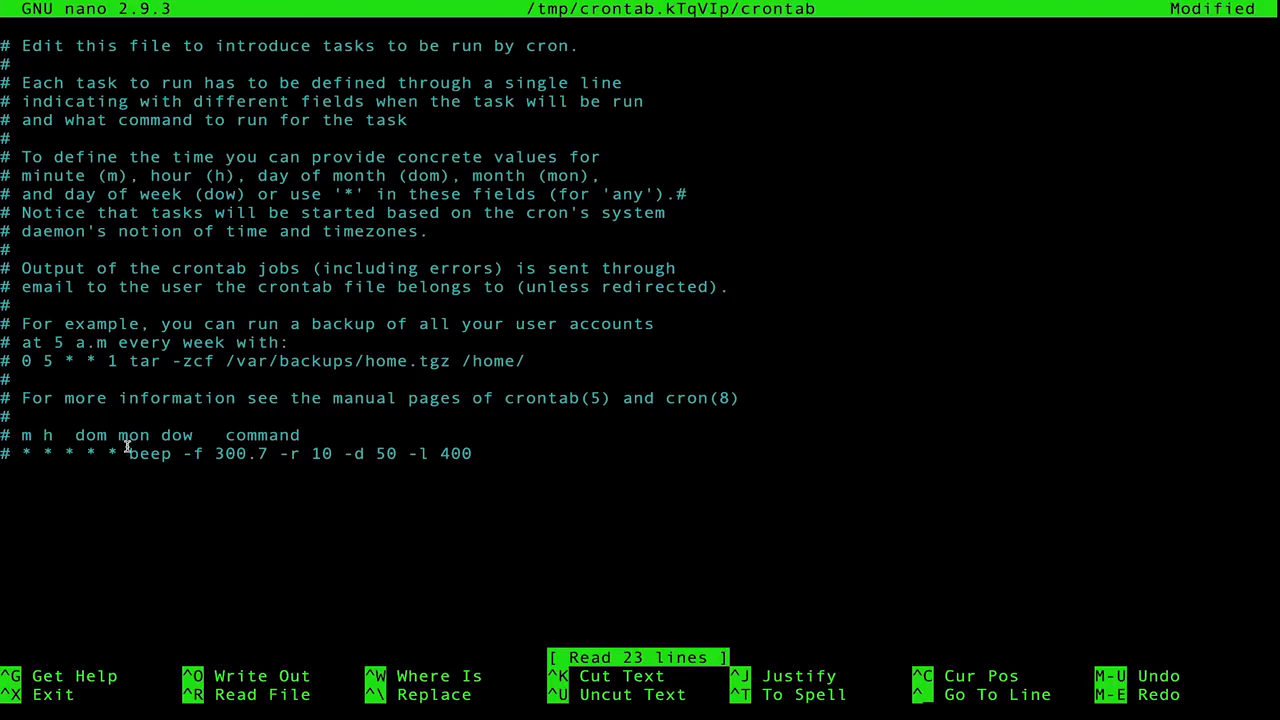
mouse_move(229, 454)
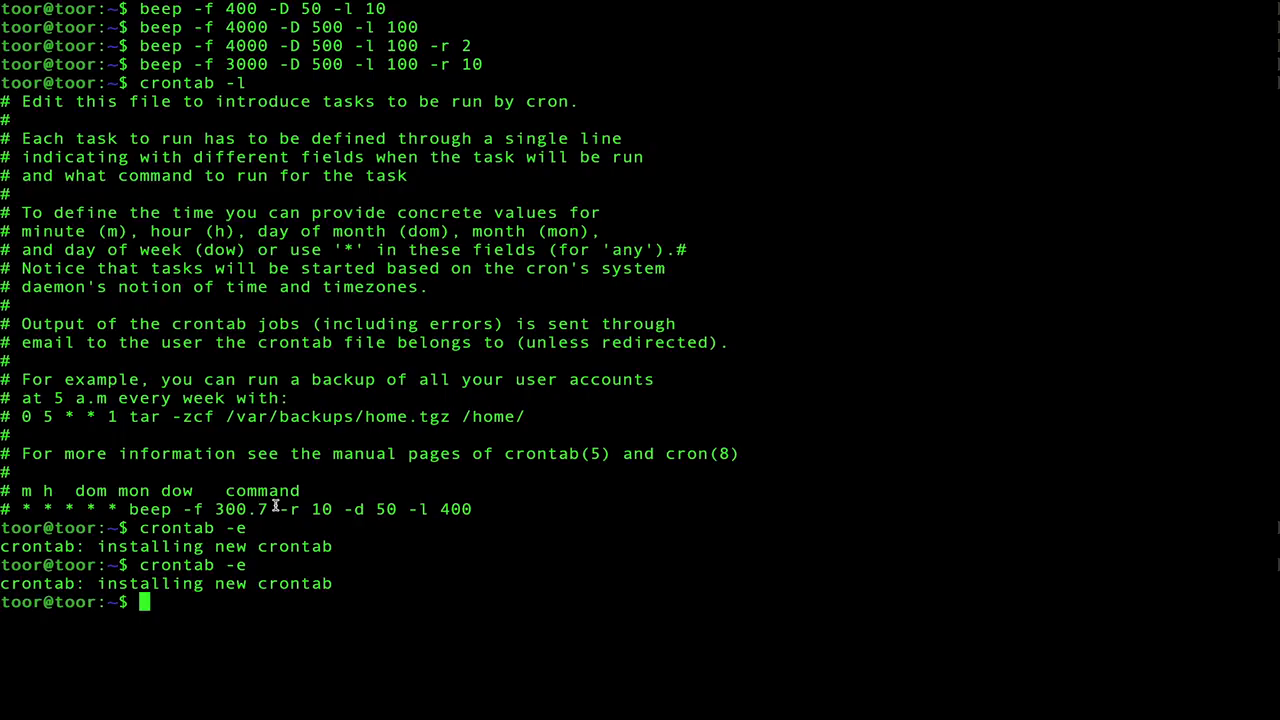
mouse_move(293, 513)
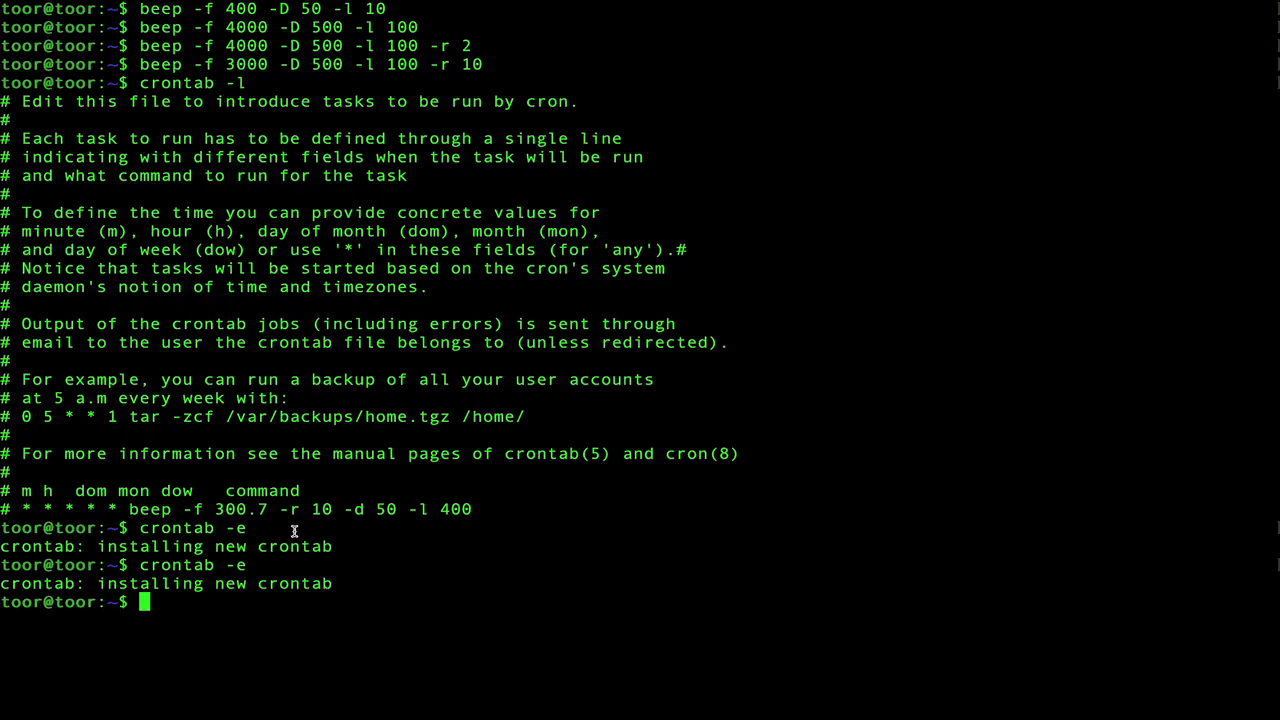
- Run 'sudo xterm -maximize -e sudo tcpdump' to open a maximized tcpdump window
type("sudo x")
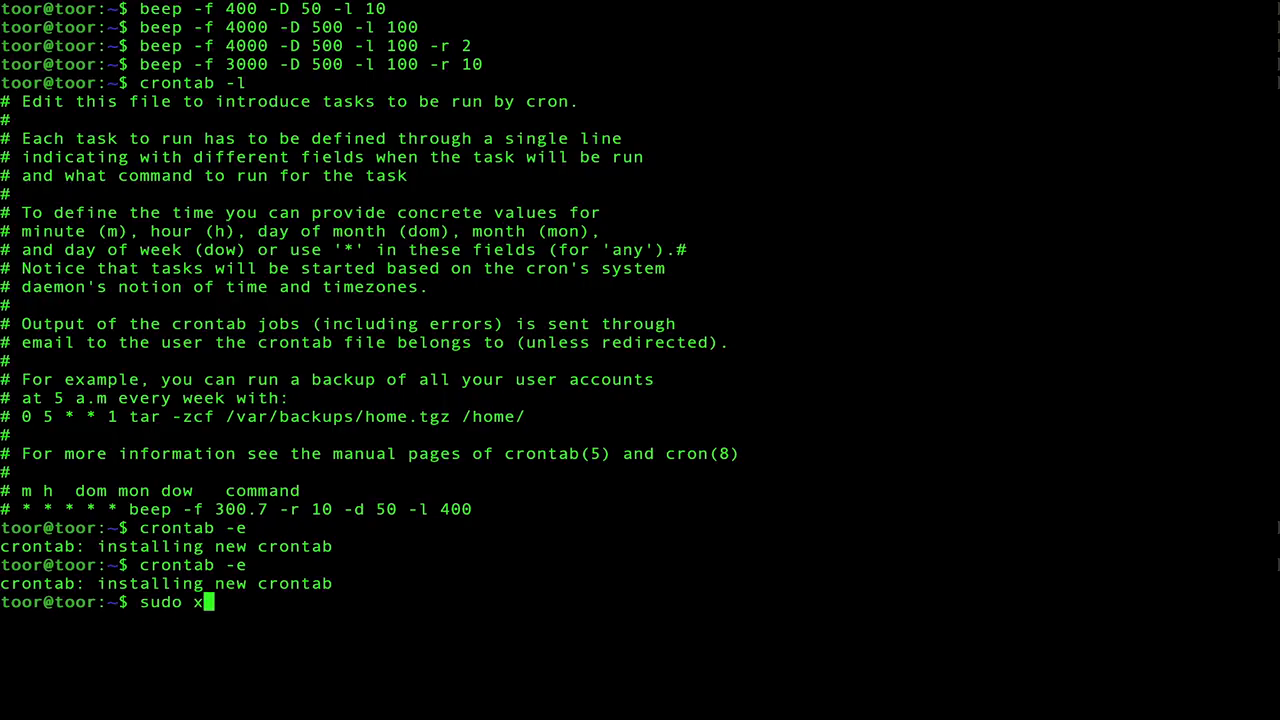
type("term")
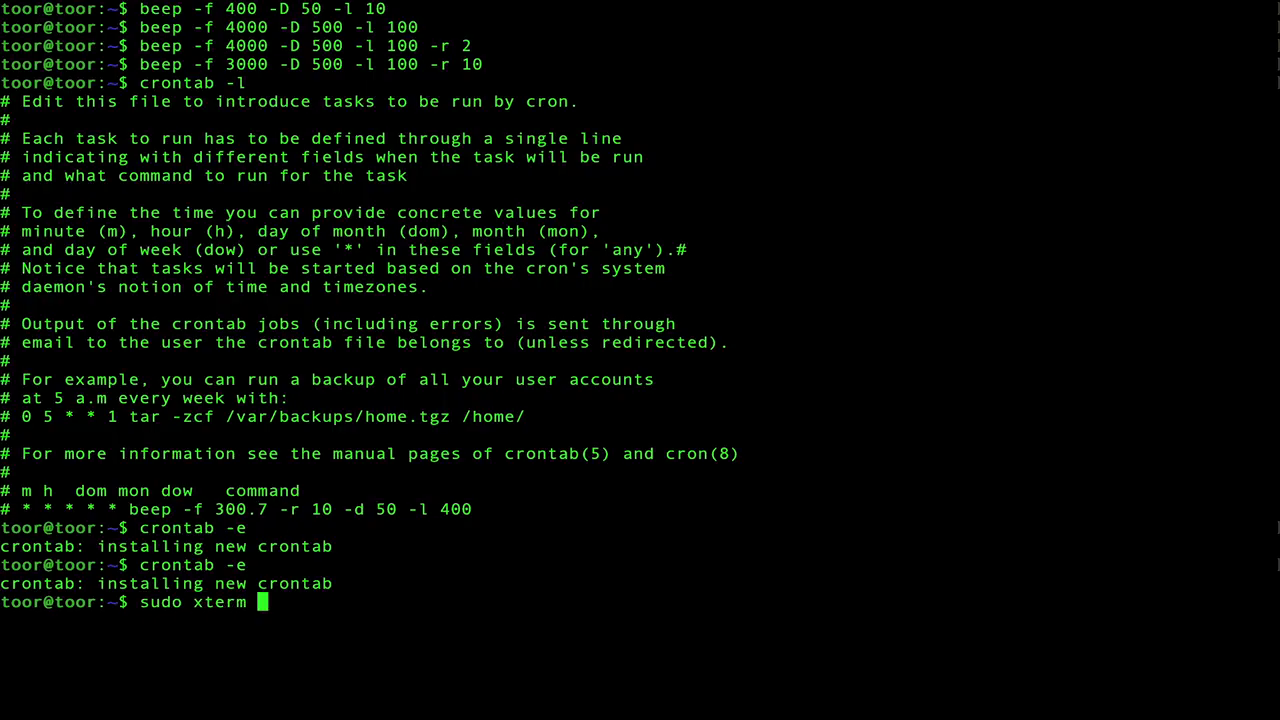
type("-")
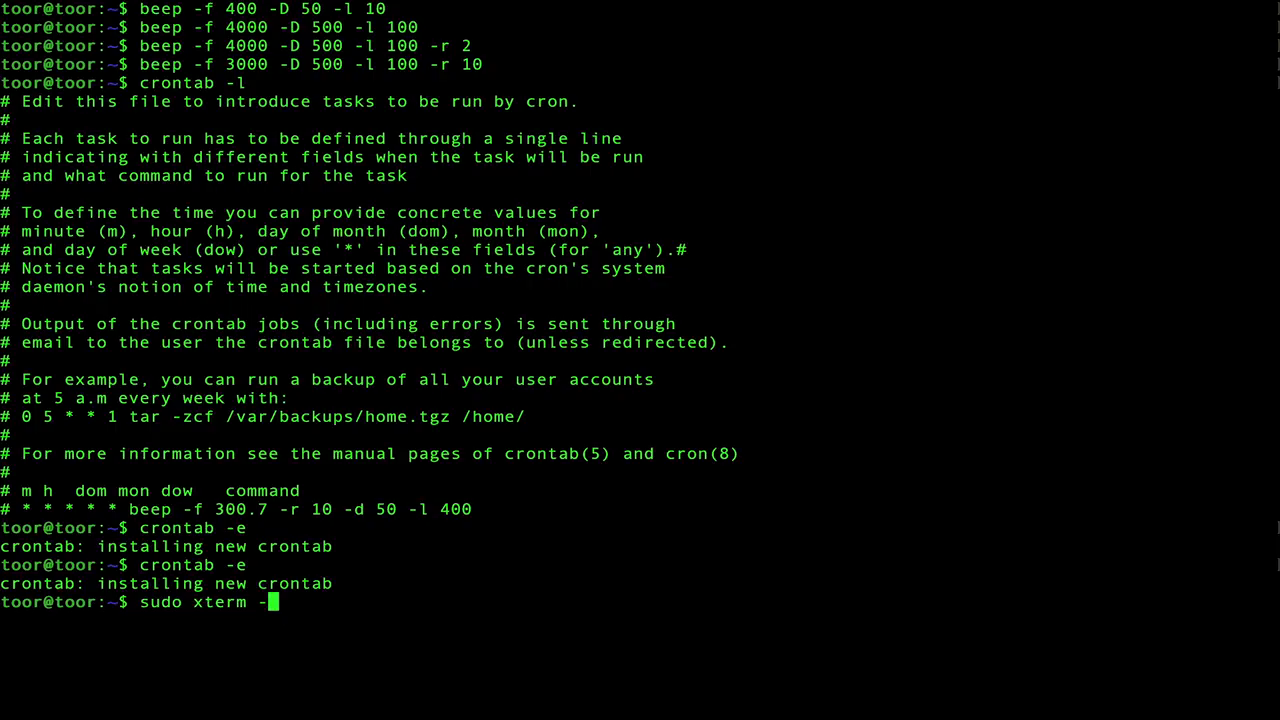
type("ma")
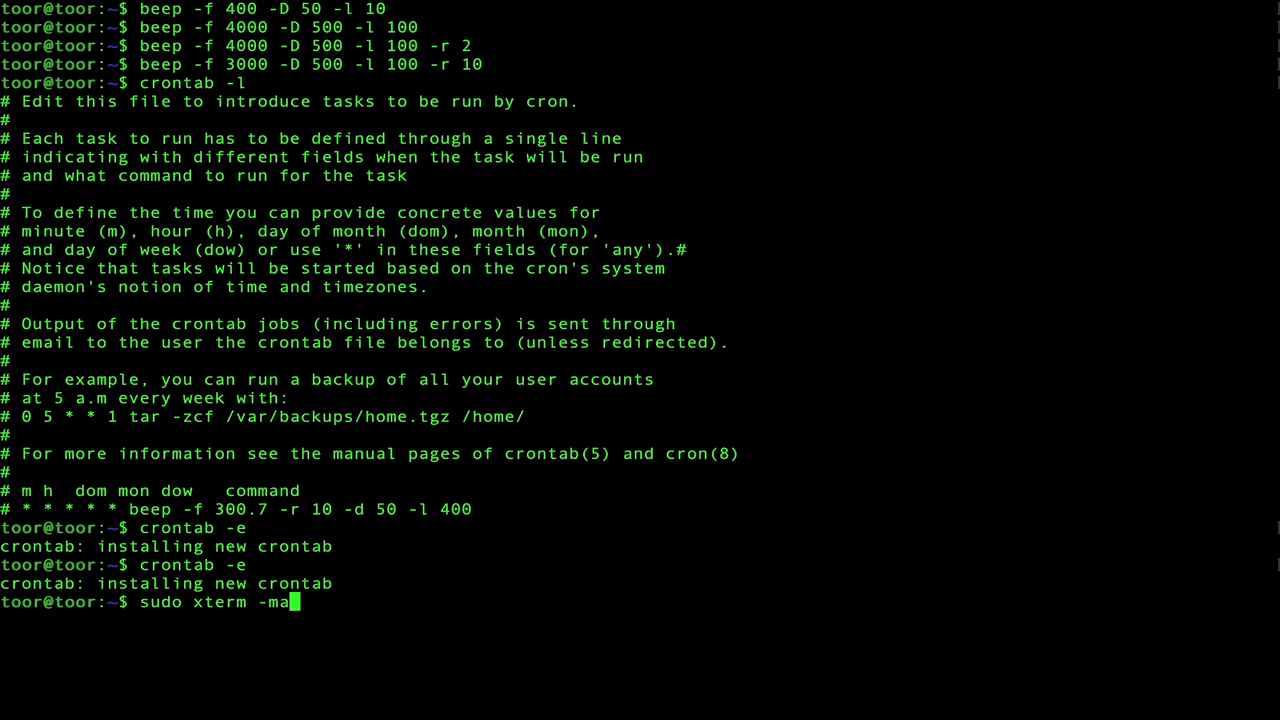
type("ximize")
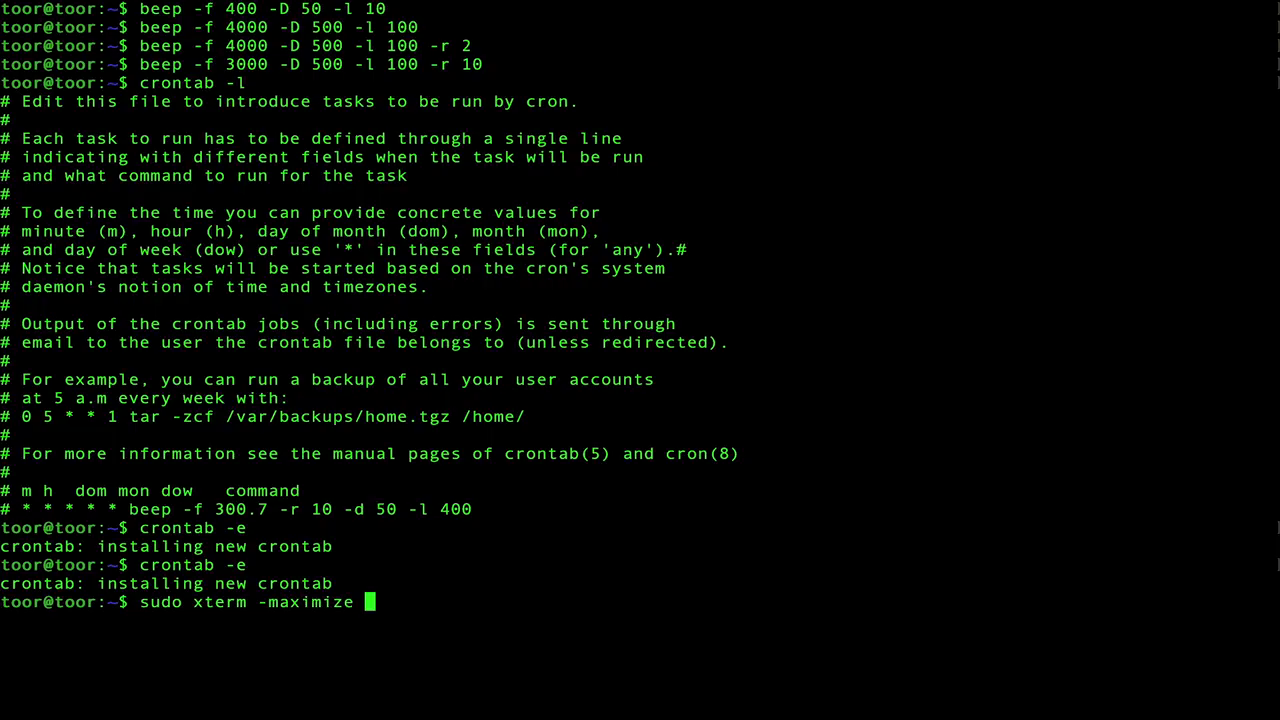
type("-e")
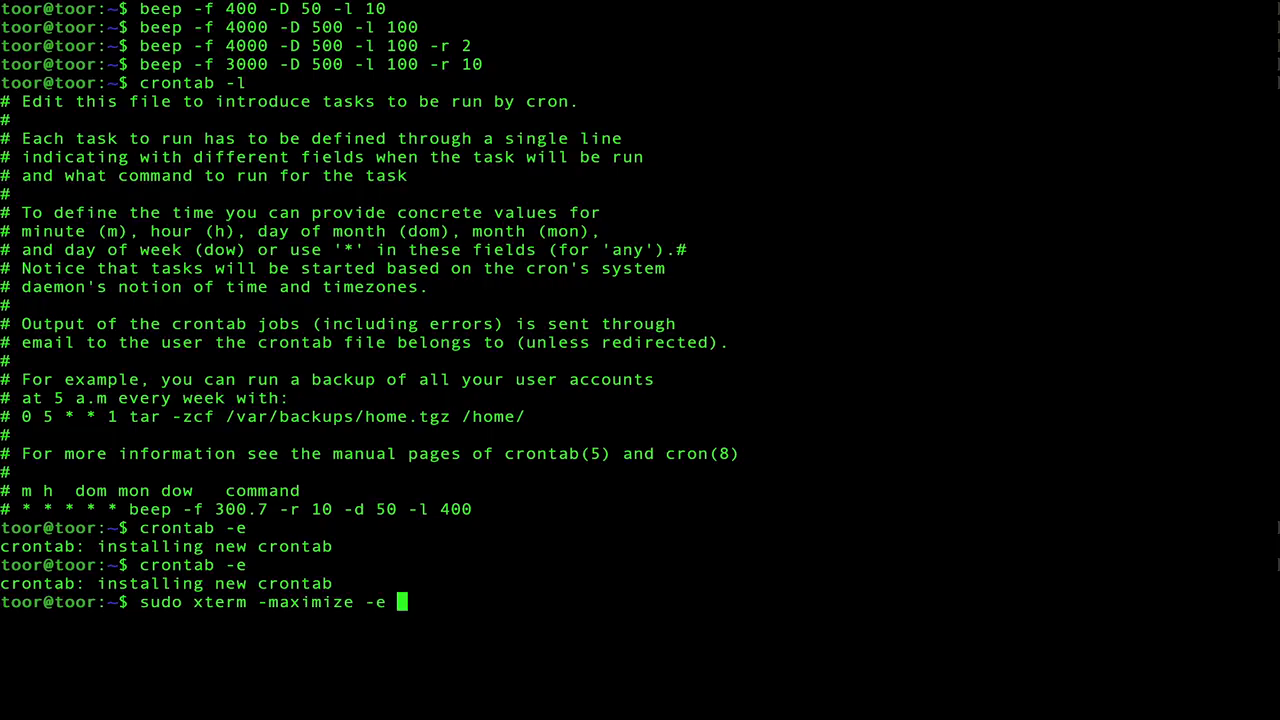
type("sudo t")
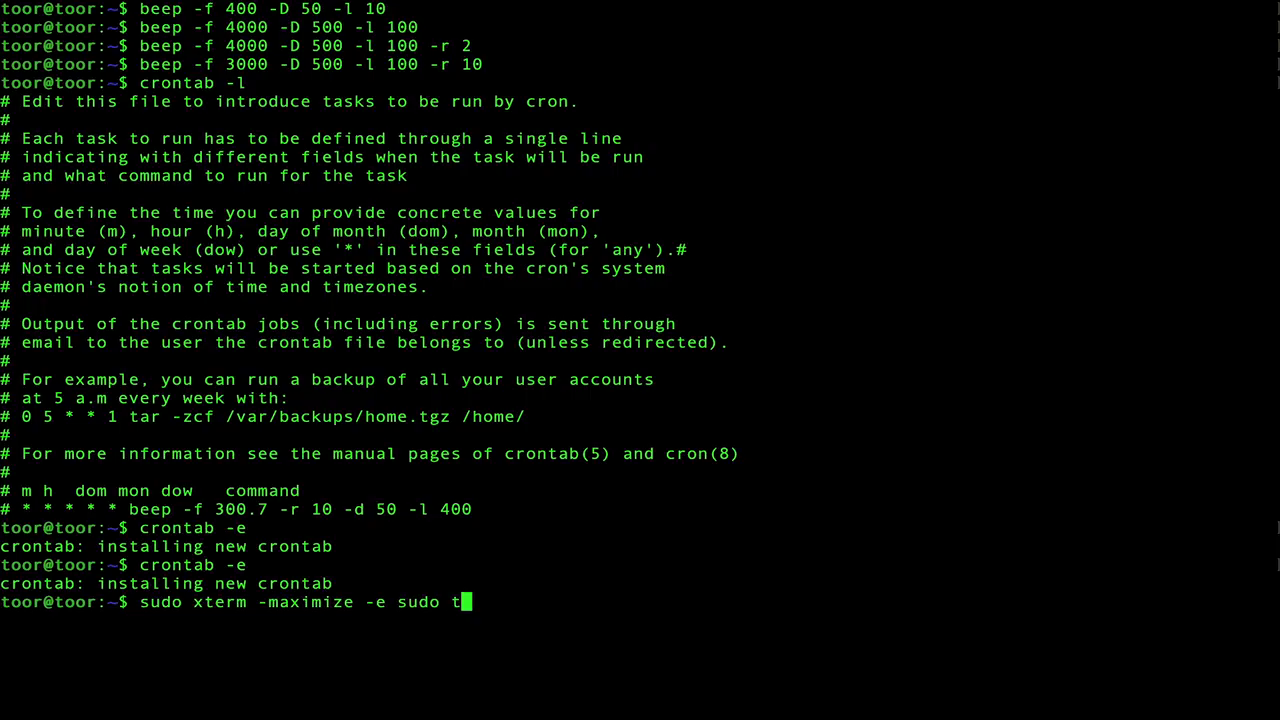
type("cpdump")
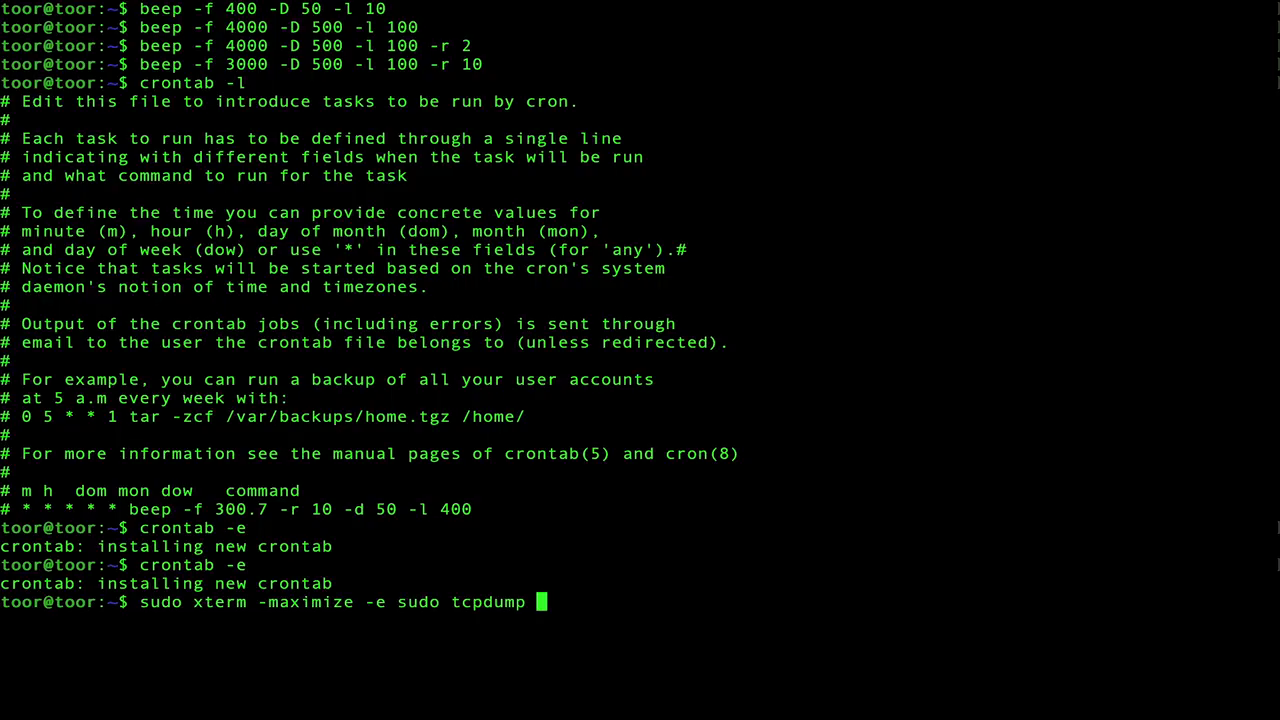
key("Return")
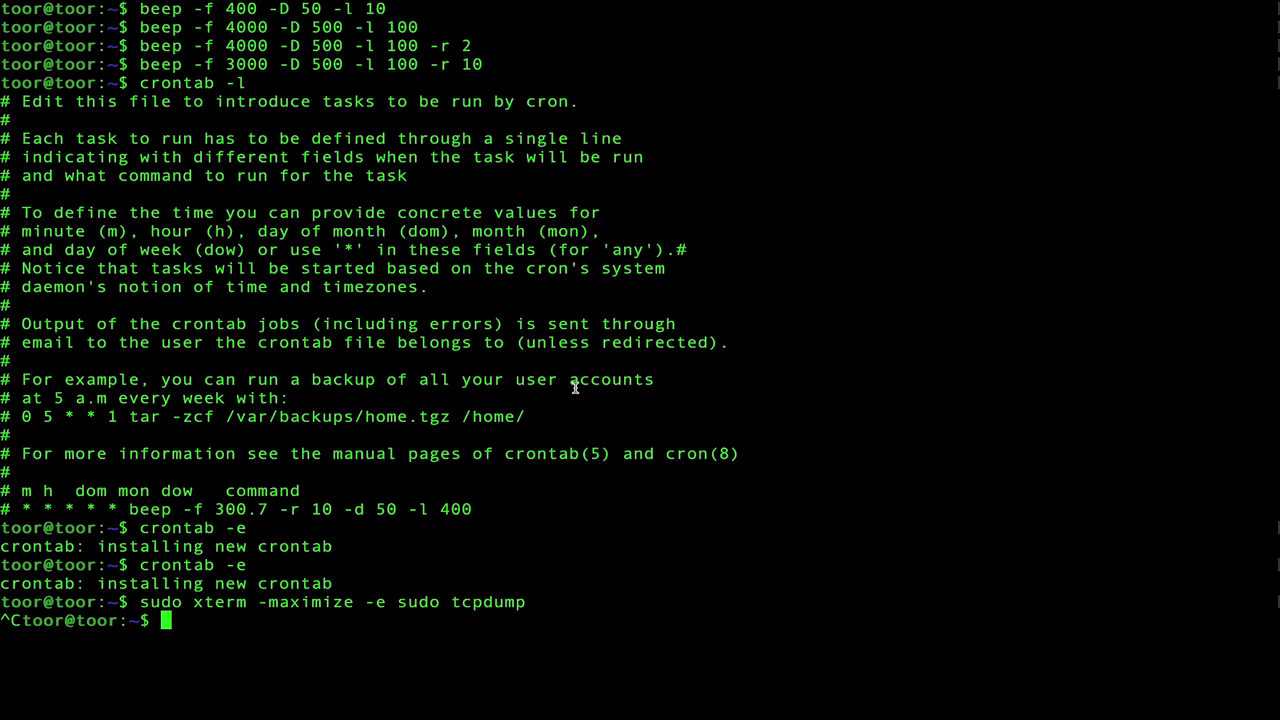
type("for i")
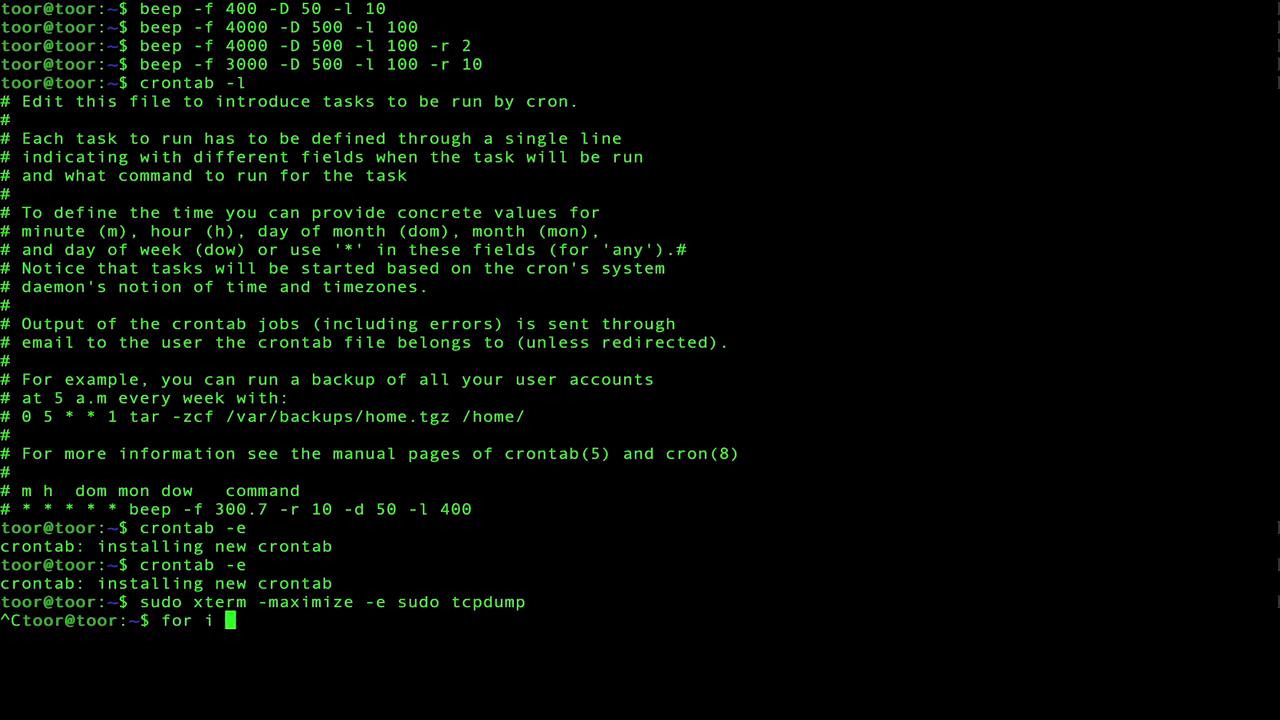
- Run a for i in {1..10} loop of tcpdump xterms, adding the missing semicolon
type("in {")
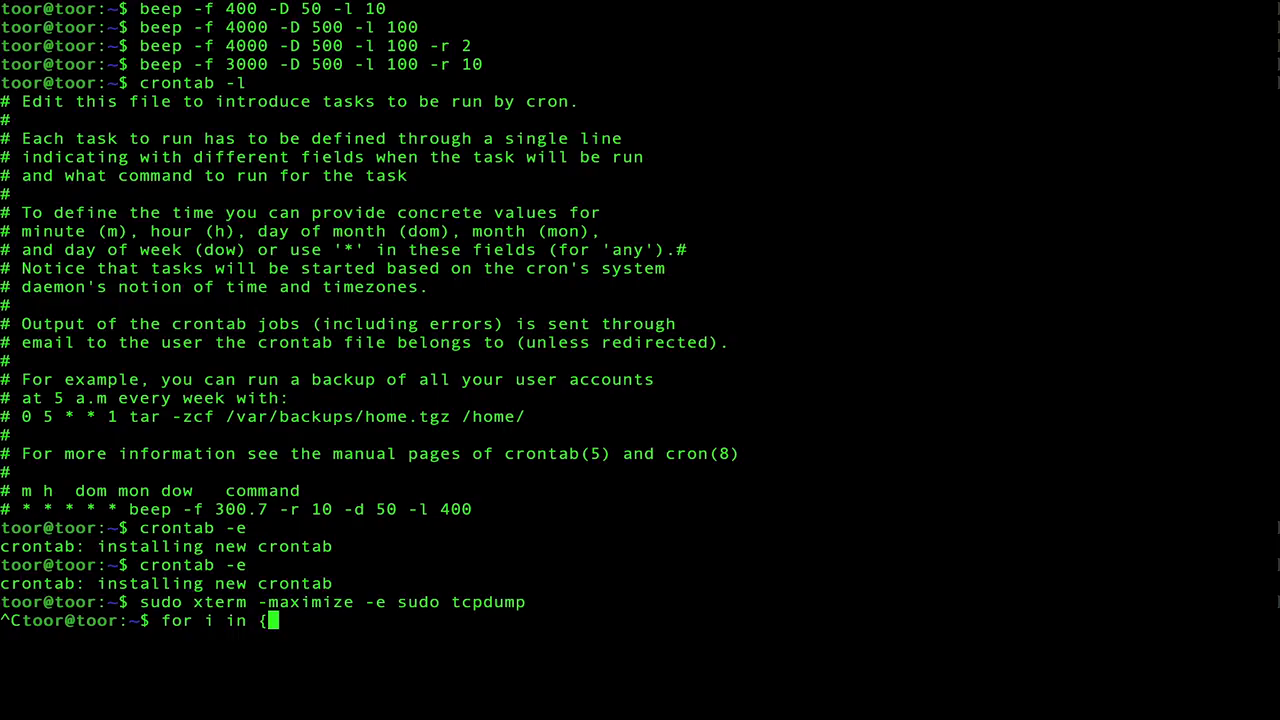
type("1..")
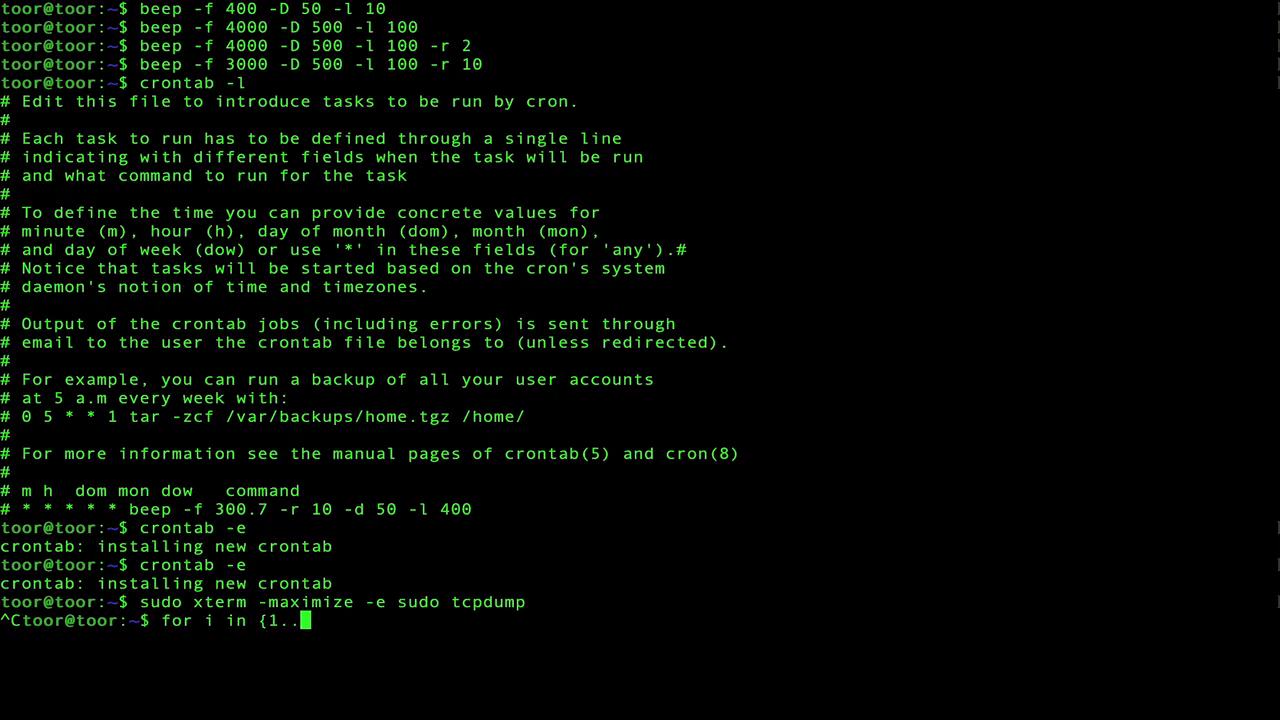
type("10")
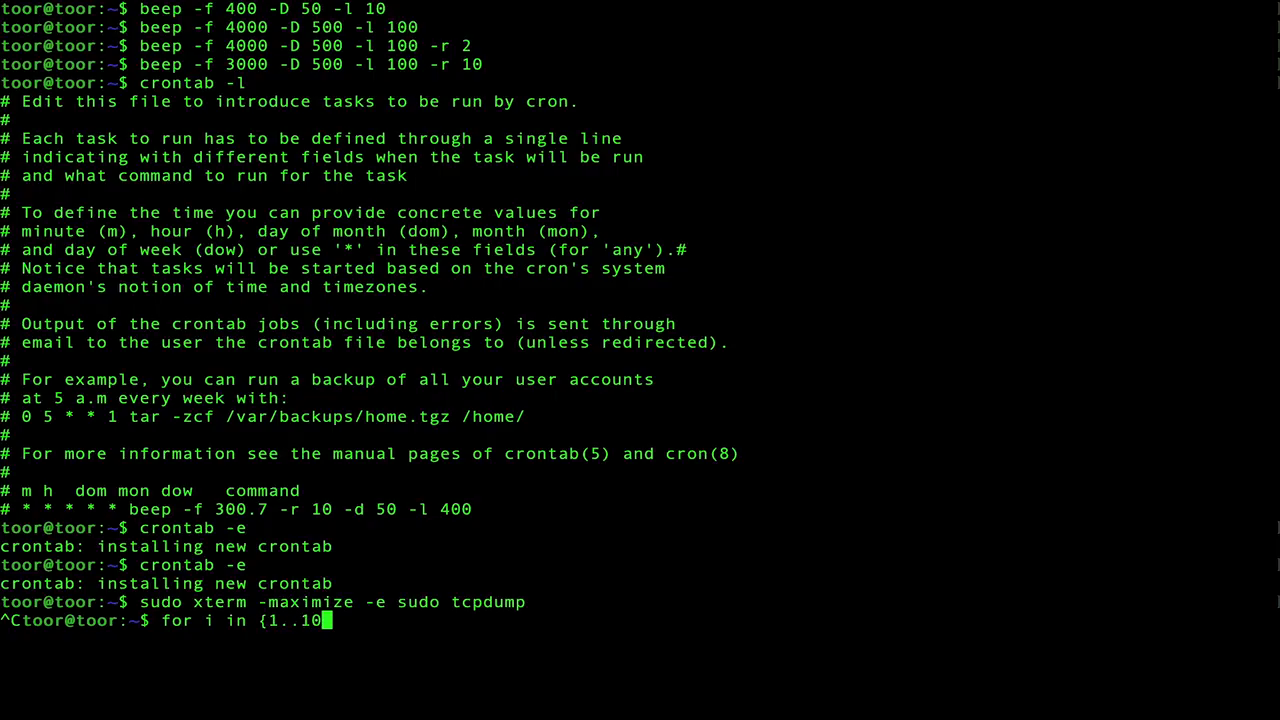
type("}")
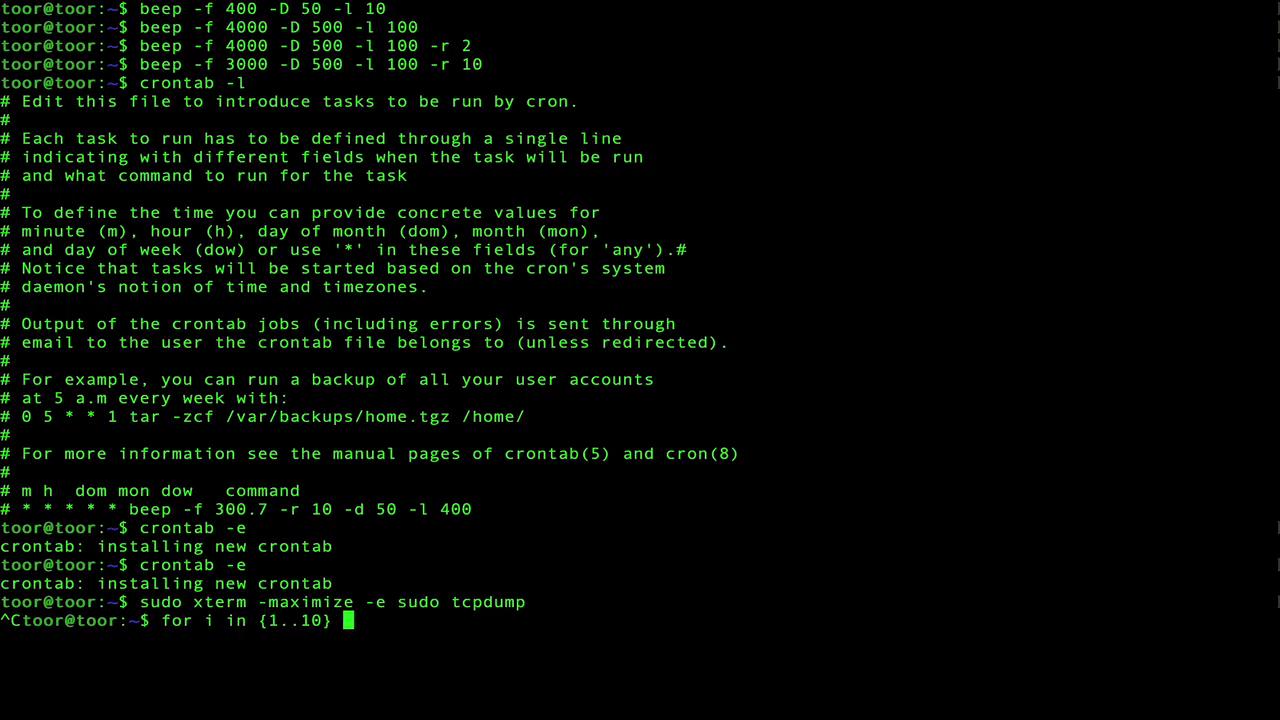
type("do")
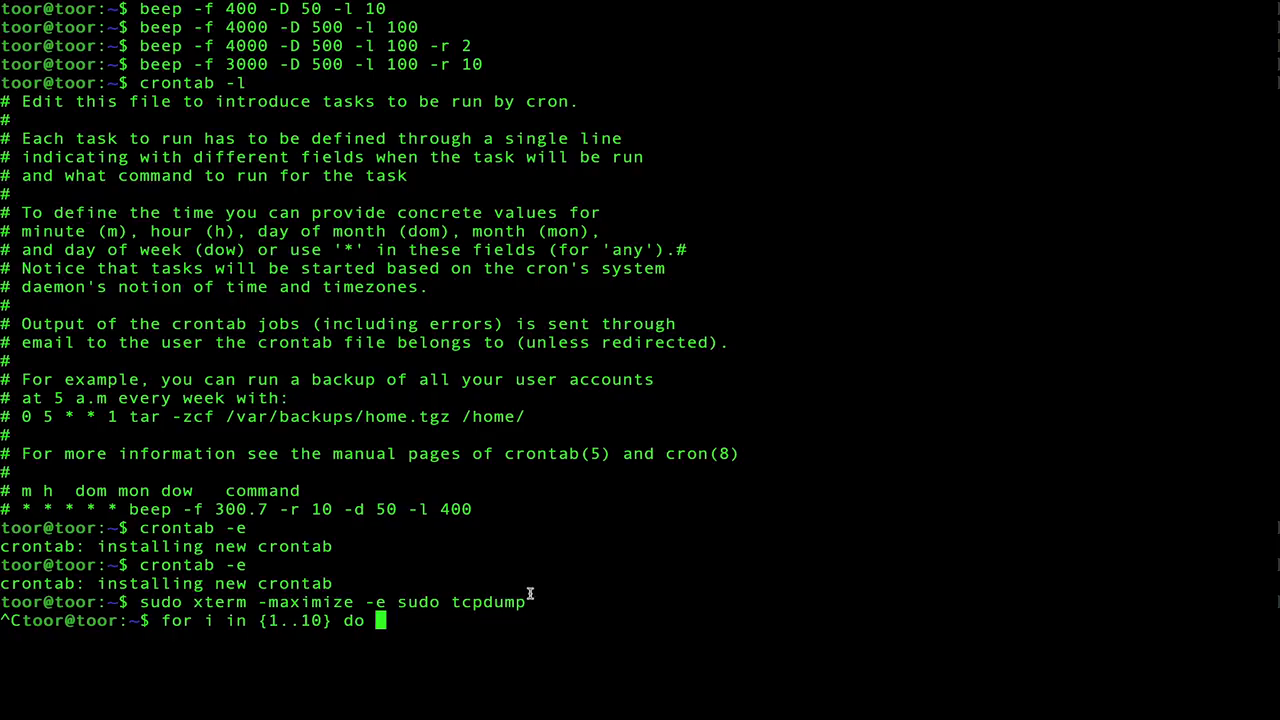
left_click_drag(140, 601, 525, 601)
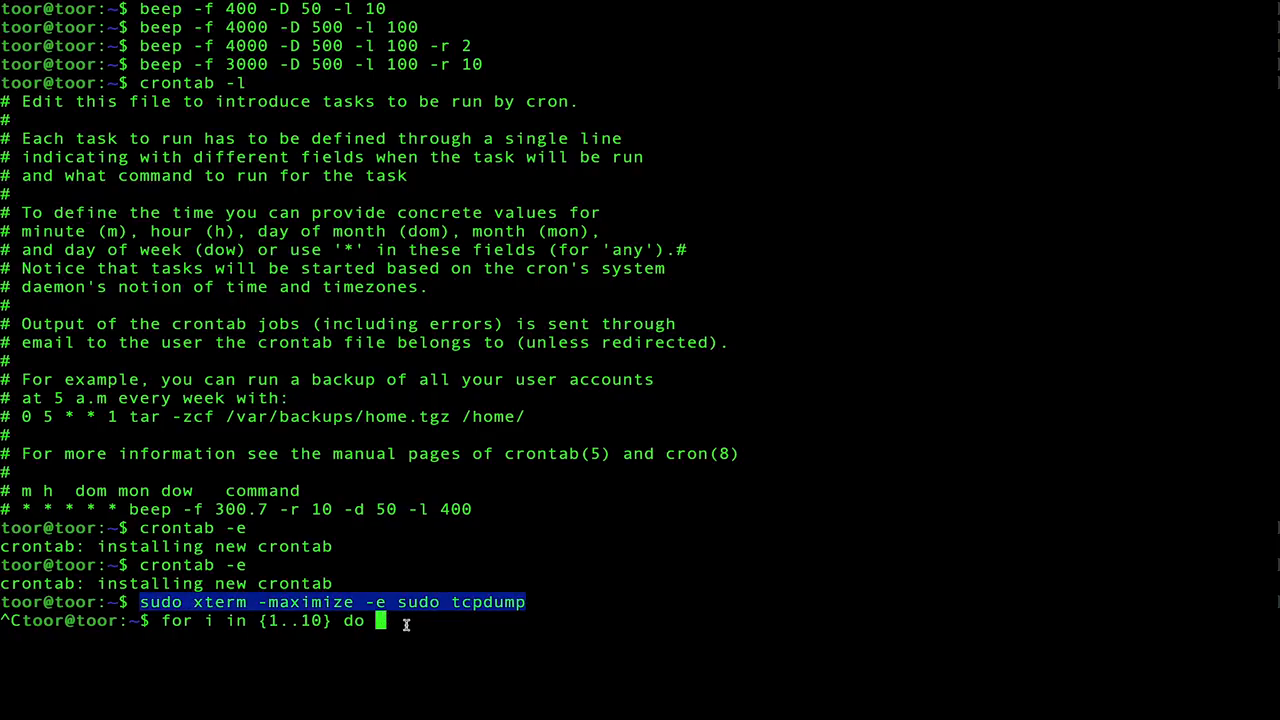
type("sudo xterm -maximize -e sudo tcpdump")
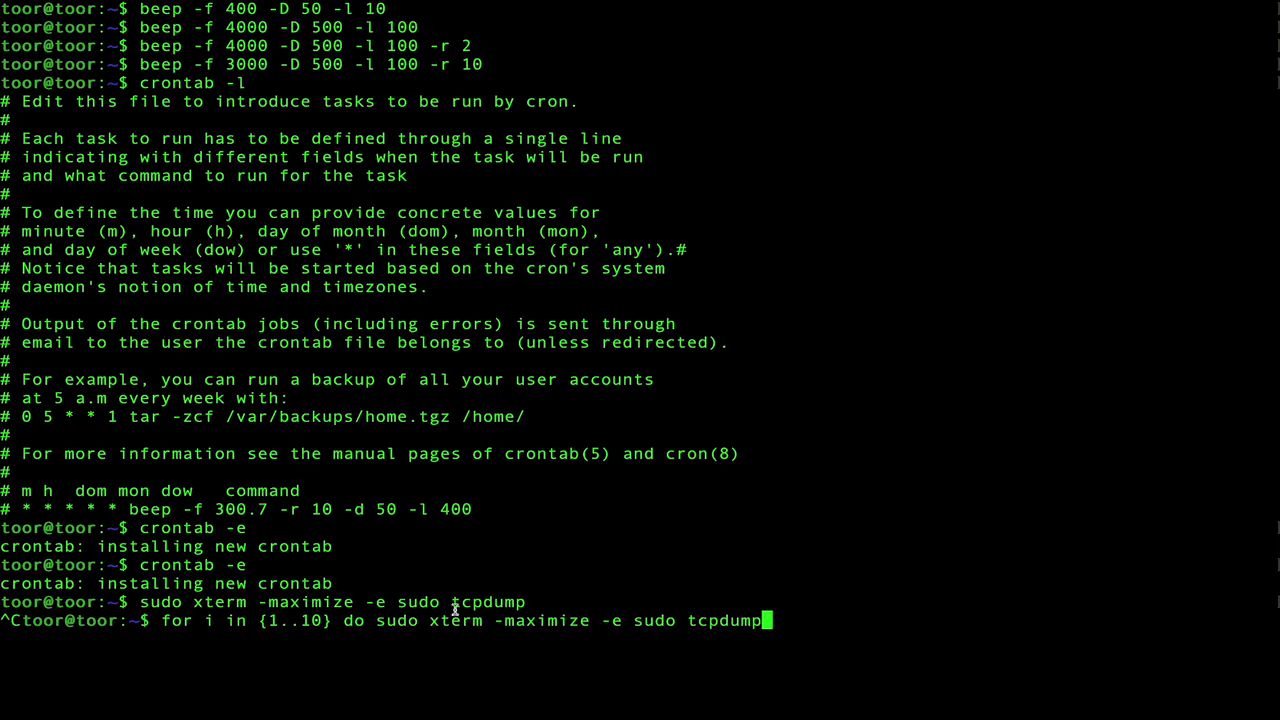
mouse_move(505, 601)
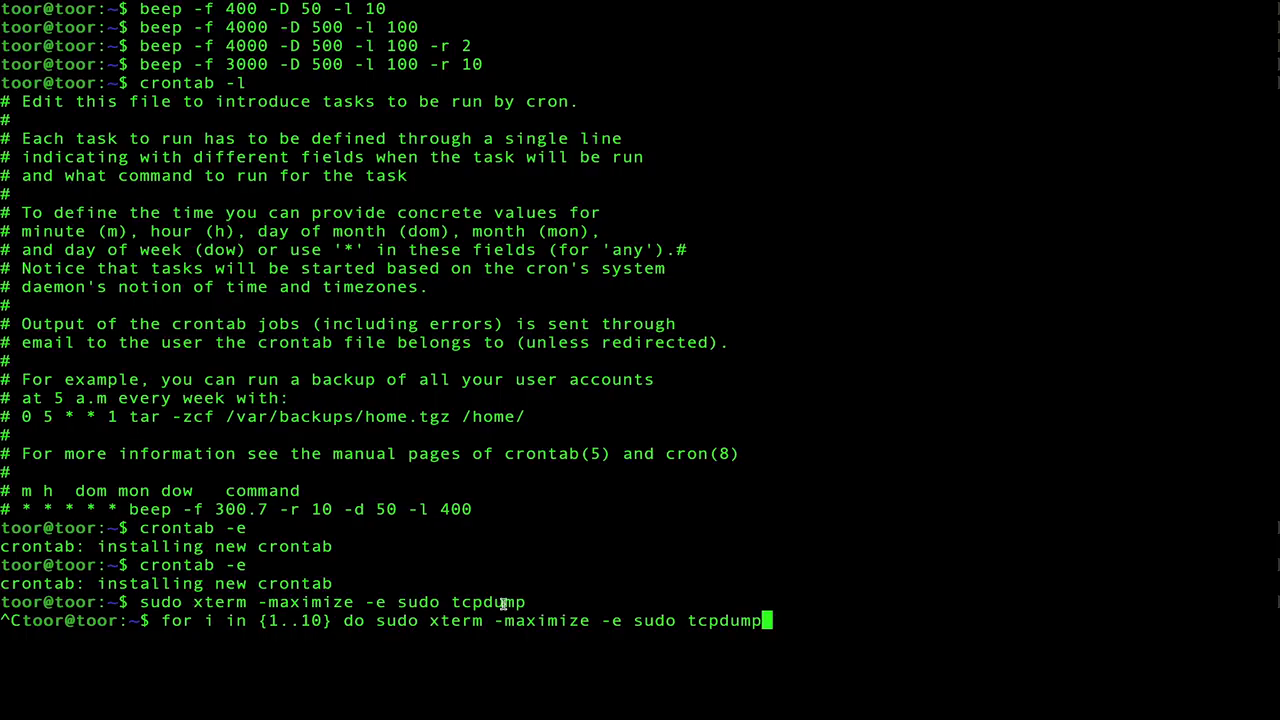
type(";")
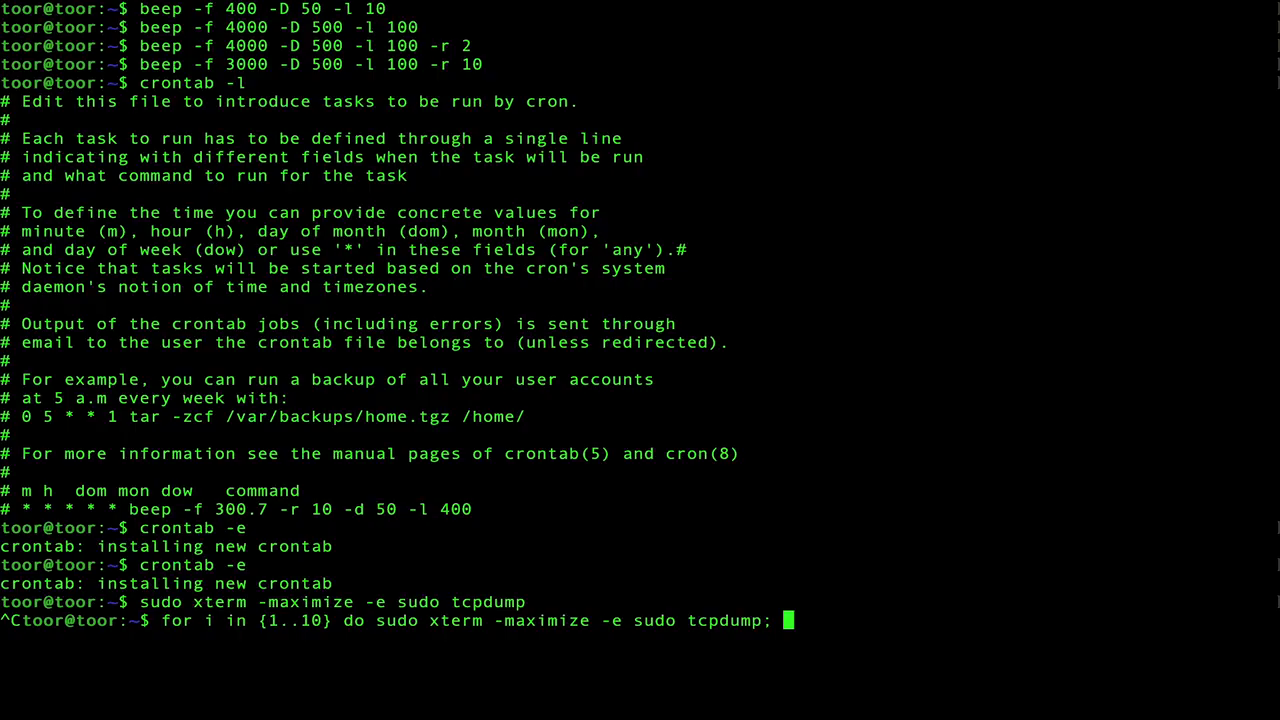
type("done")
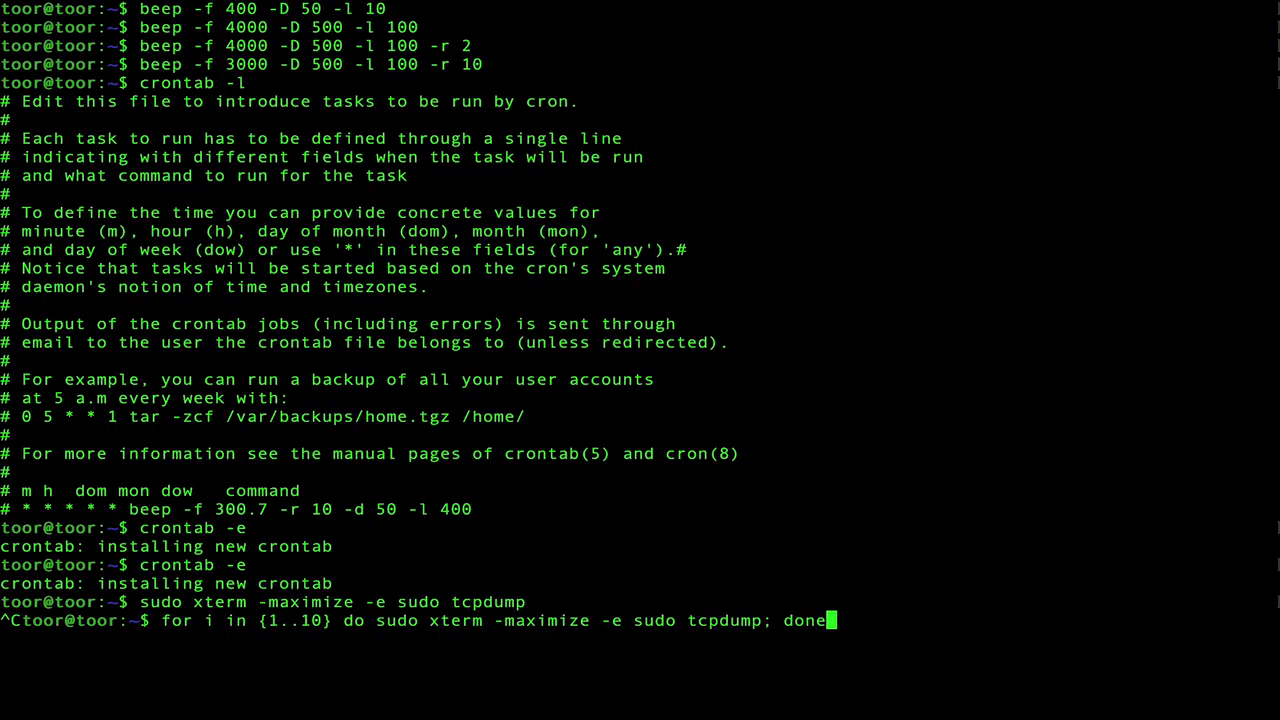
key("Return")
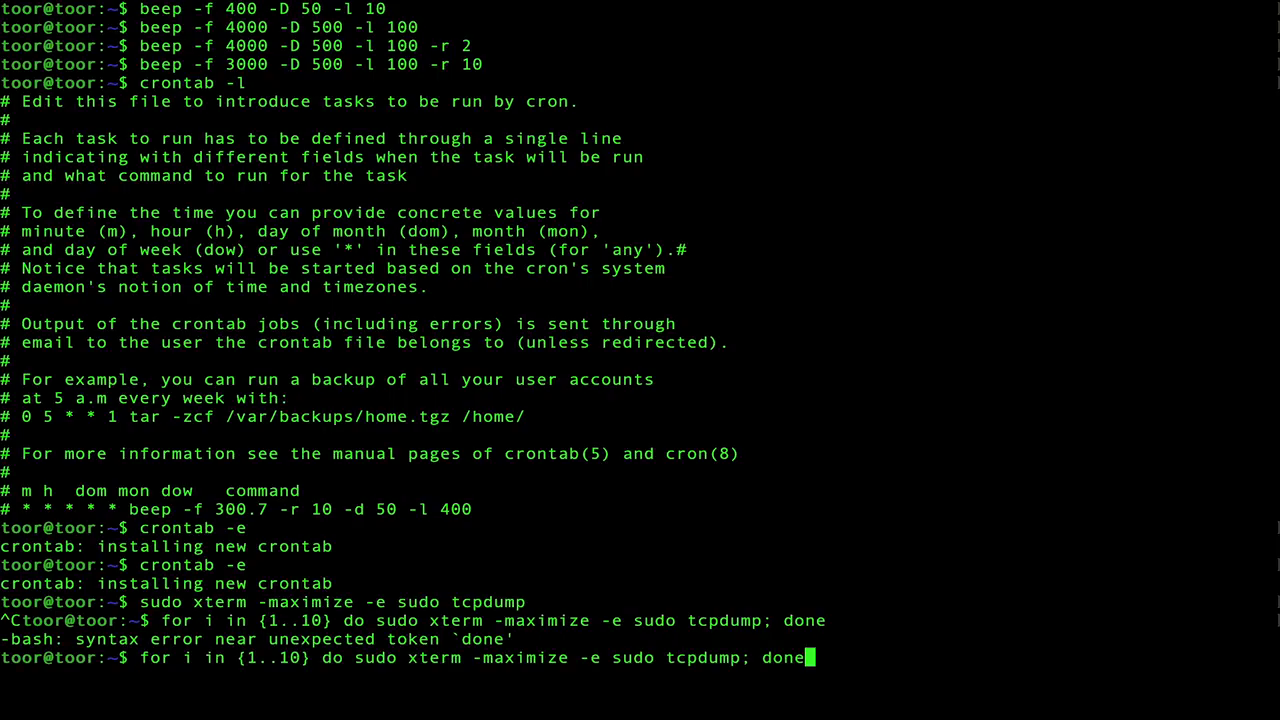
mouse_move(630, 658)
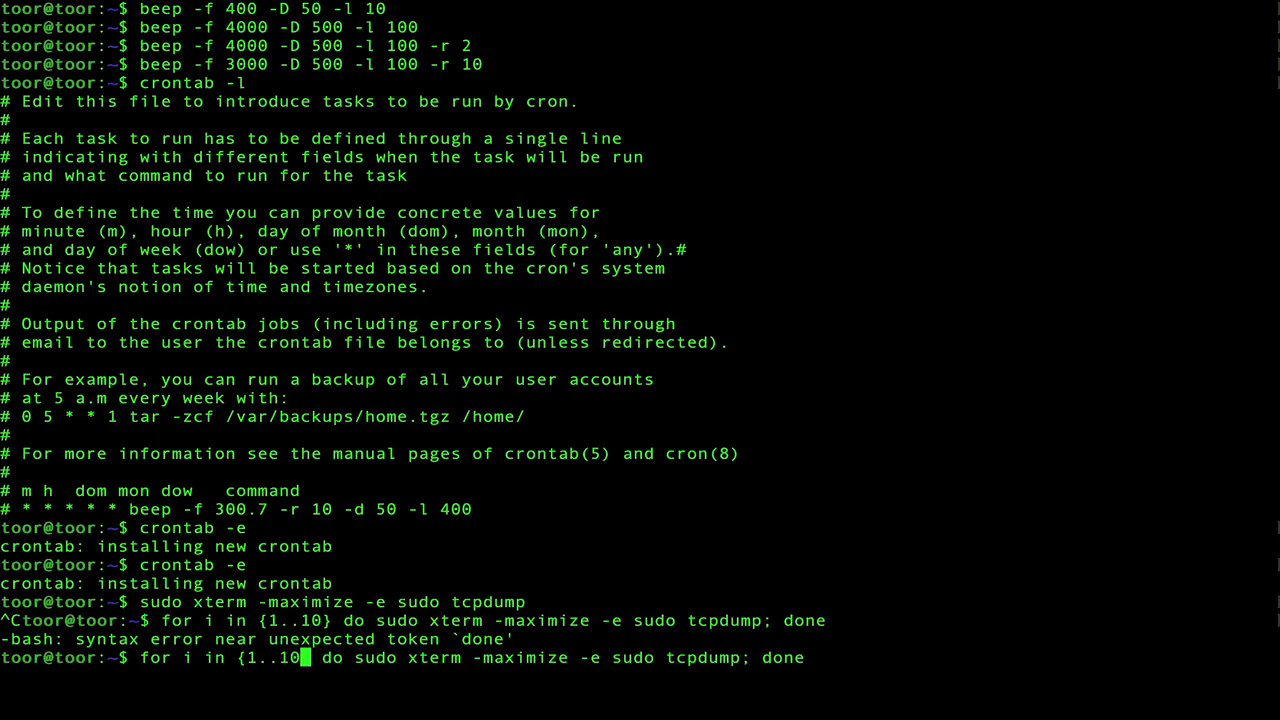
type(";")
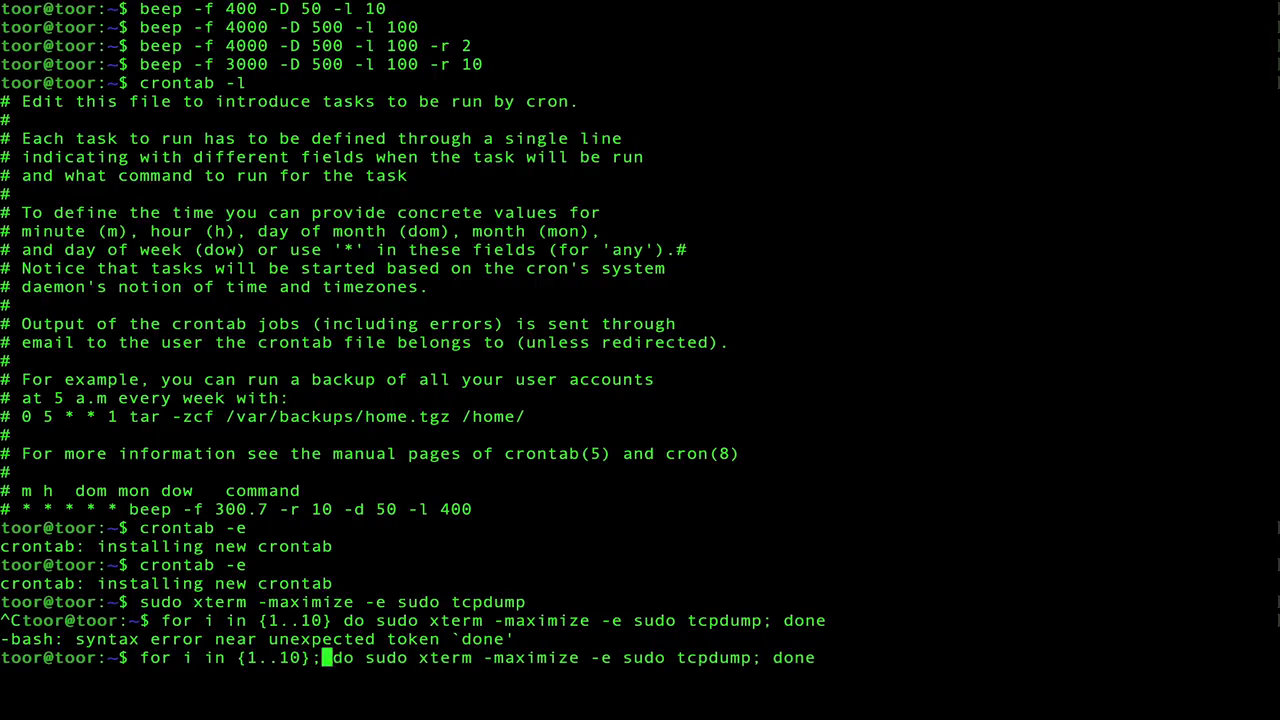
key("Return")
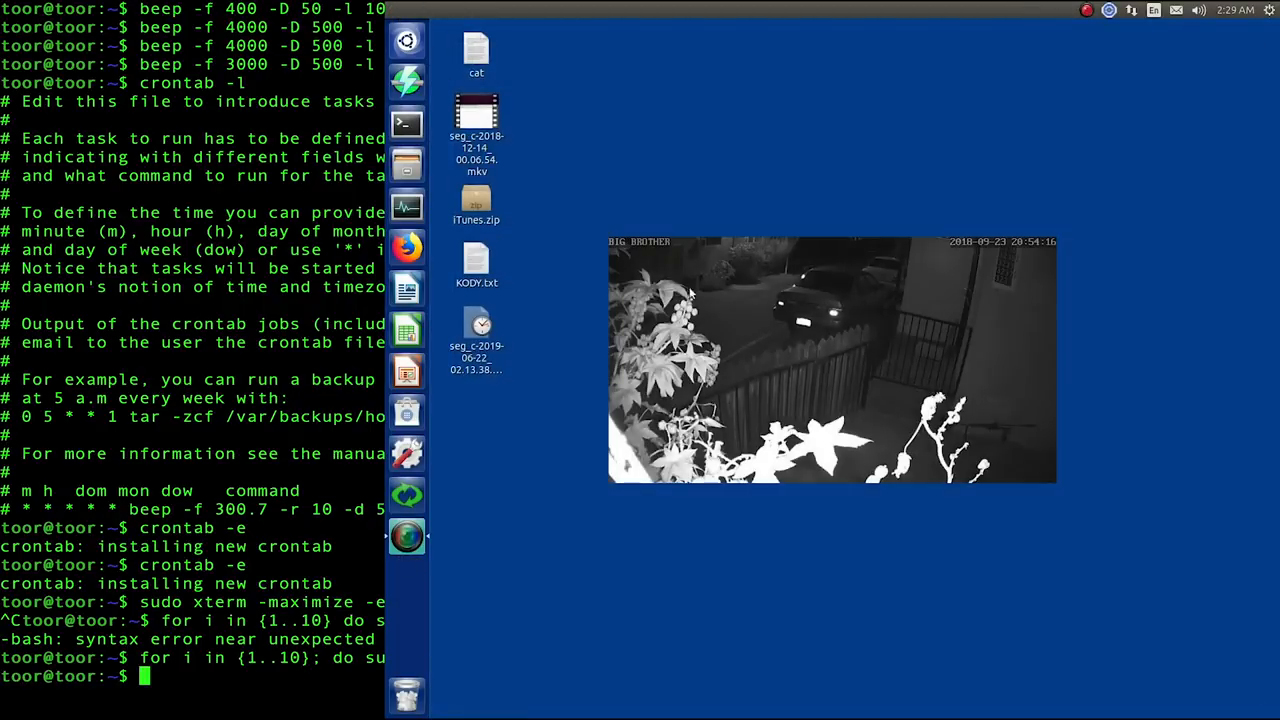
mouse_move(746, 264)
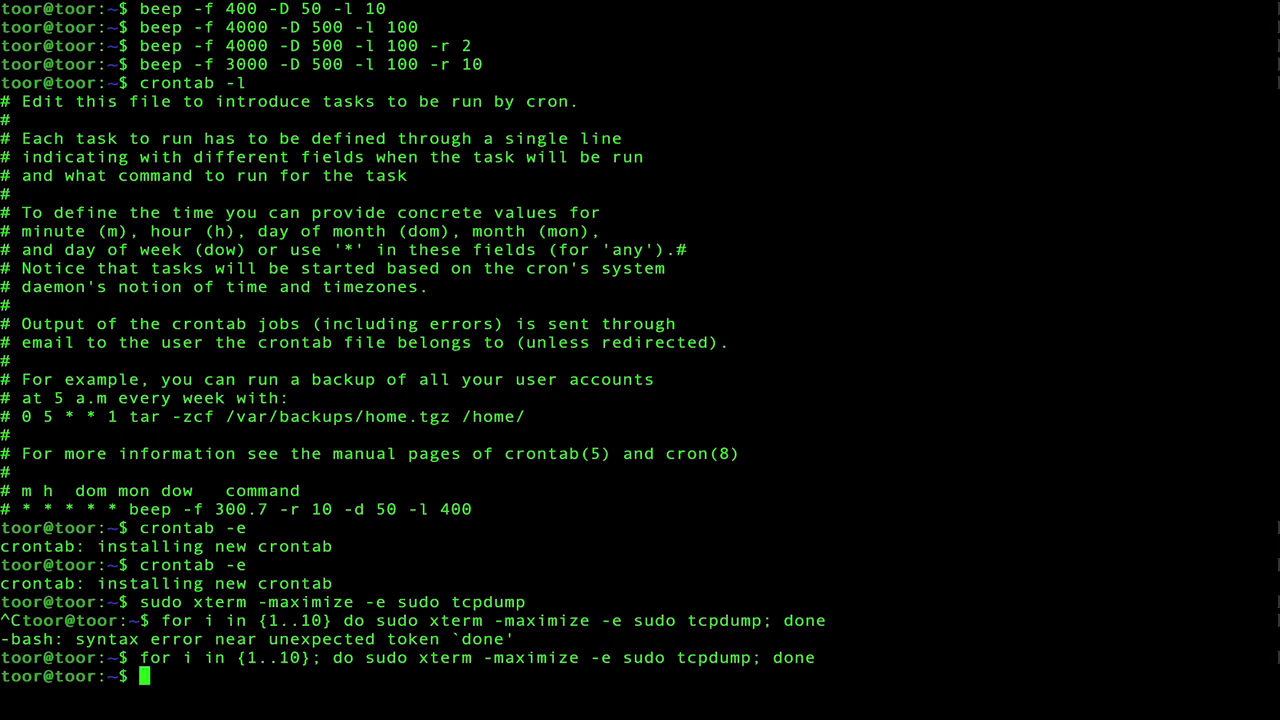
mouse_move(489, 494)
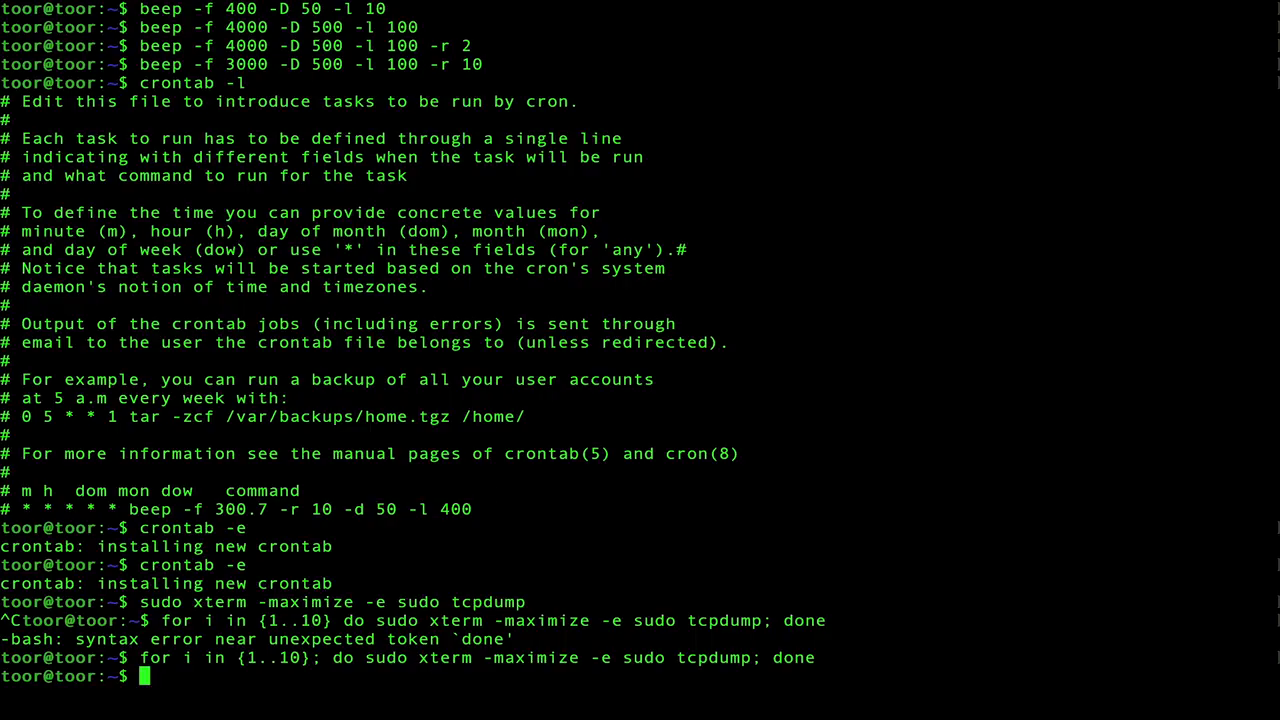
- Start top to monitor running processes, with firefox and Xorg at the top
key("Return")
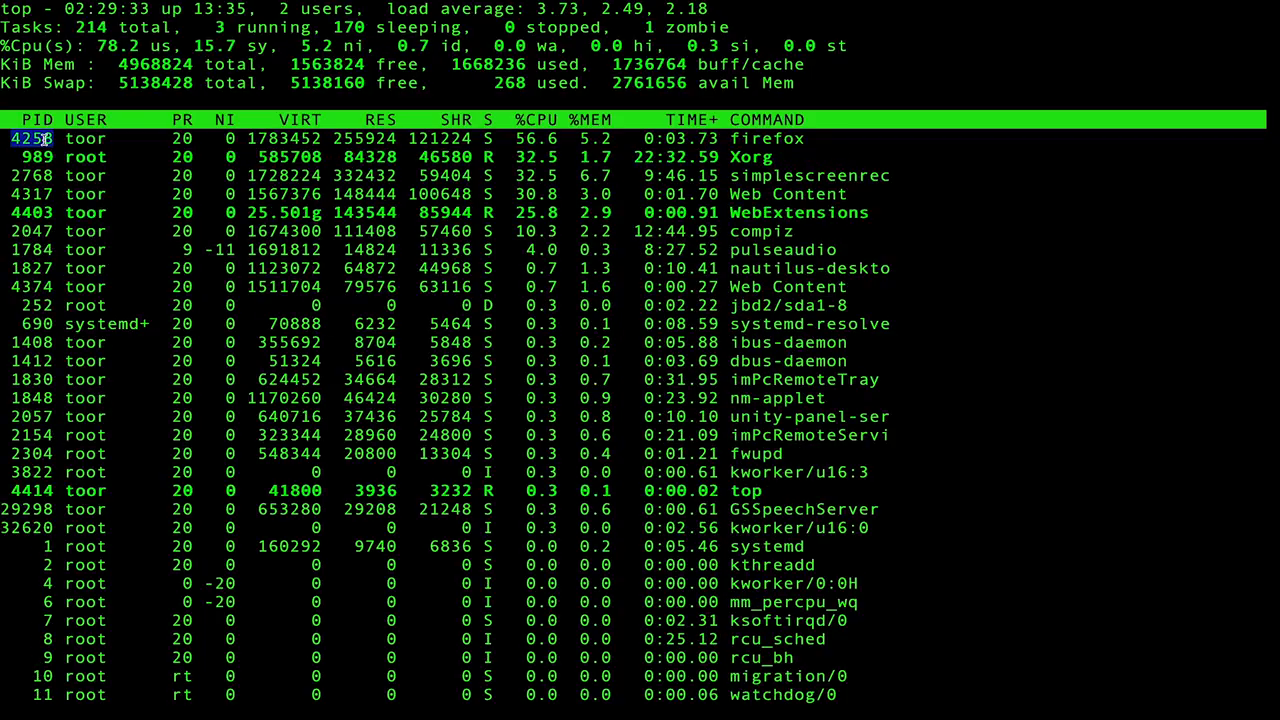
- Quit top and kill Firefox process 4258
key("q")
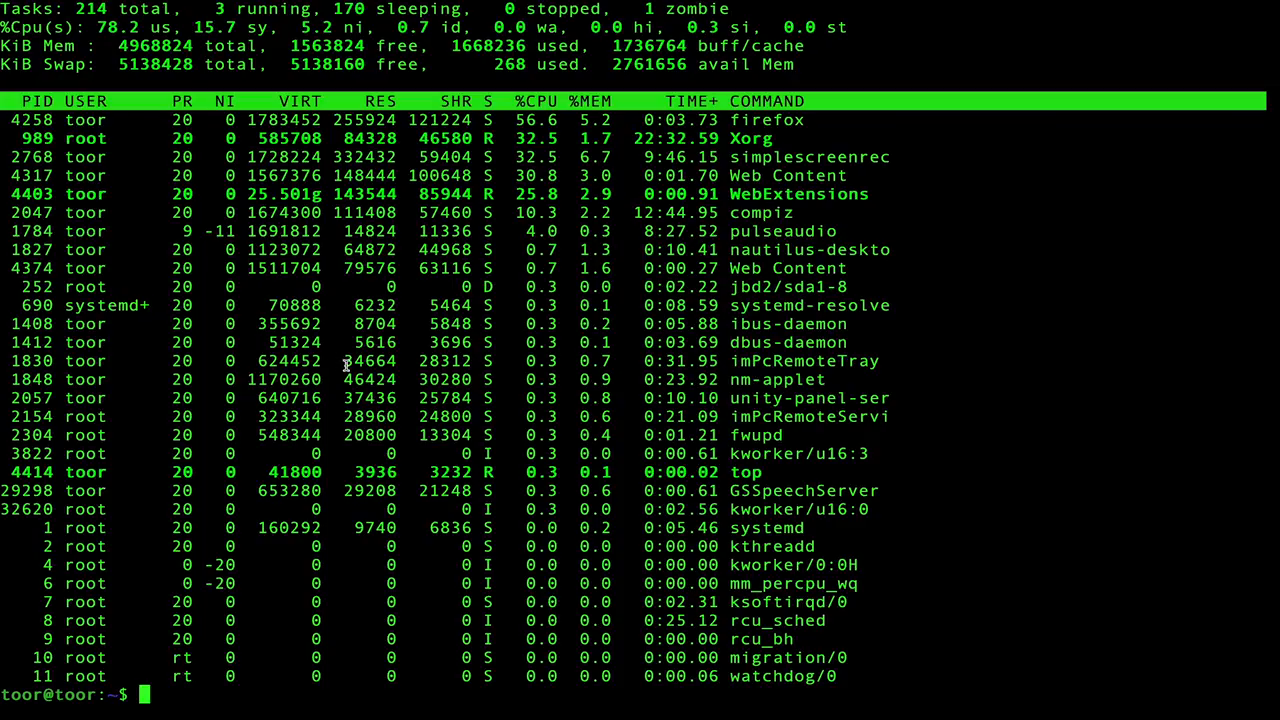
left_click(406, 246)
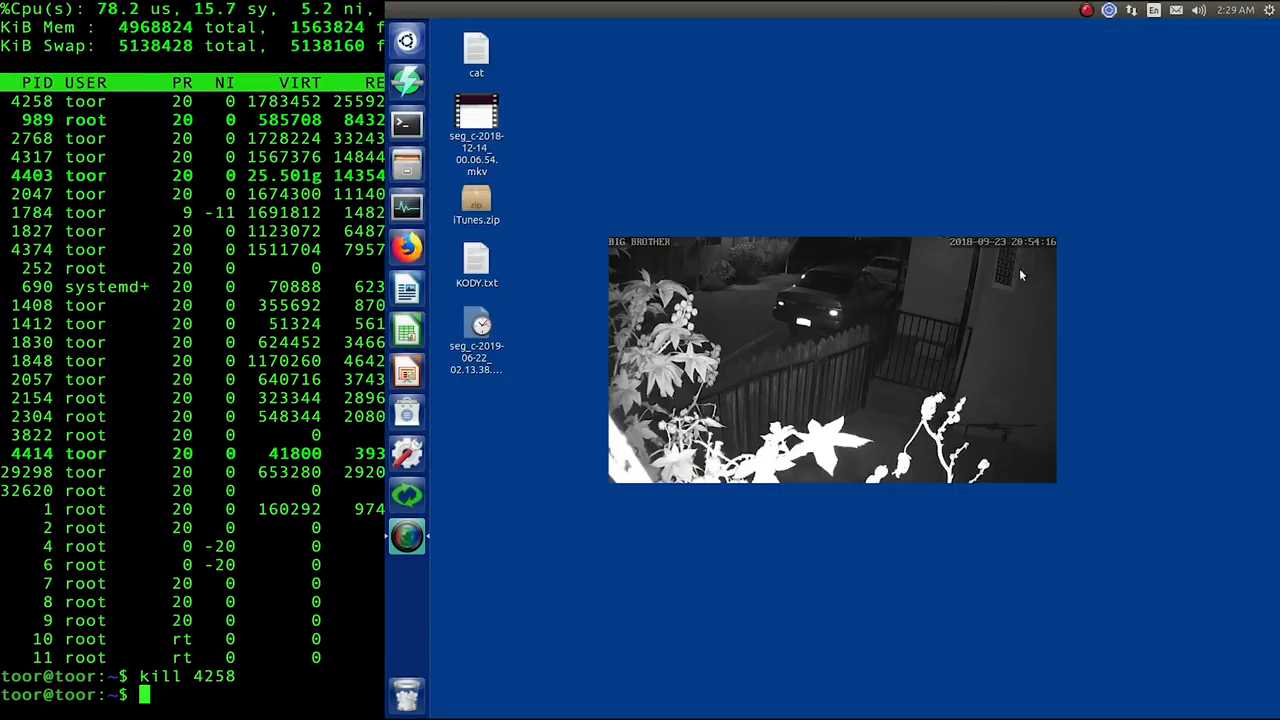
mouse_move(700, 240)
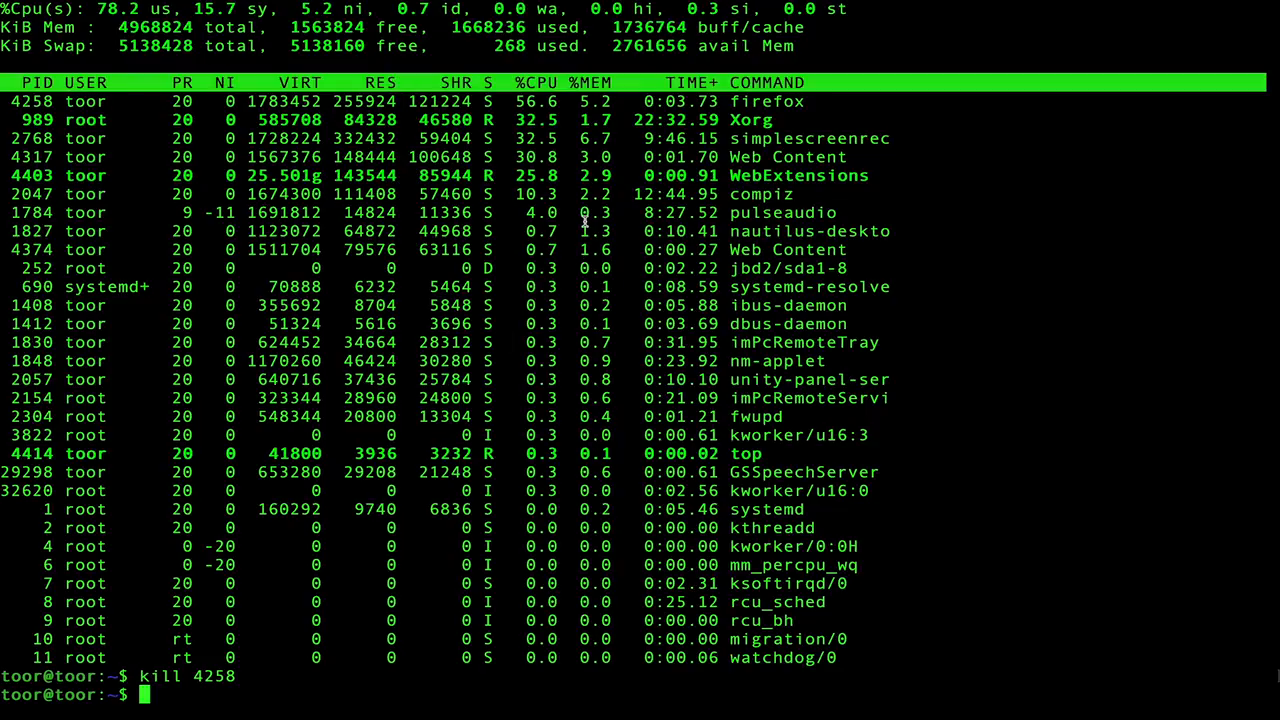
mouse_move(196, 443)
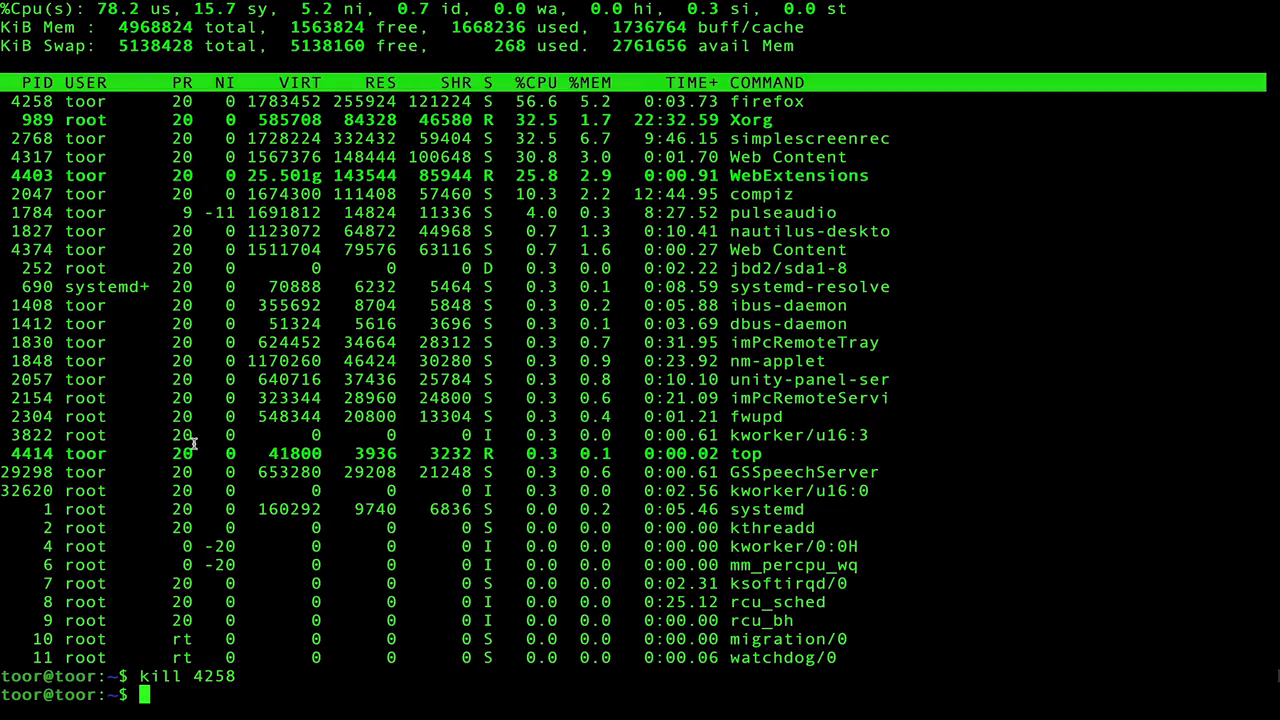
mouse_move(103, 557)
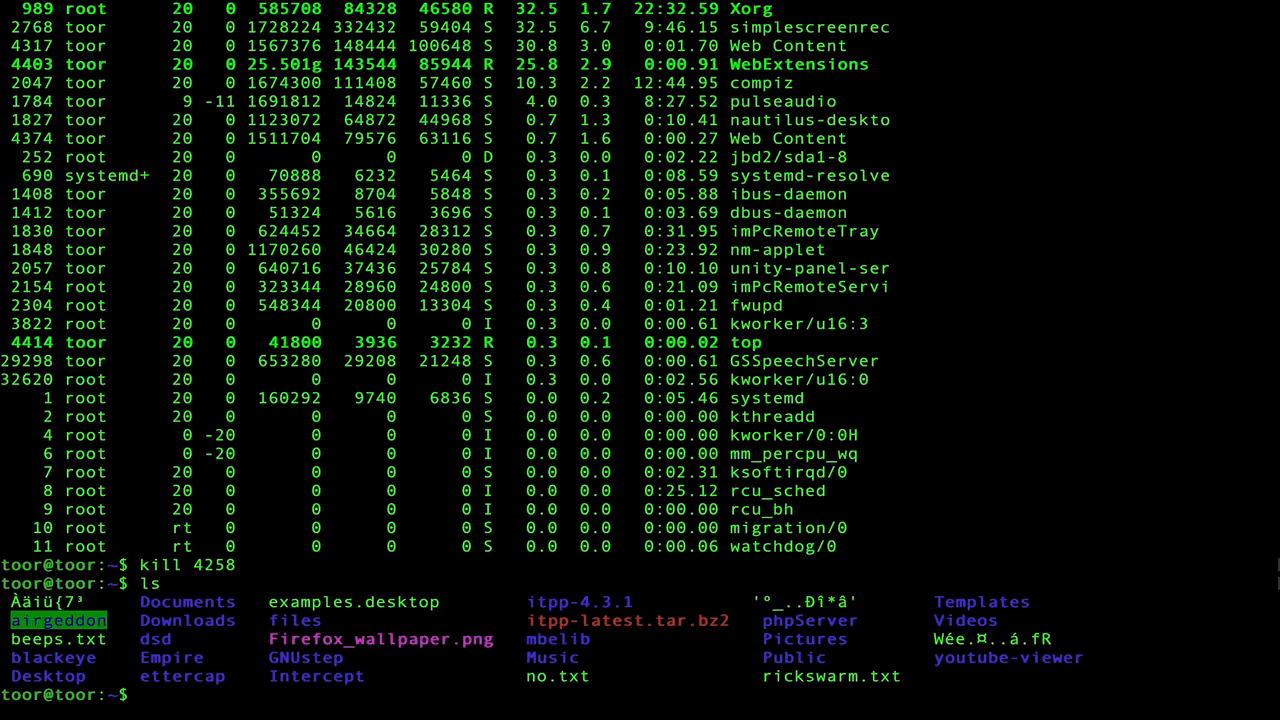
mouse_move(265, 670)
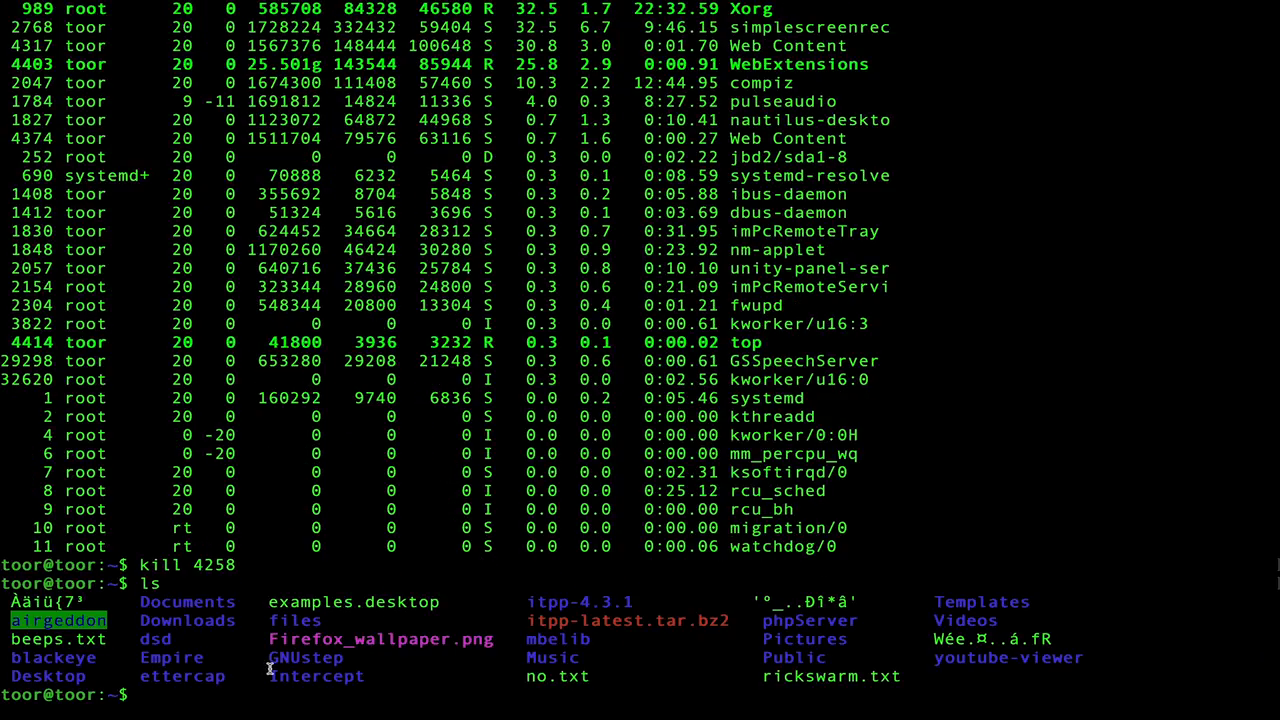
mouse_move(390, 648)
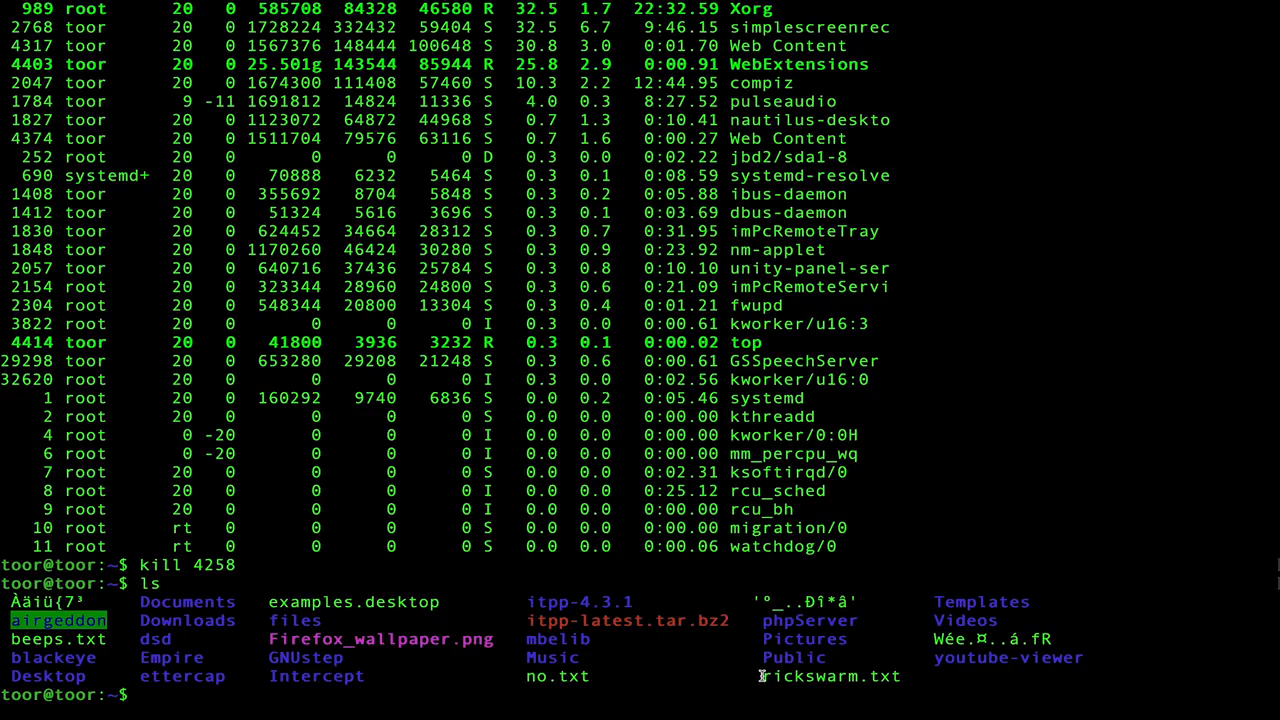
- Print beeps.txt with cat to reveal the stored whiptail warning command
double_click(831, 677)
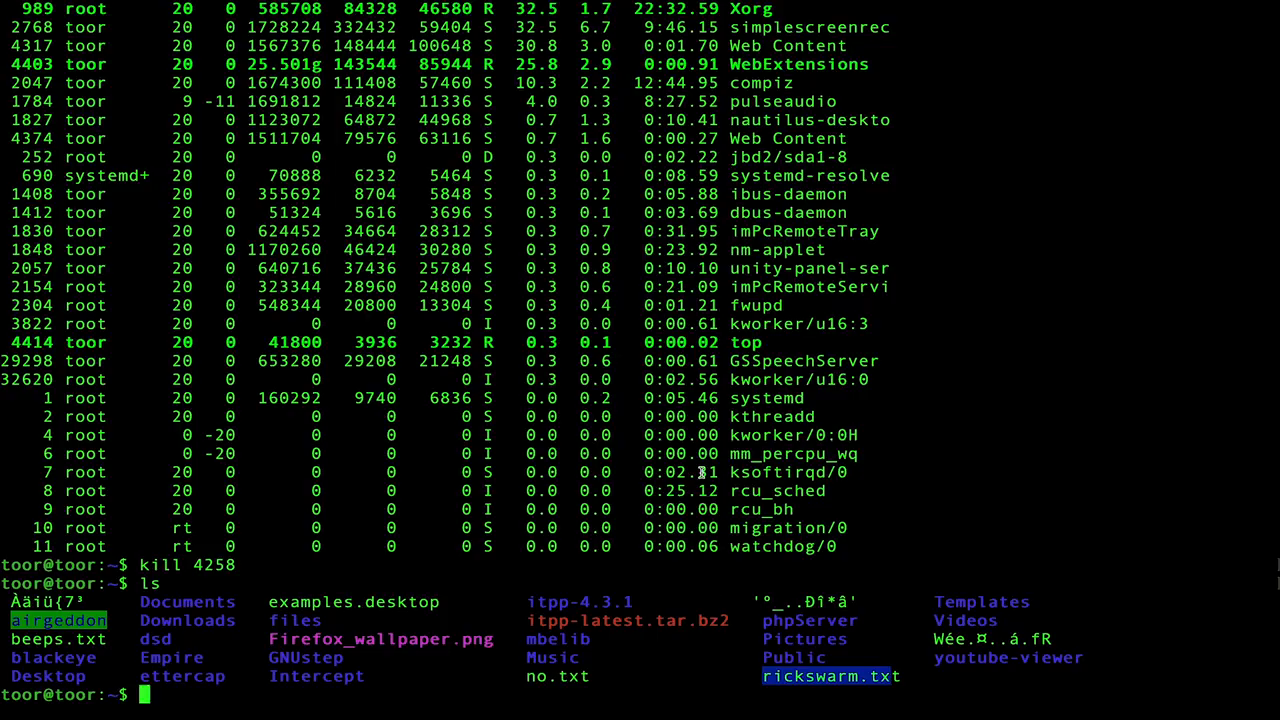
type("cat")
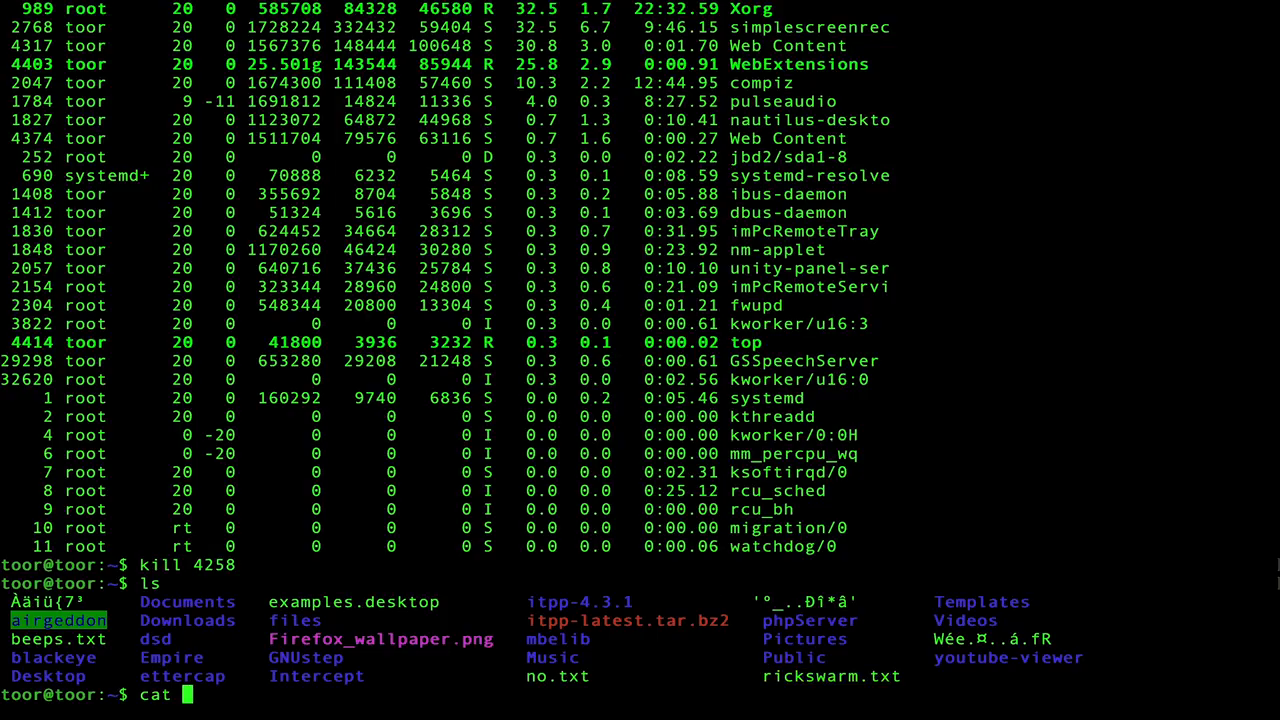
type("beeps.txt")
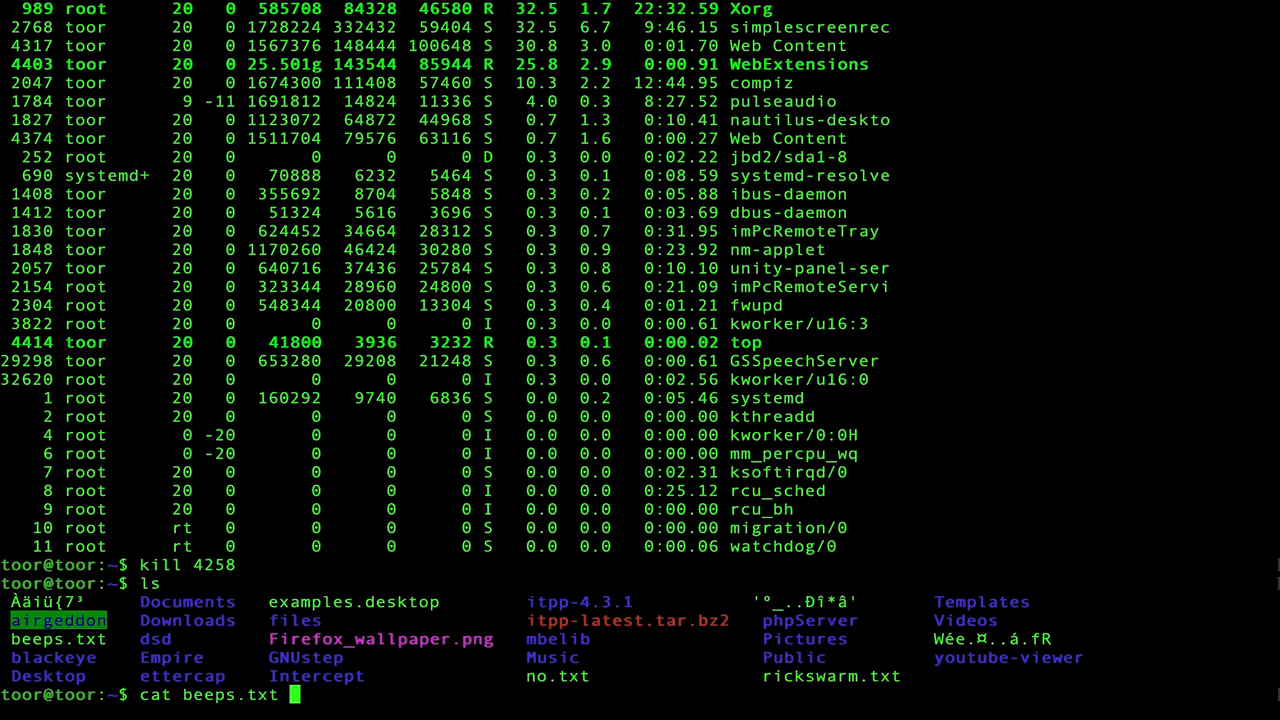
key("Return")
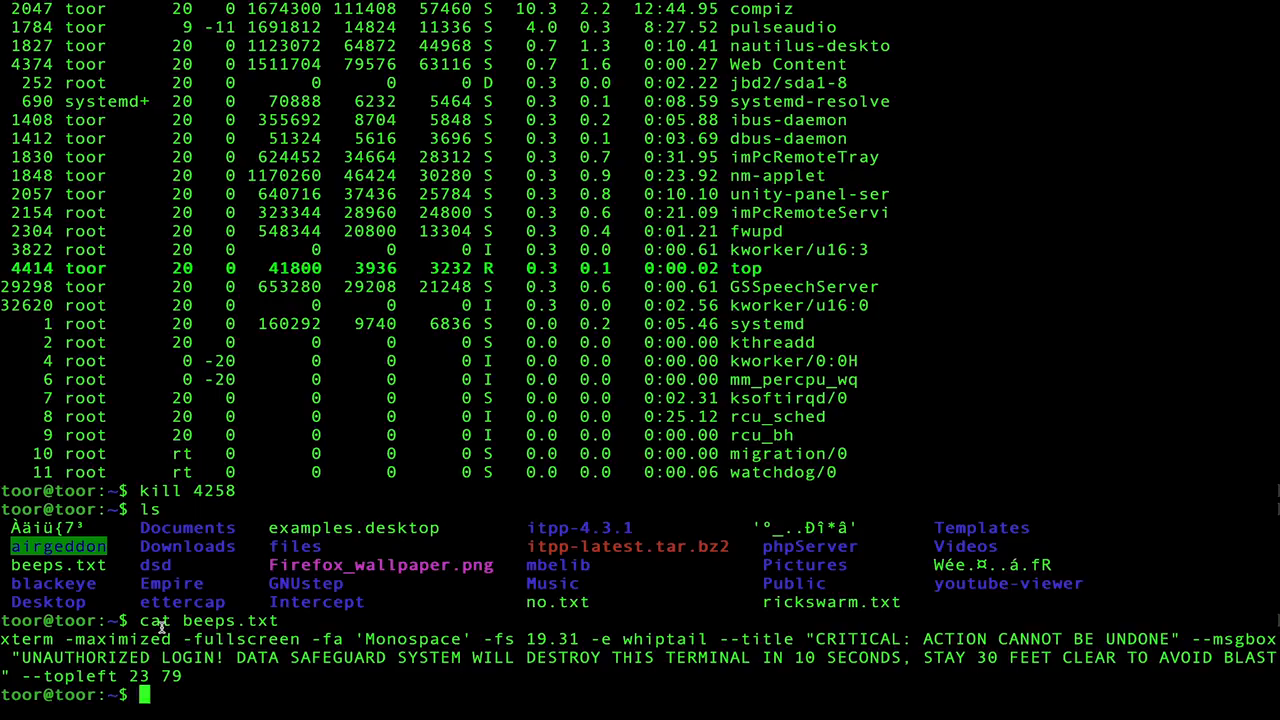
mouse_move(312, 635)
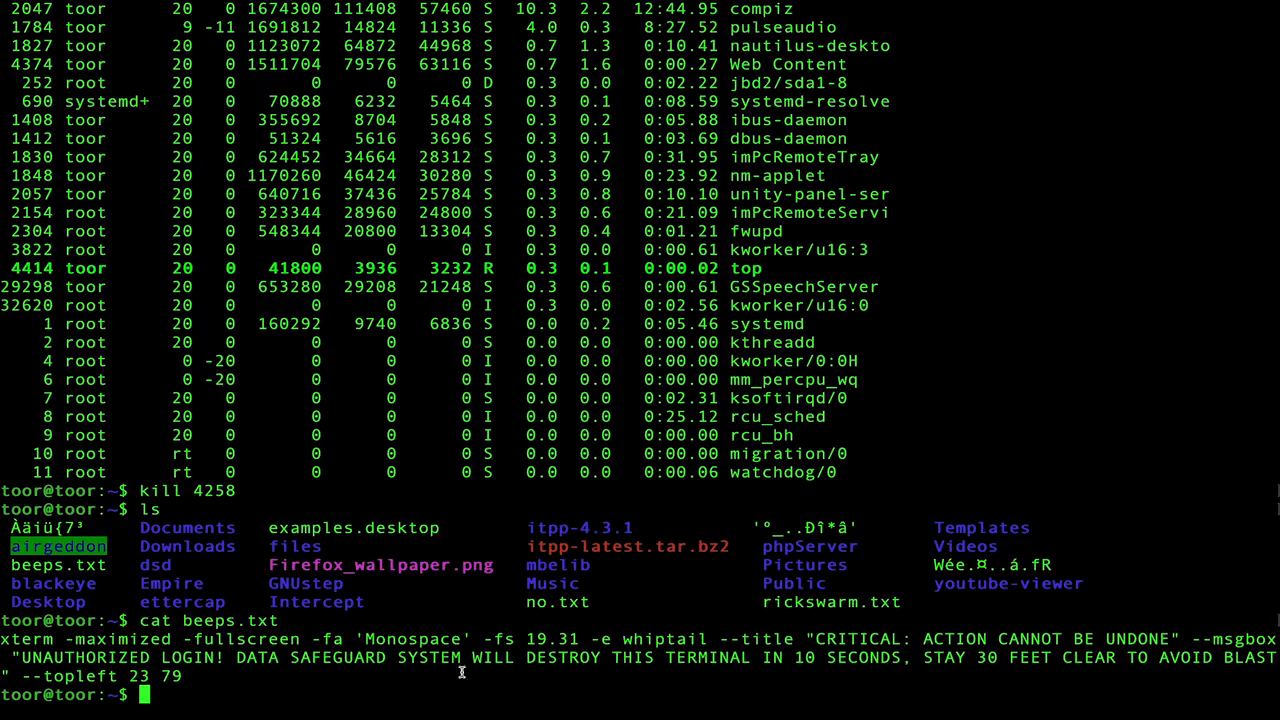
mouse_move(116, 638)
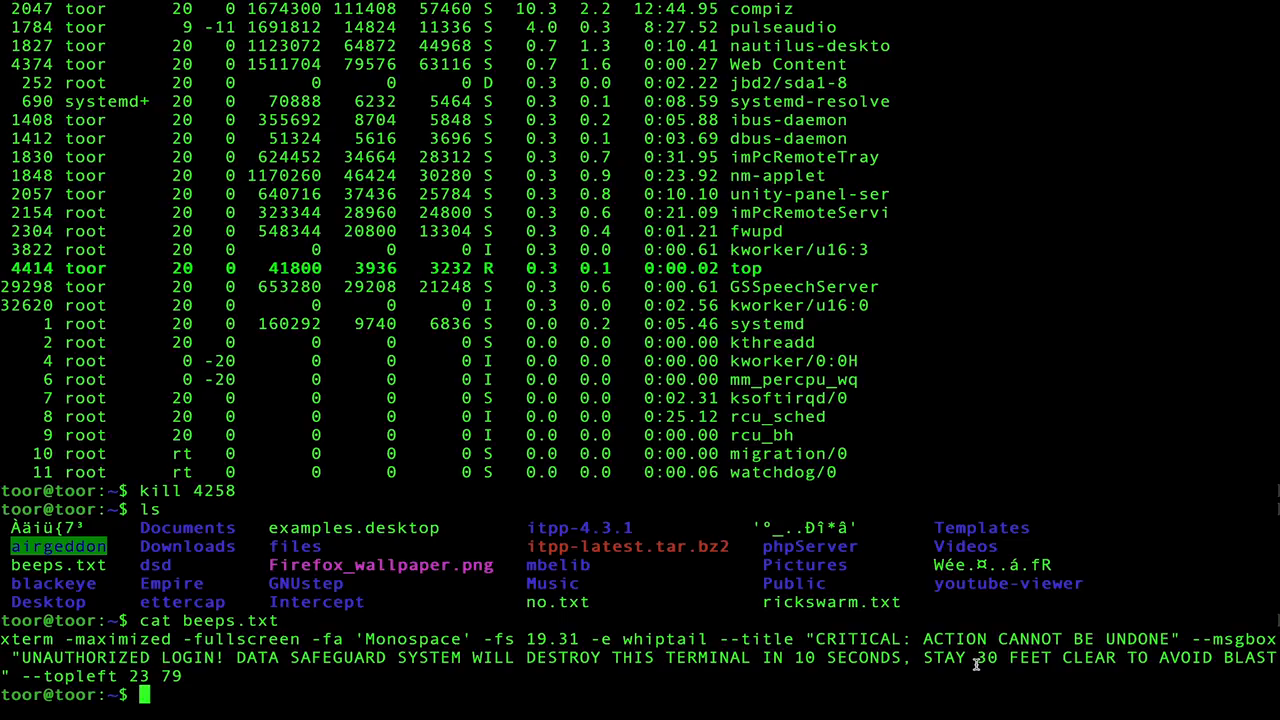
mouse_move(1248, 690)
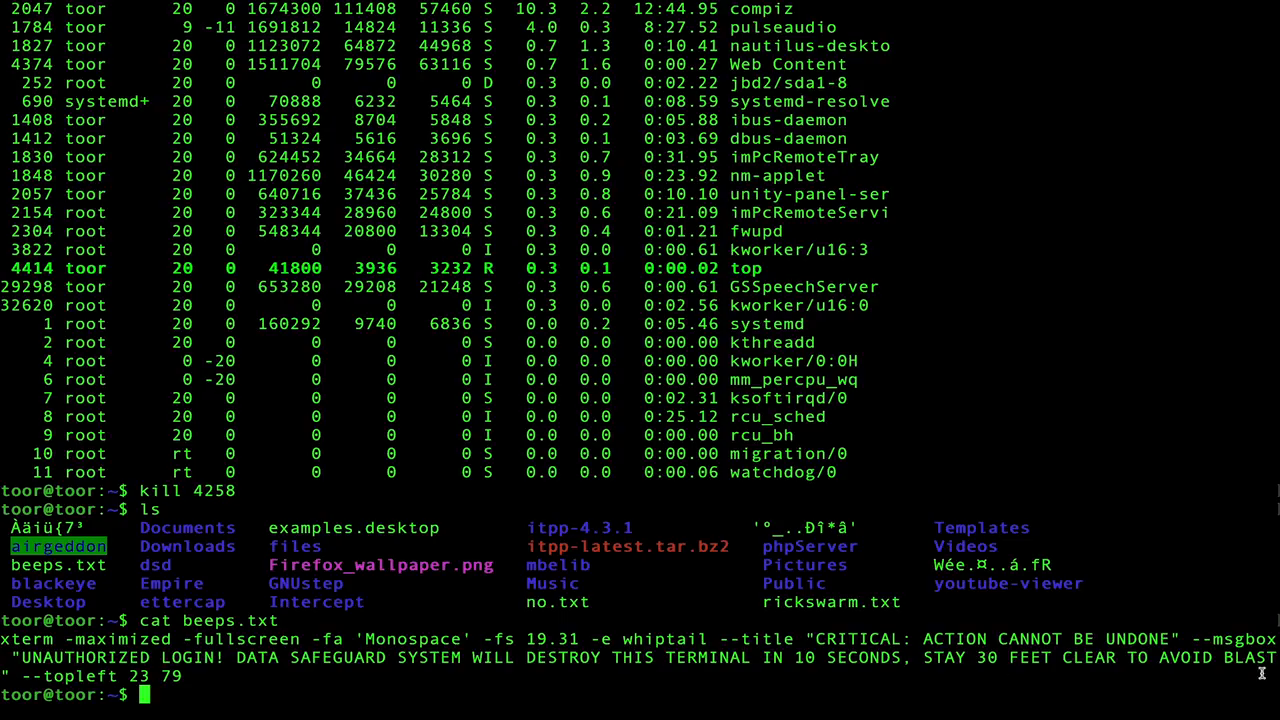
mouse_move(128, 668)
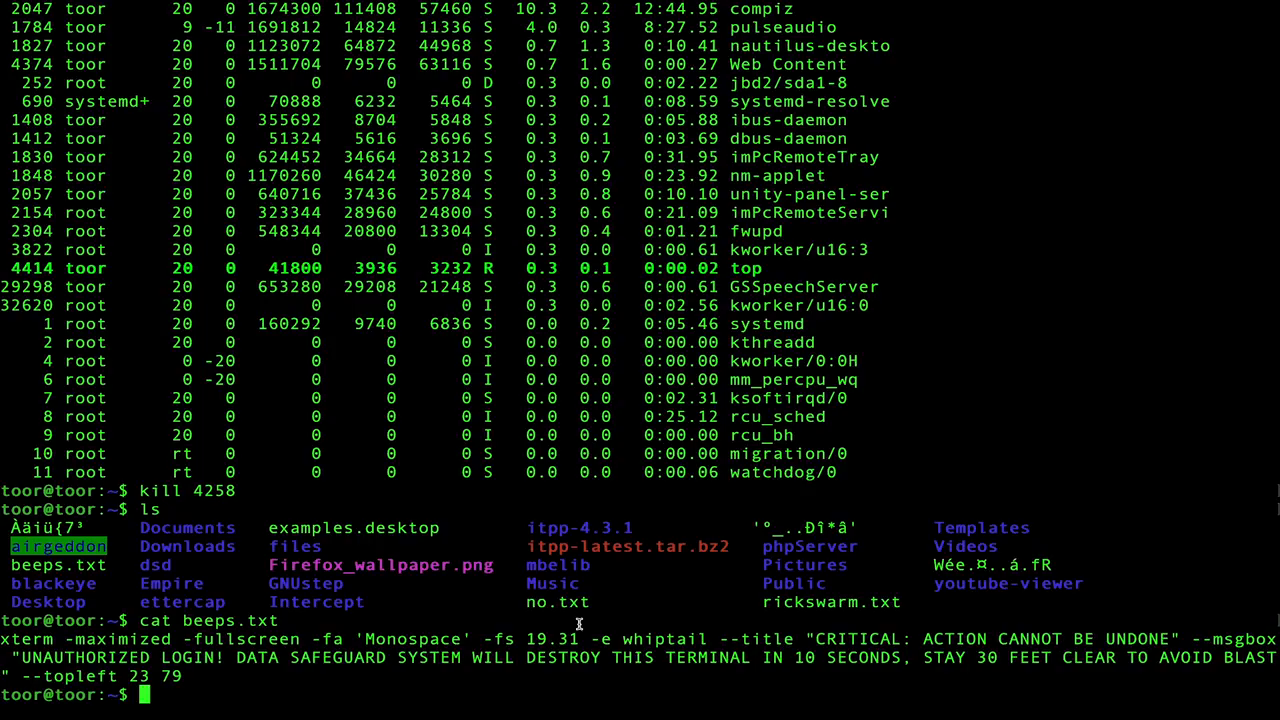
mouse_move(122, 665)
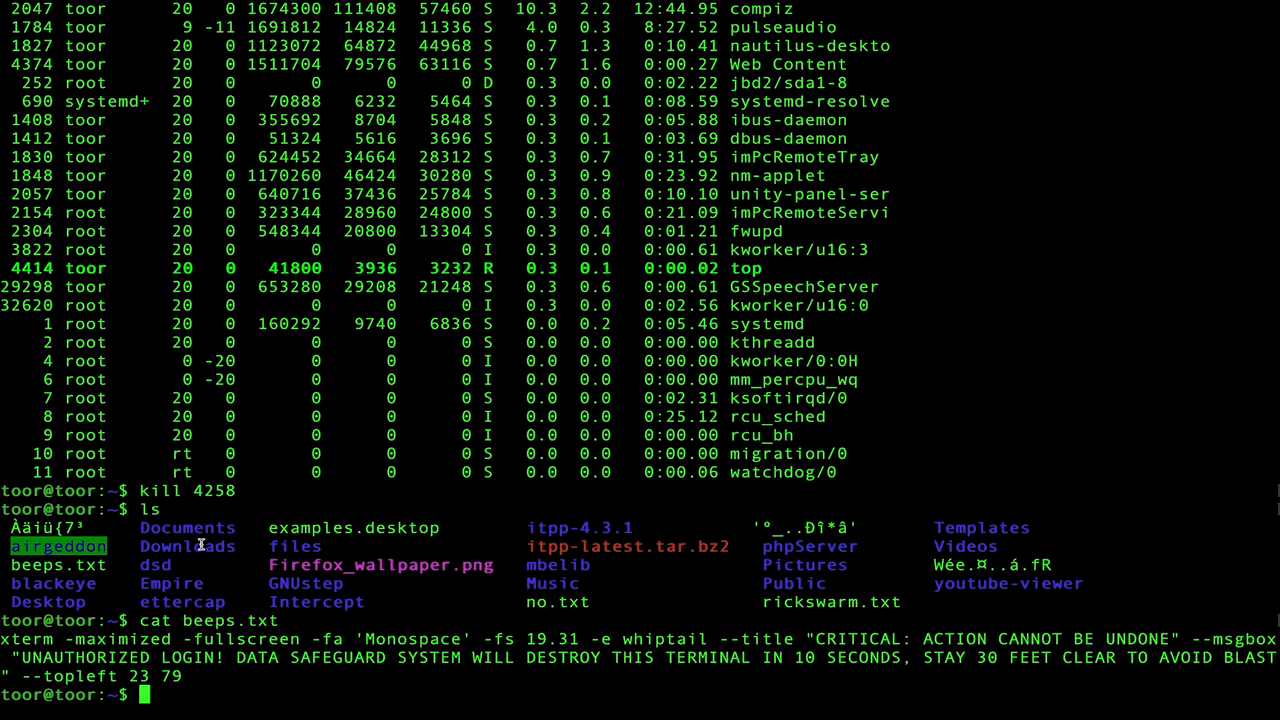
mouse_move(246, 588)
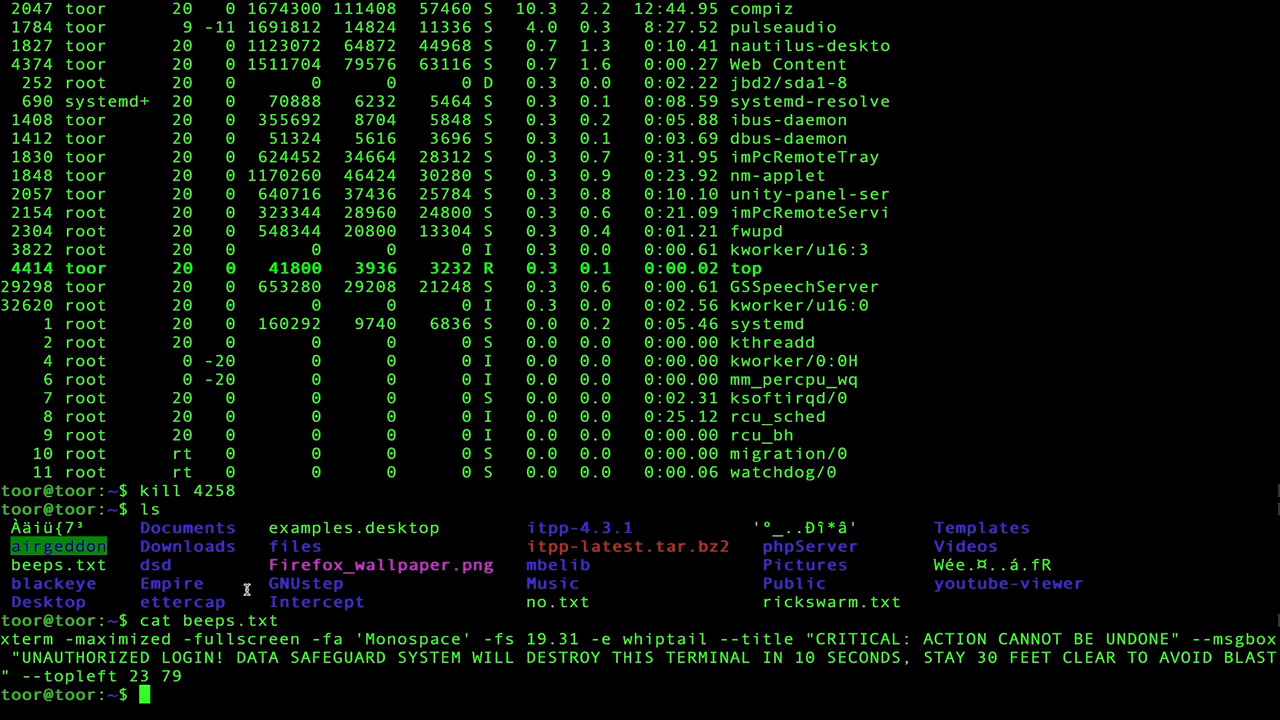
mouse_move(238, 656)
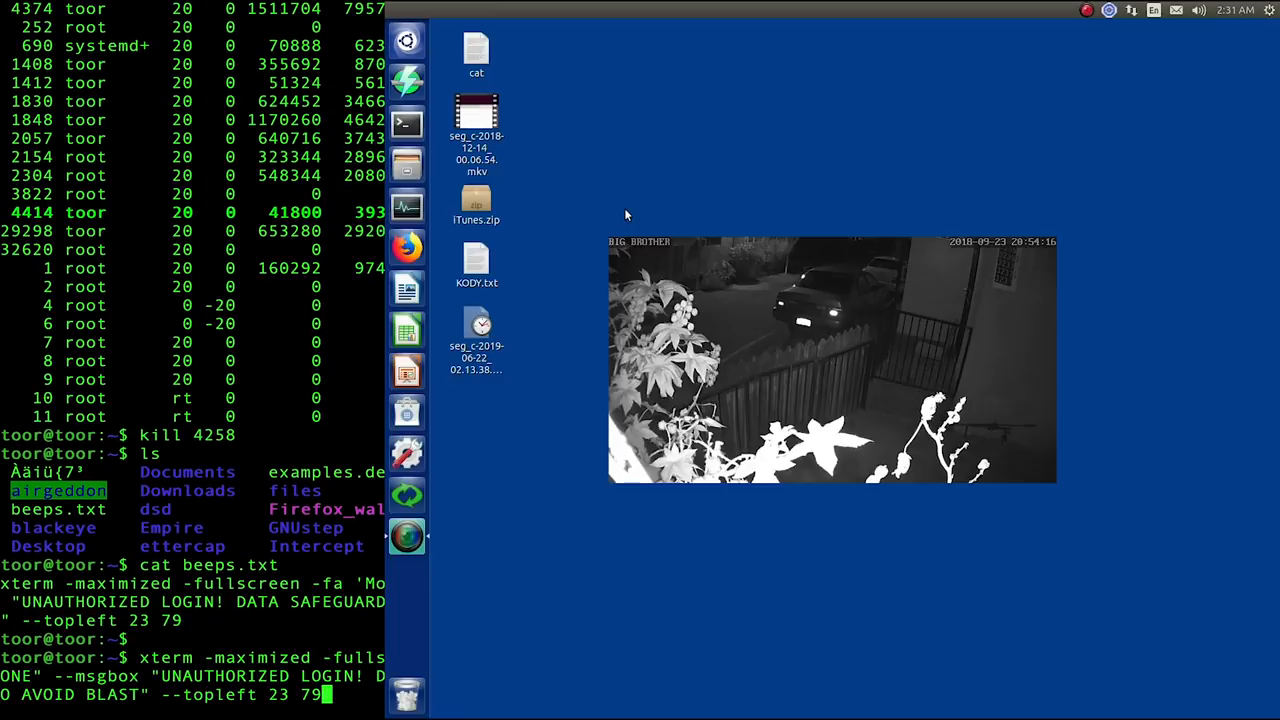
- Run the fullscreen whiptail warning command, then list the home folder again
key("Return")
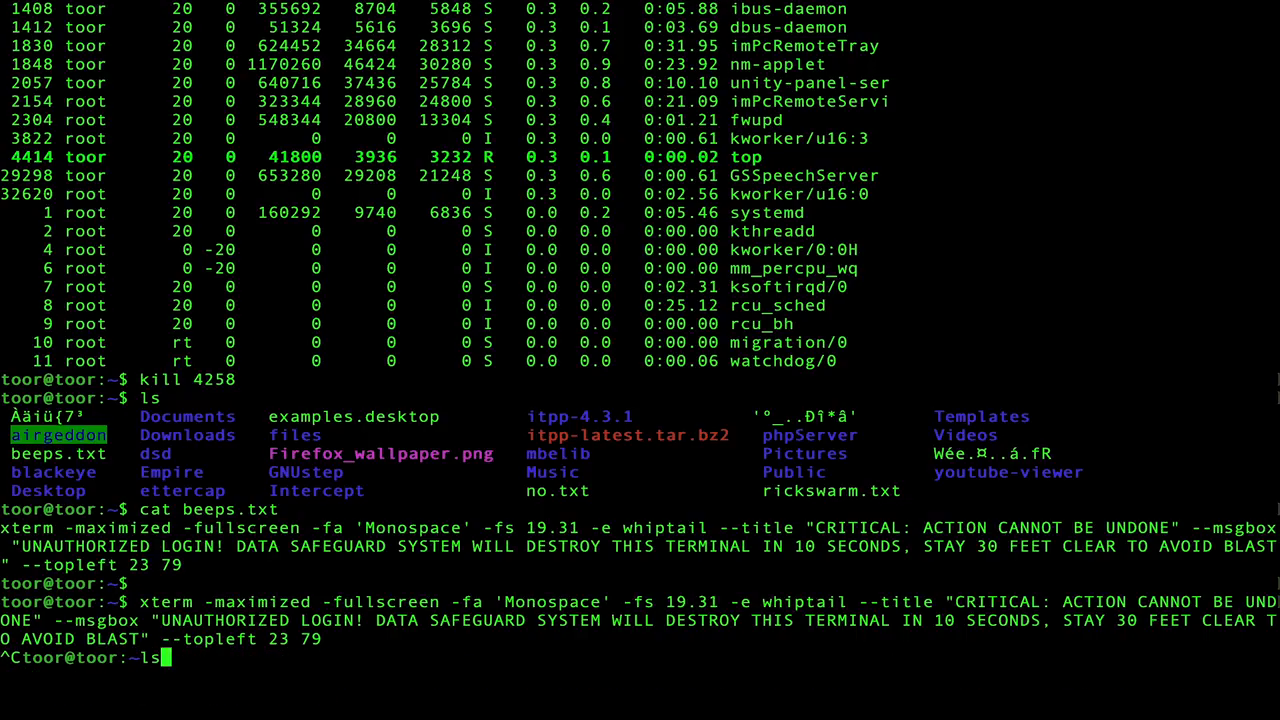
key("Return")
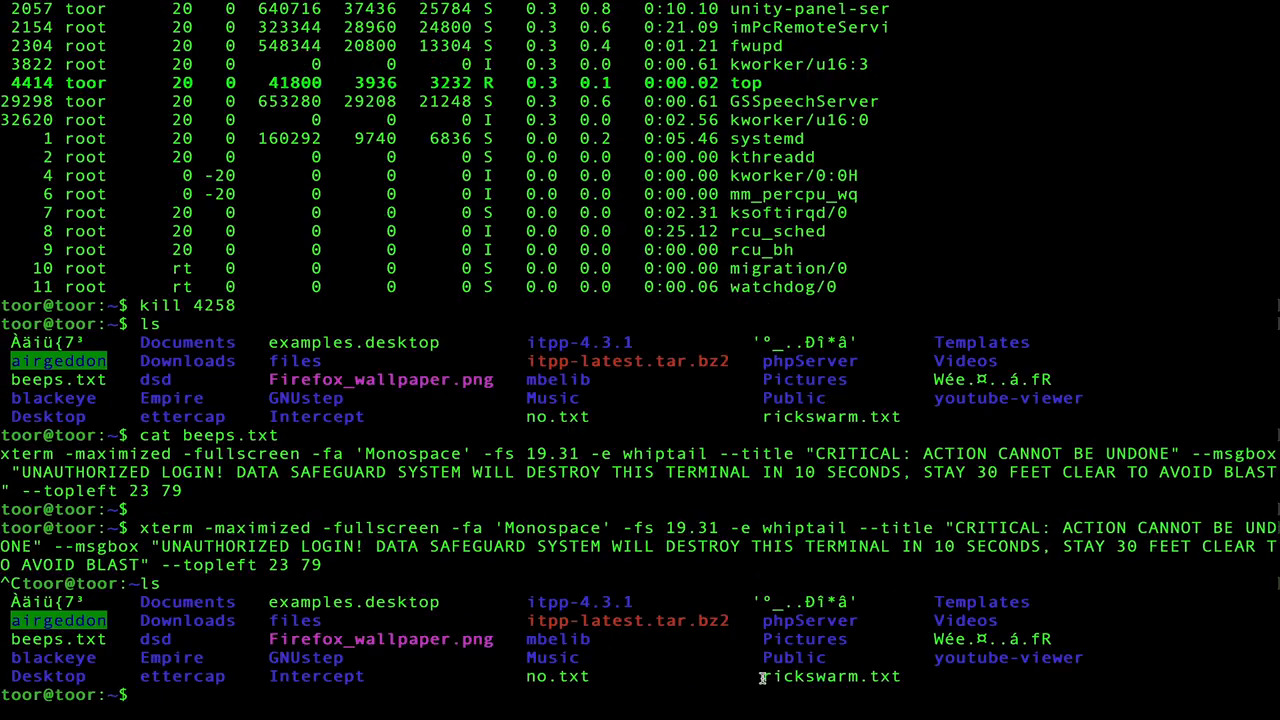
- Select the rickswarm.txt file name in the directory listing
double_click(828, 677)
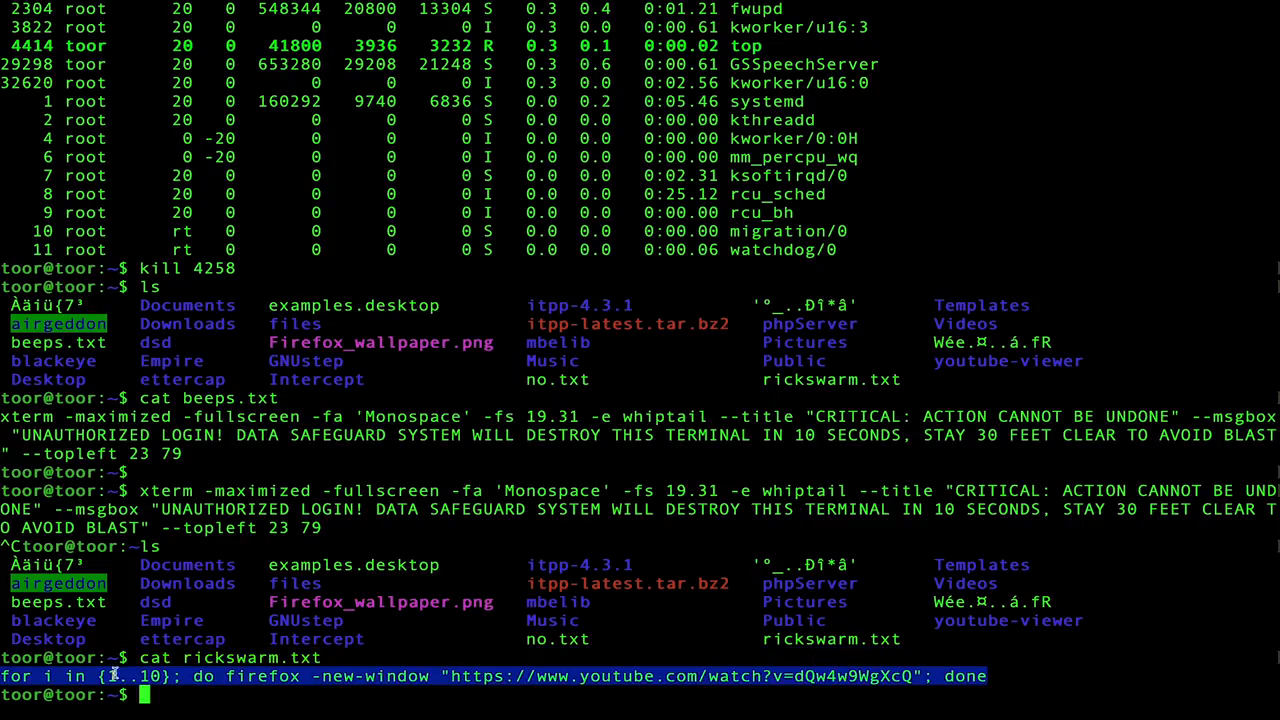
mouse_move(313, 659)
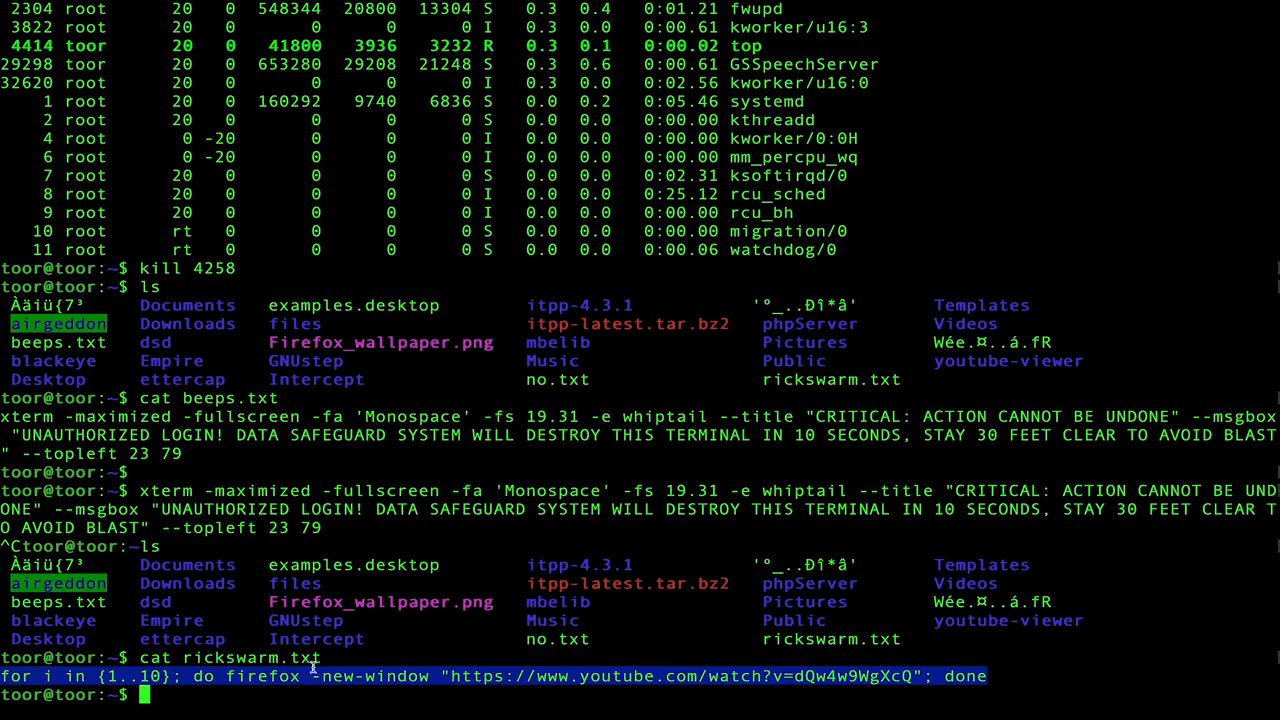
mouse_move(465, 708)
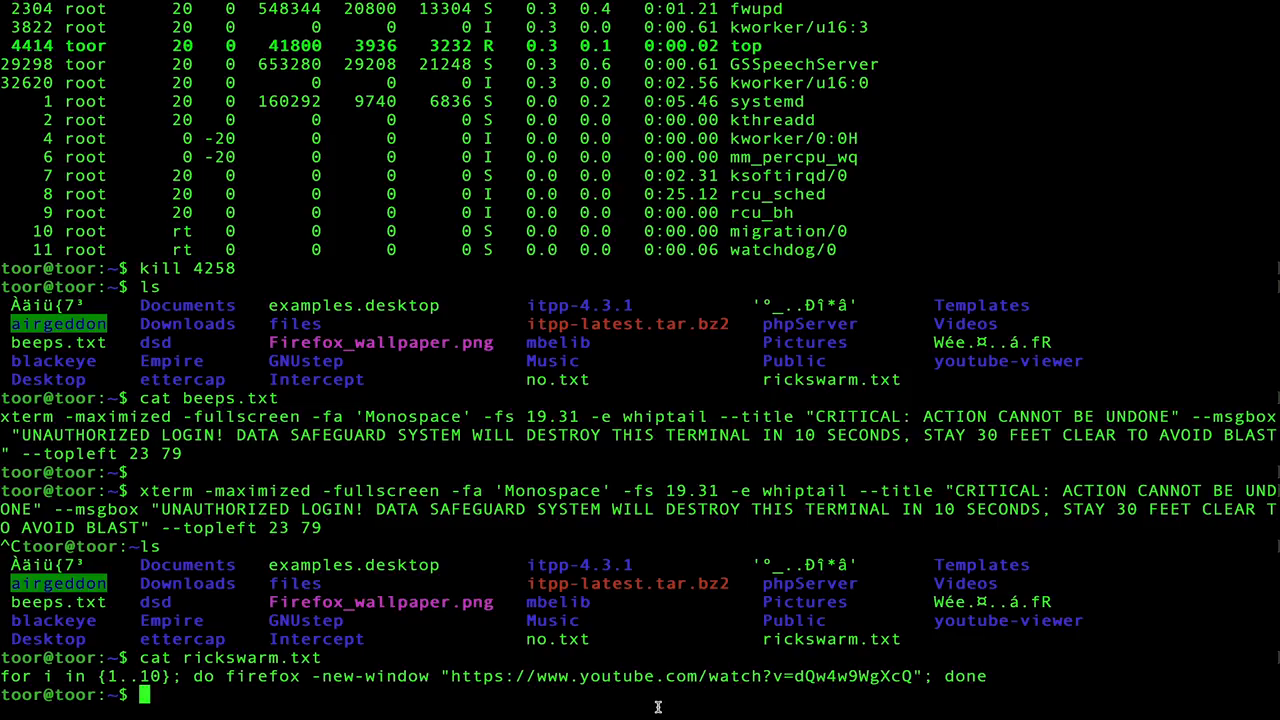
mouse_move(672, 653)
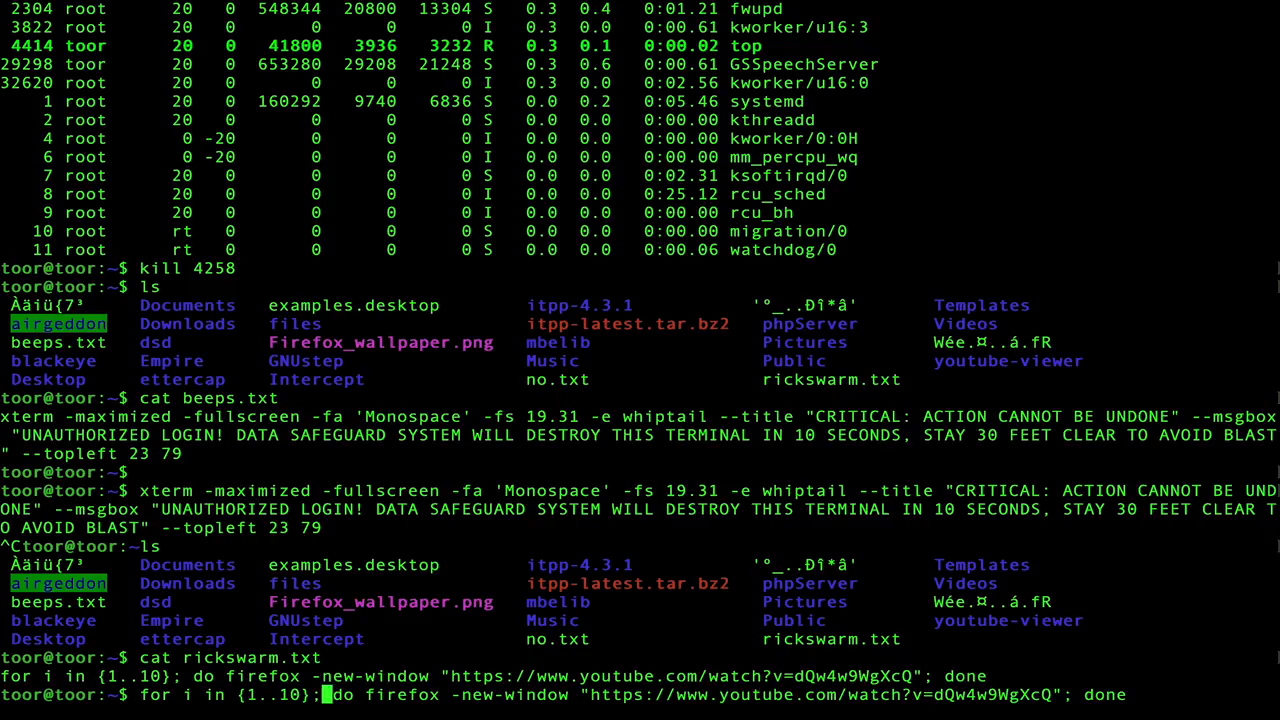
- Change the loop range to {1..200} and run the Firefox Rickroll swarm
type("0")
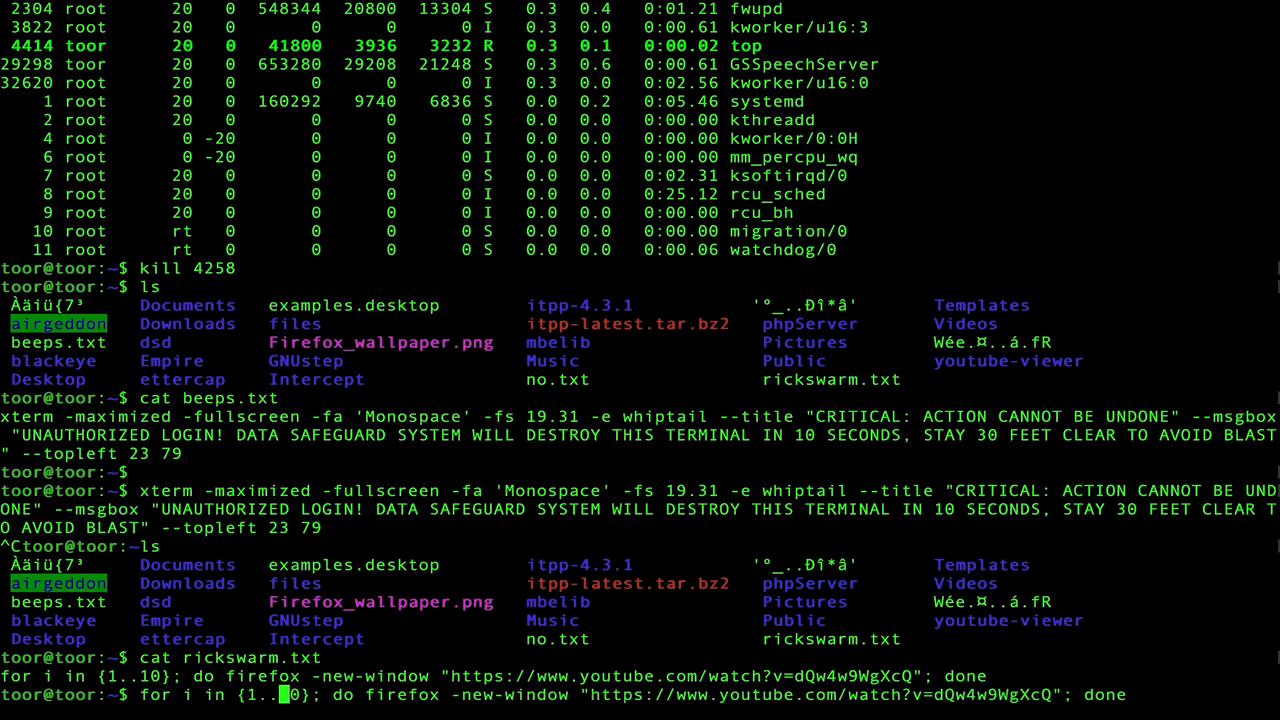
type("200}; do f")
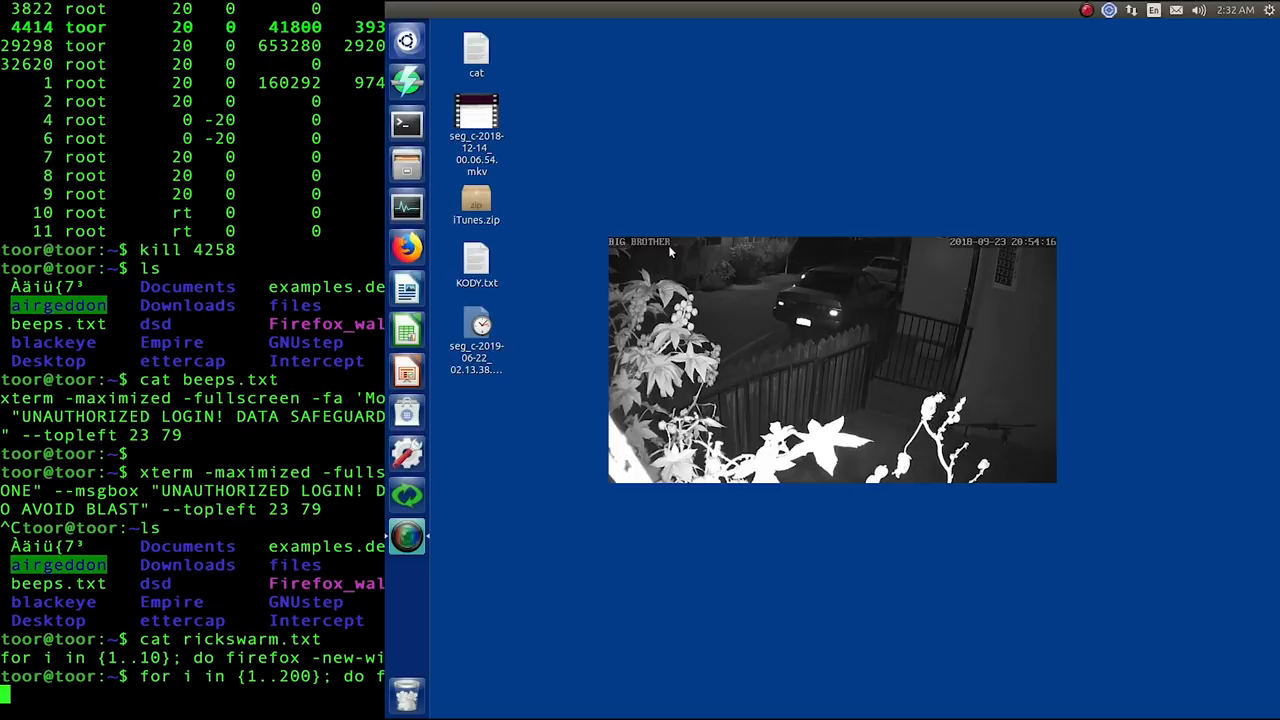
left_click(406, 247)
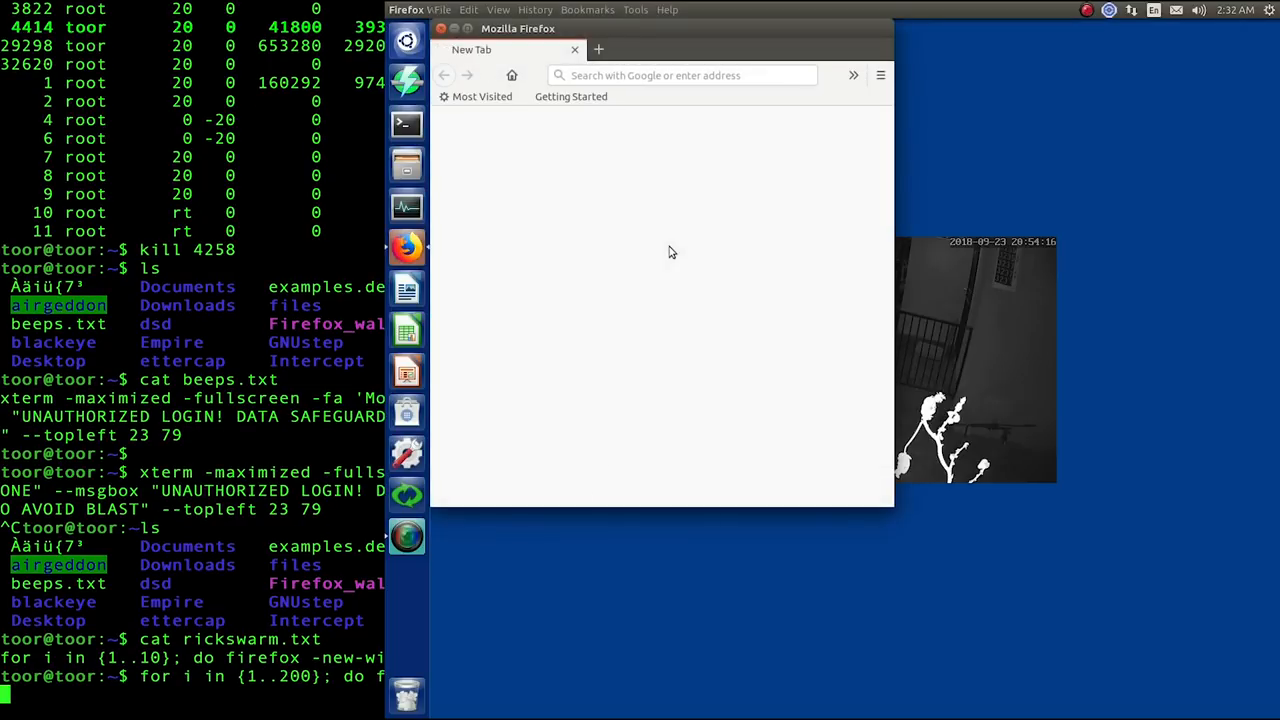